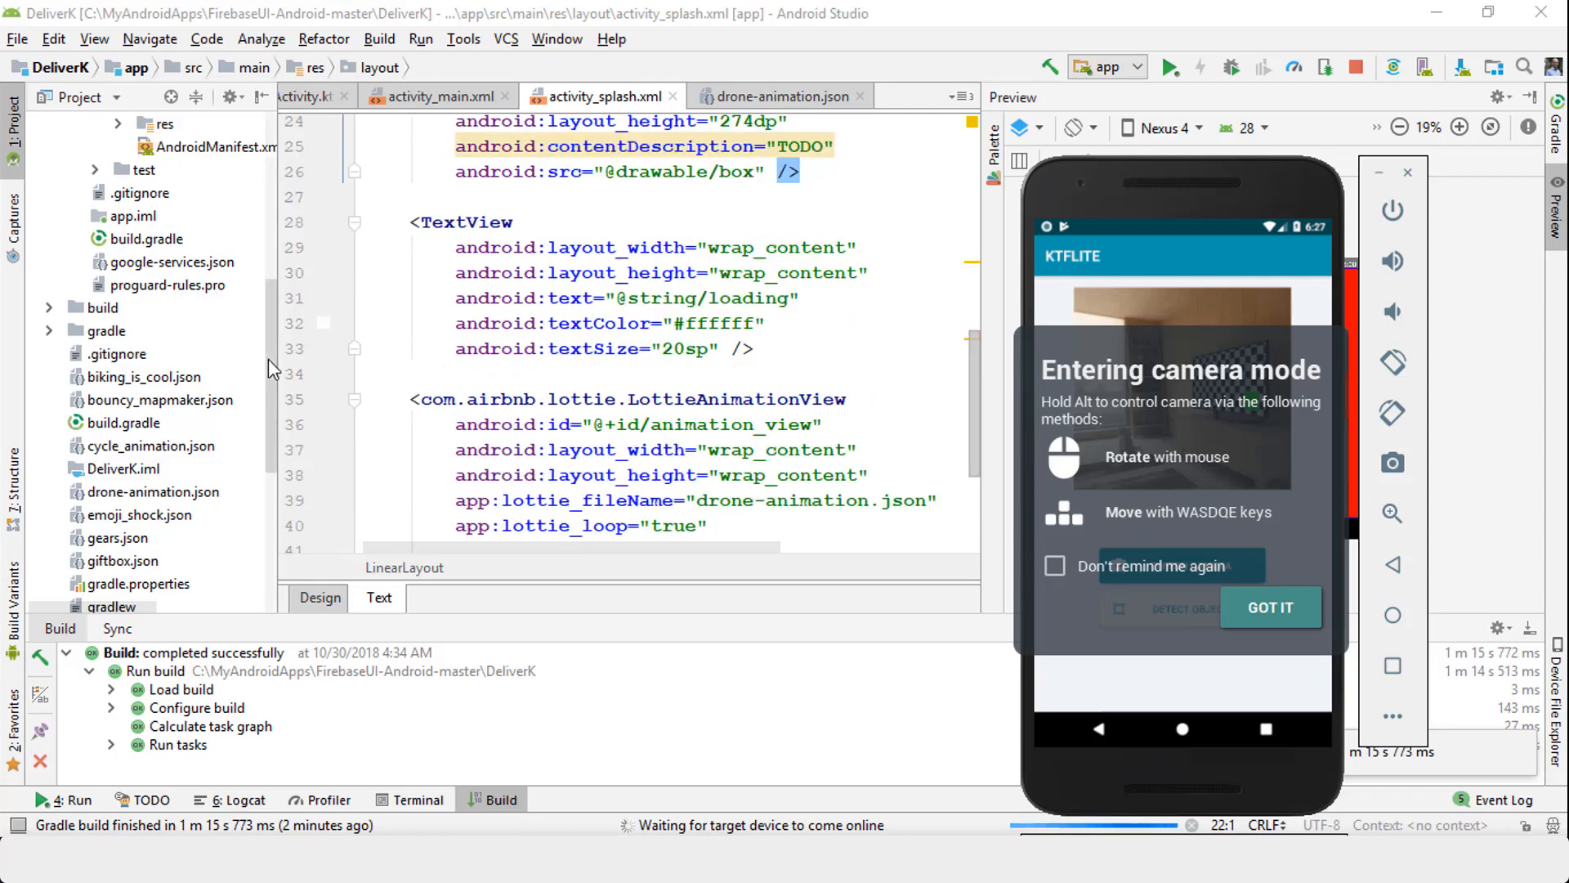
Expand the Assets folder to list the animation JSON files beside activity_splash.xml.
left_click(1271, 608)
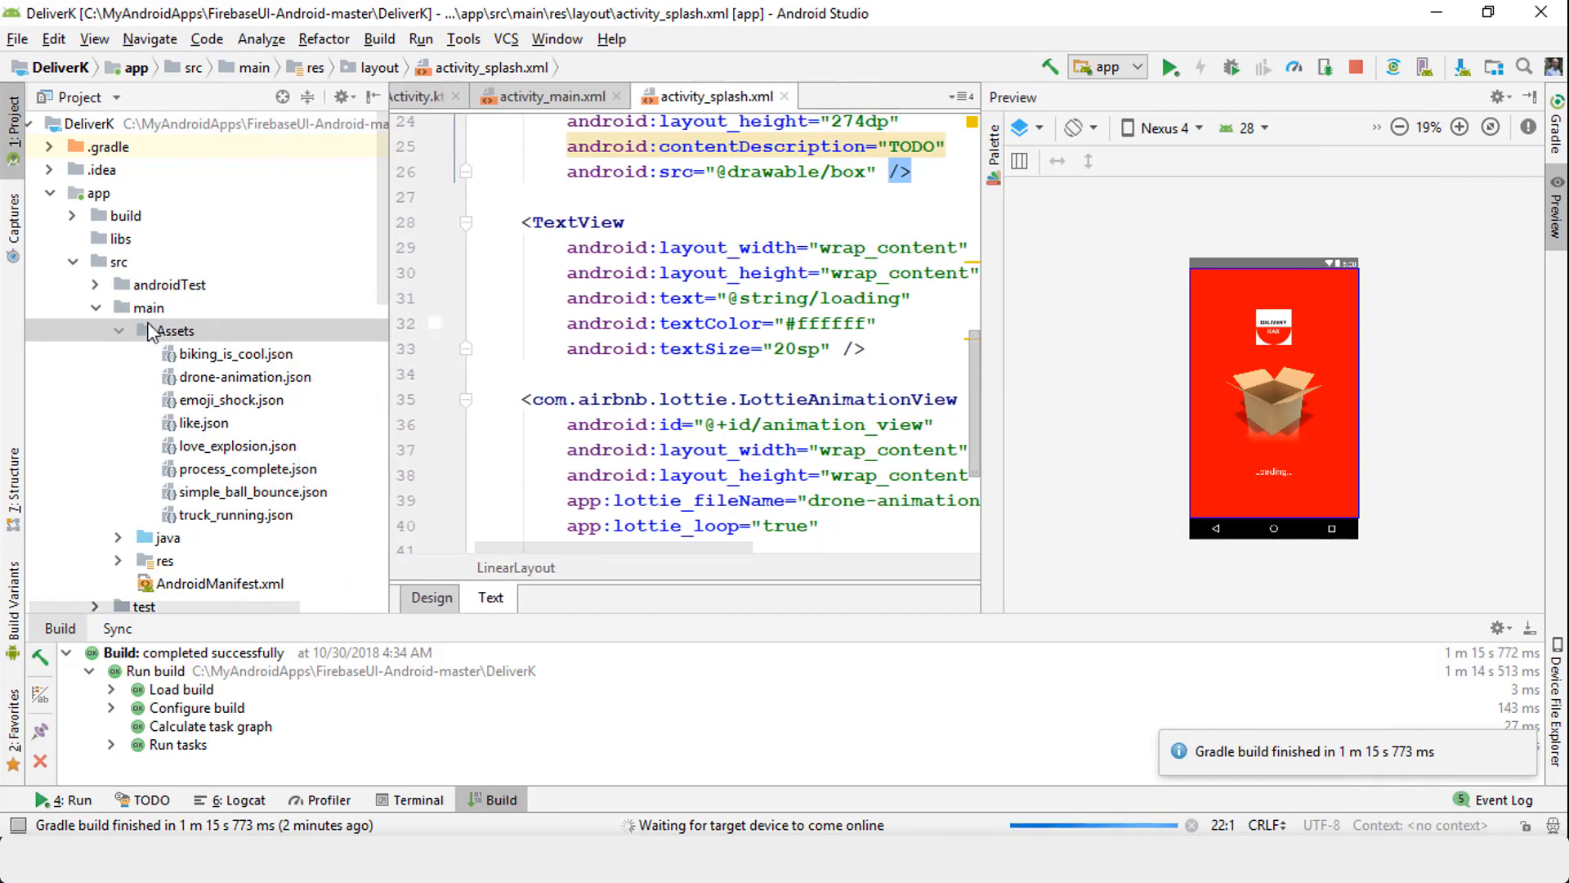
mouse_move(152, 307)
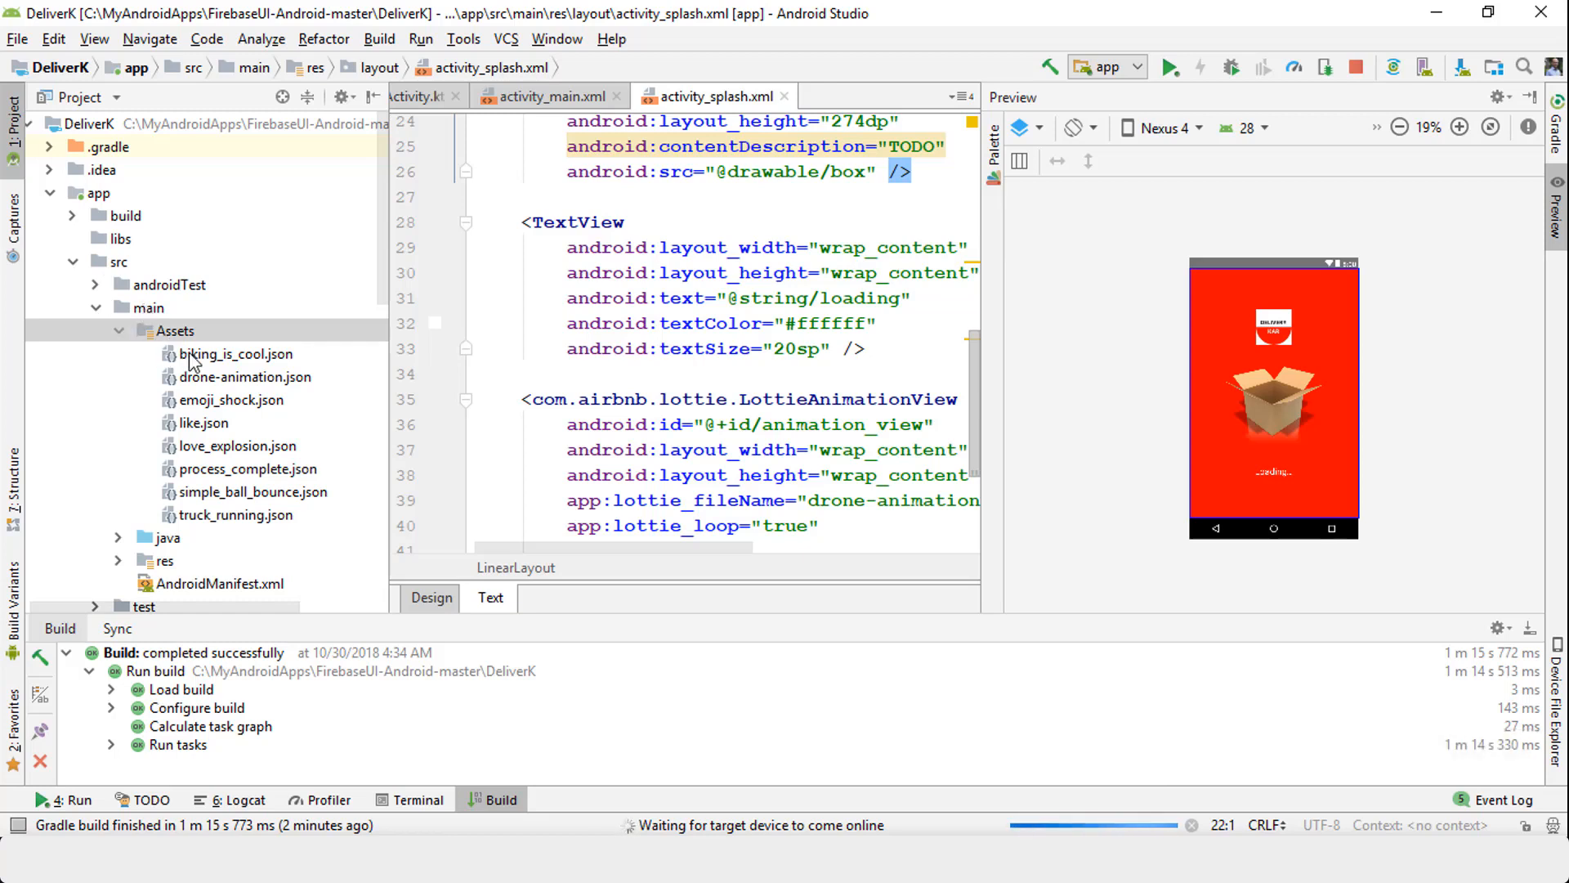
mouse_move(188, 377)
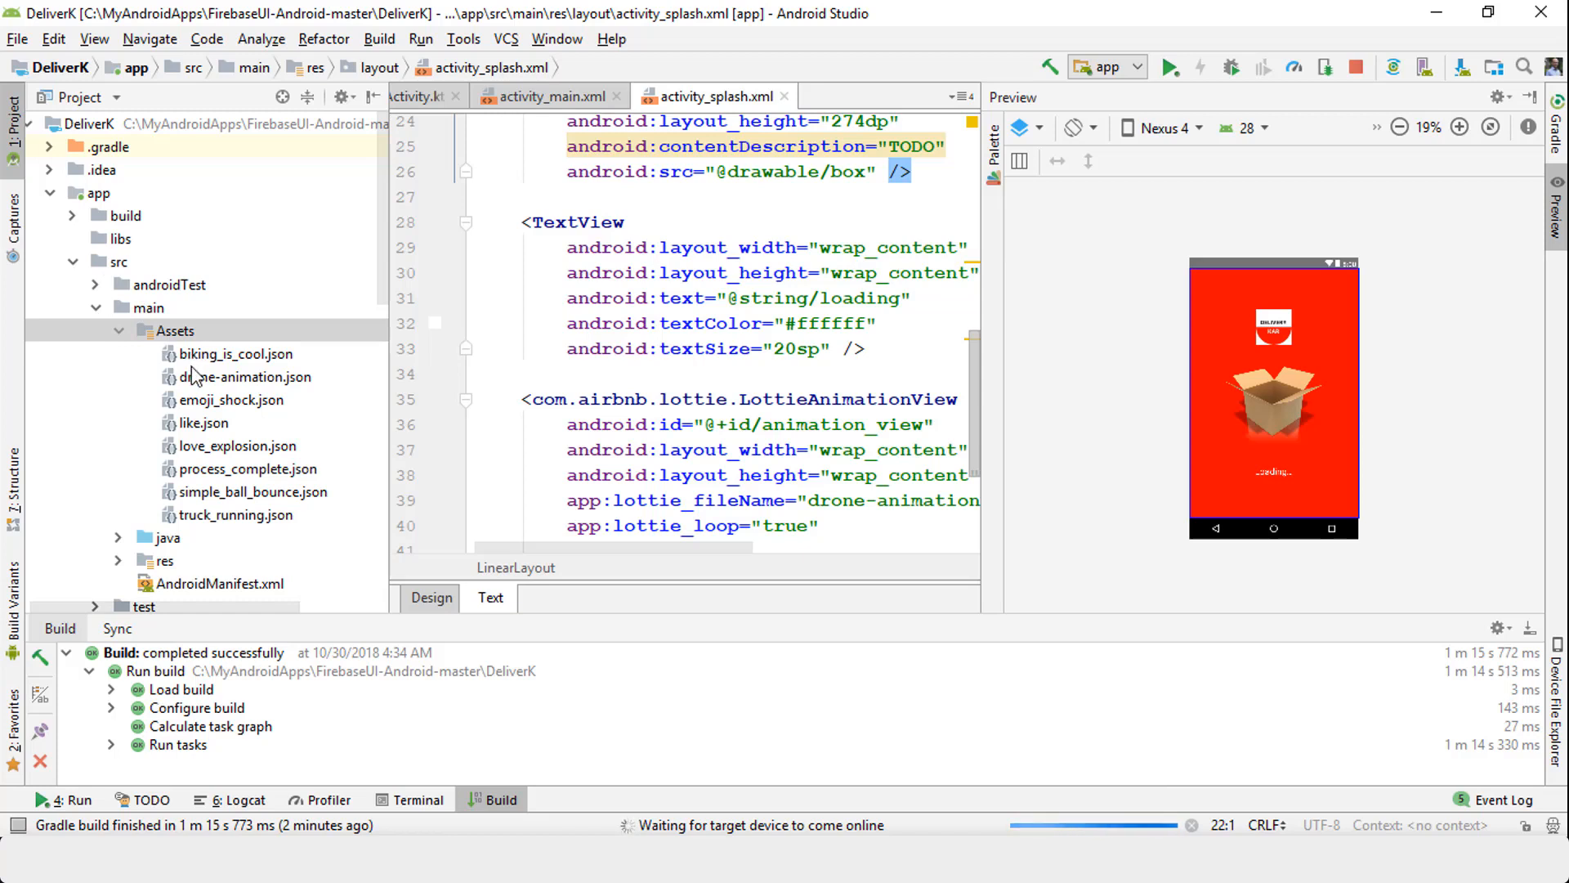
mouse_move(245, 472)
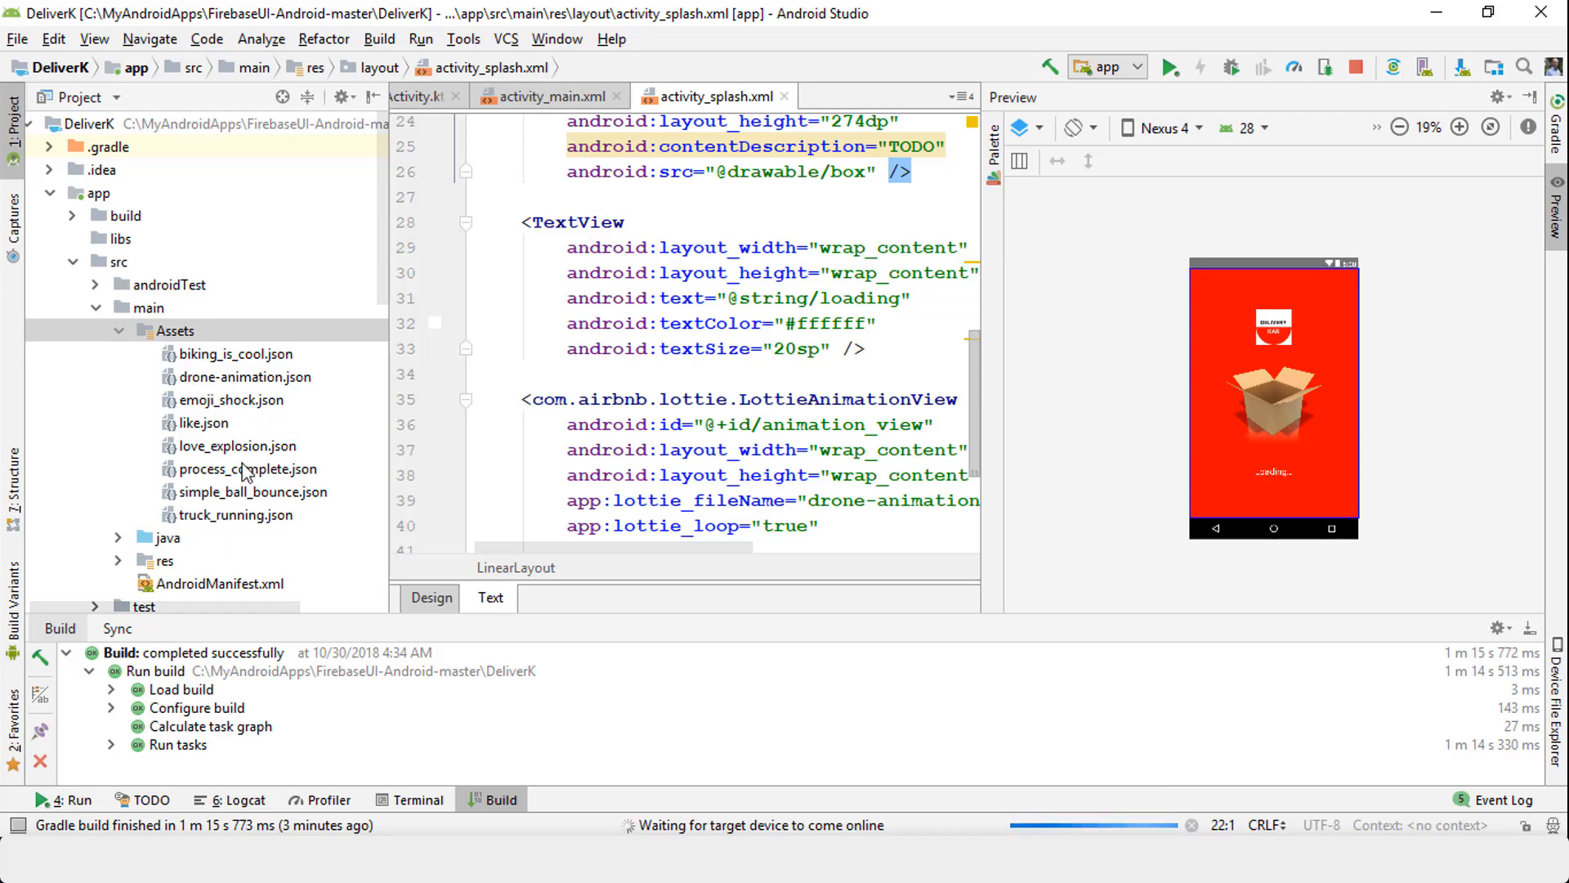
mouse_move(240, 401)
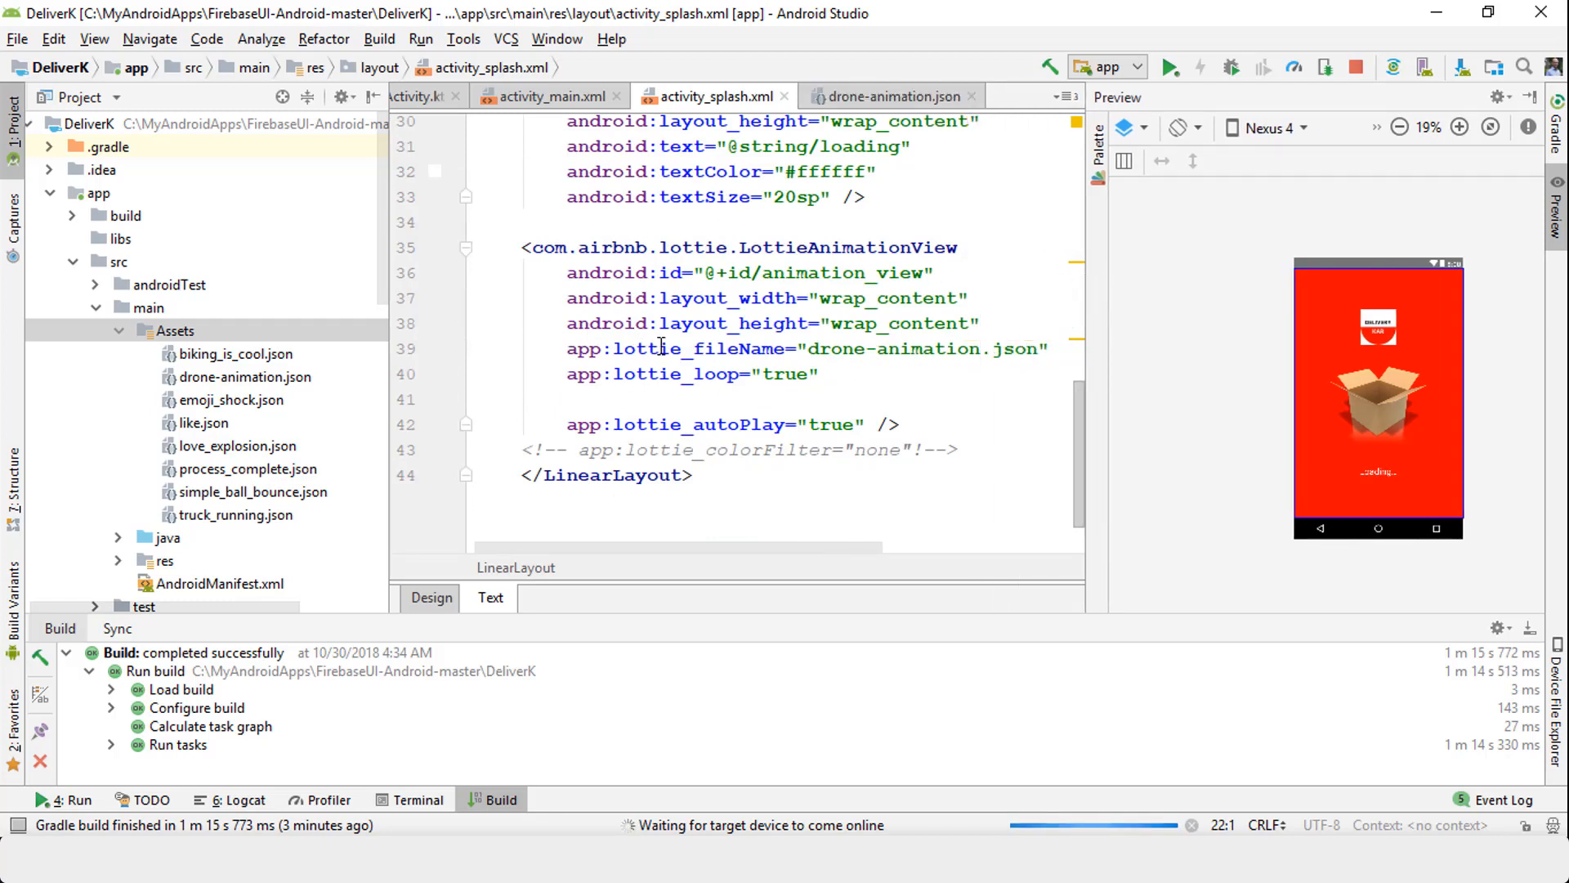
mouse_move(426, 417)
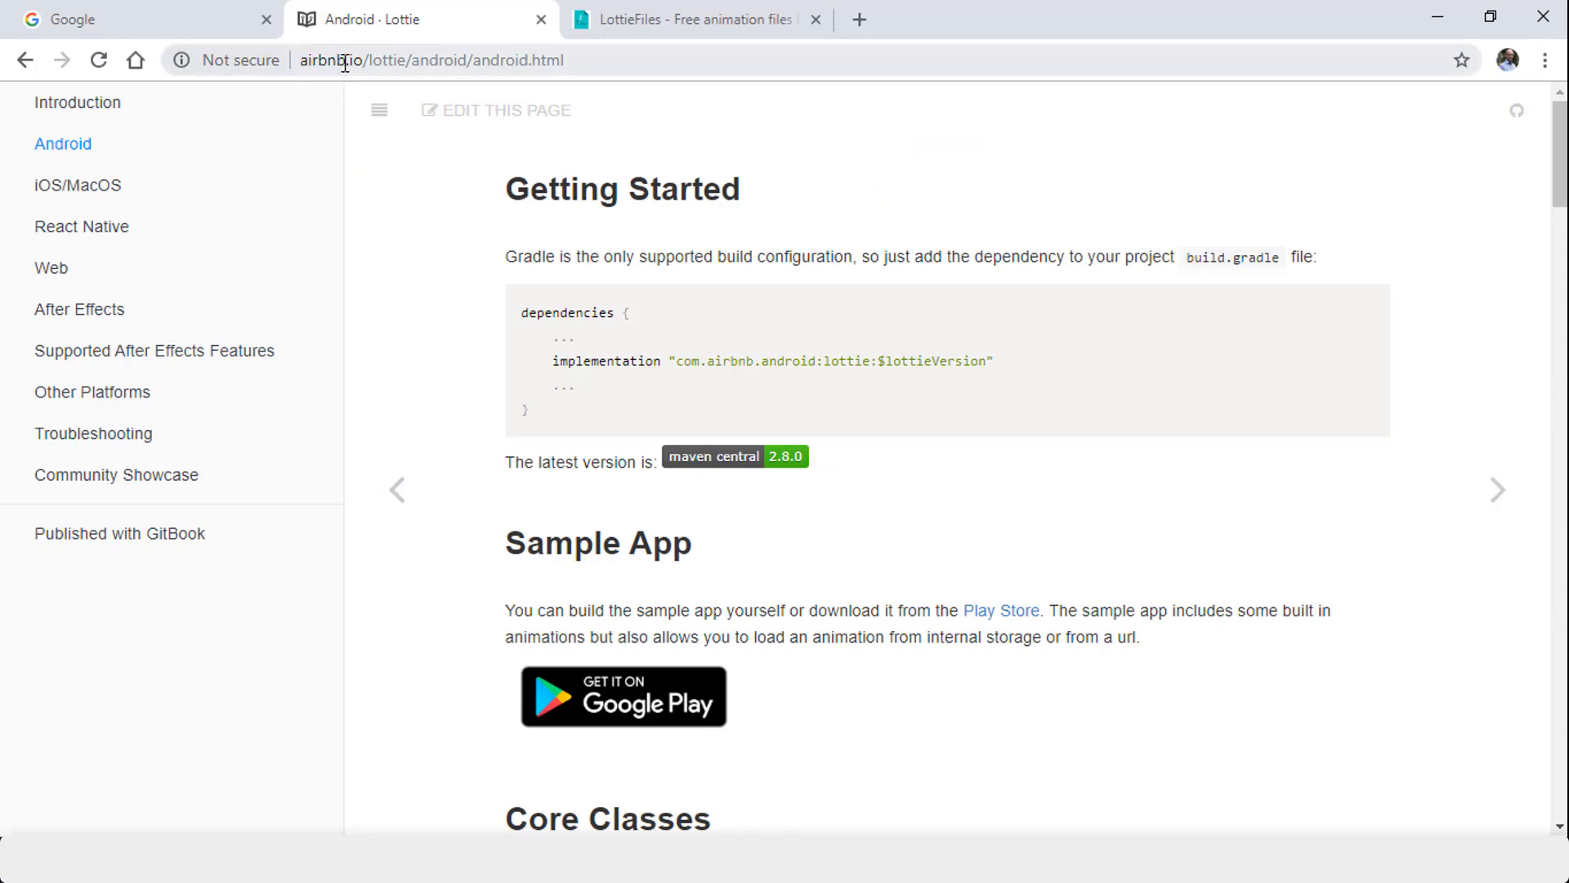
mouse_move(78, 102)
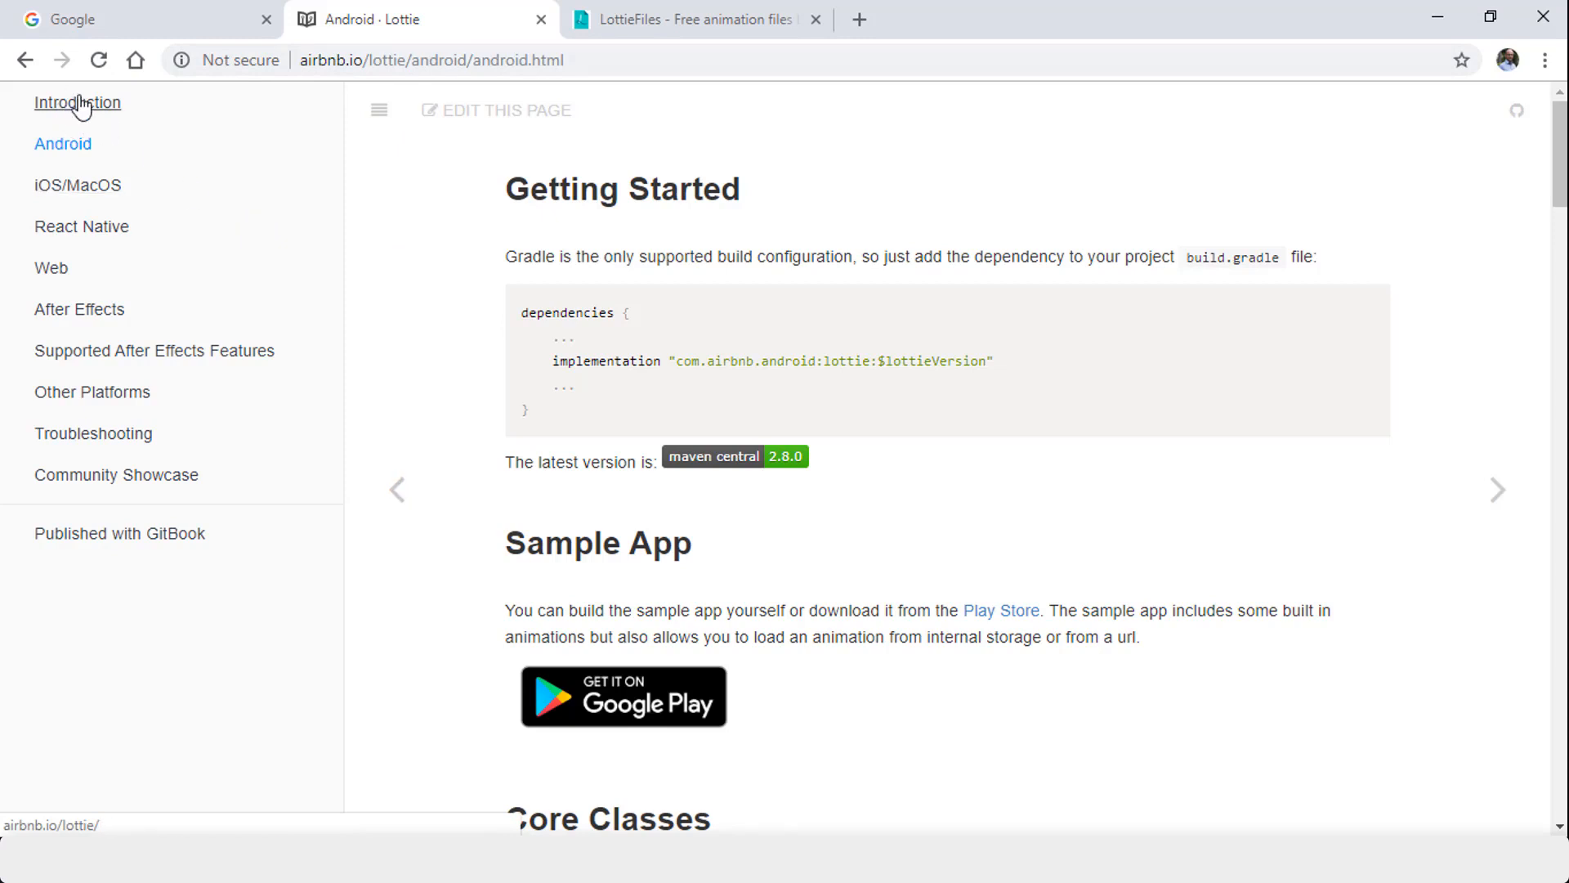
Navigate the Lottie docs to Android Getting Started showing the Gradle dependency line.
left_click(76, 102)
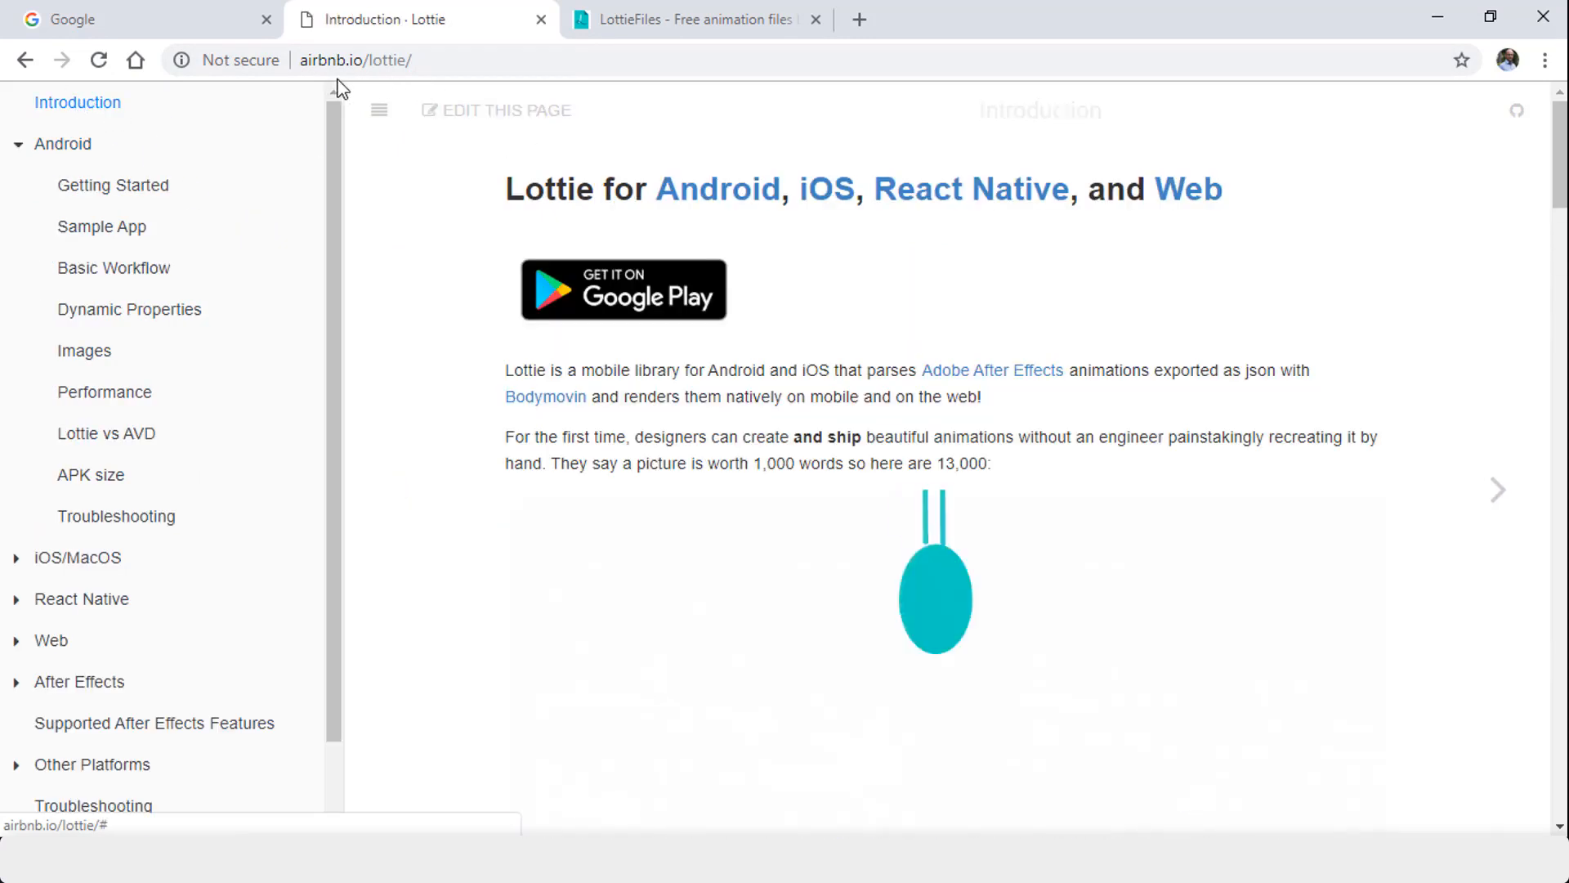
left_click(355, 60)
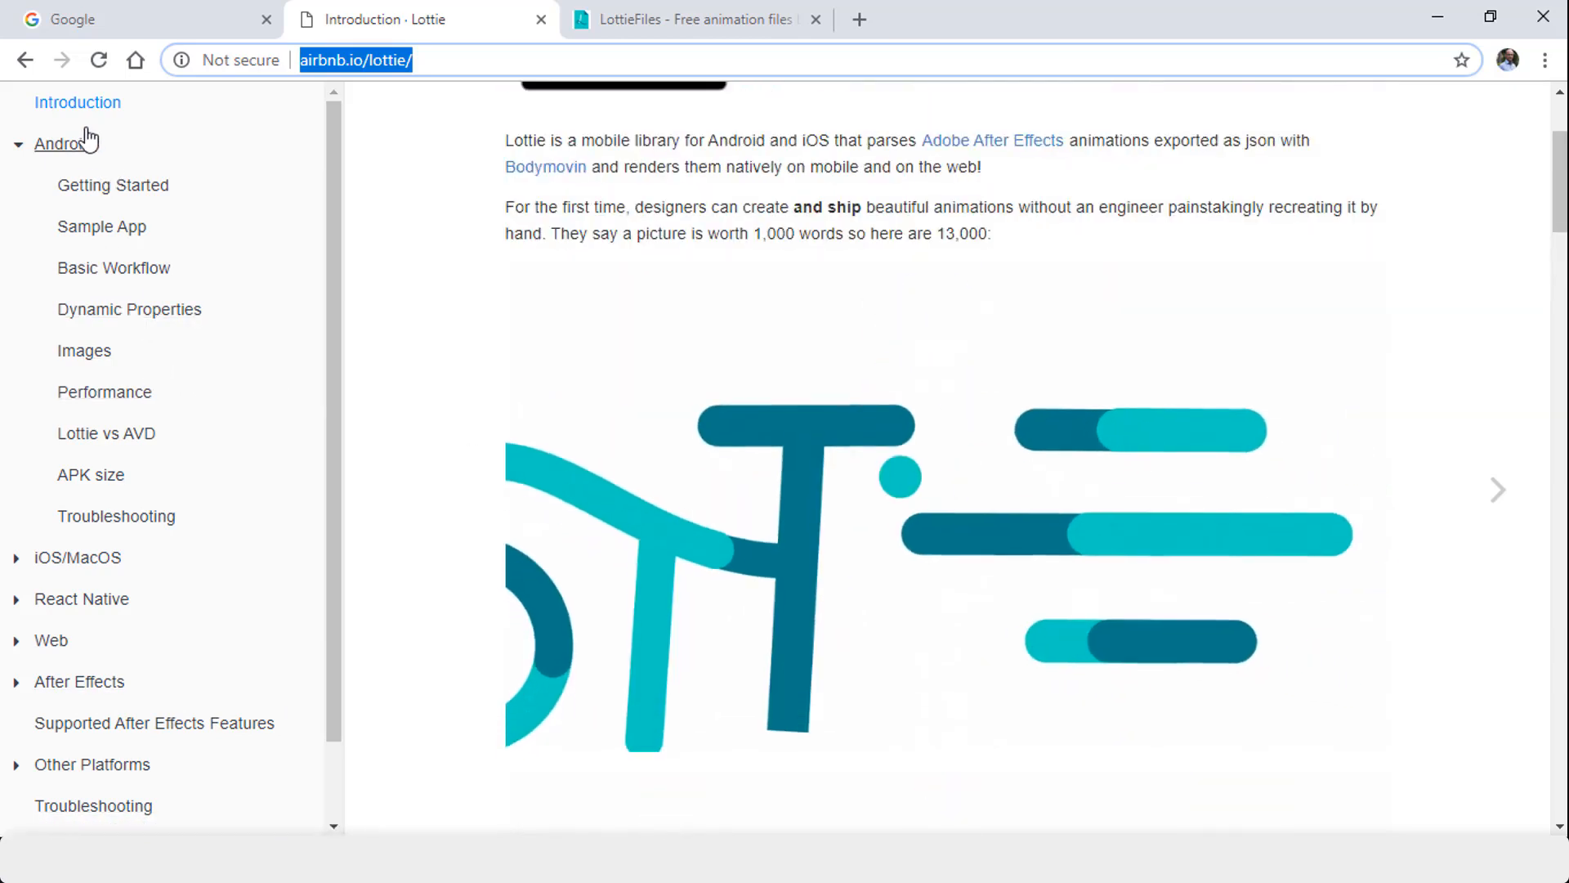
left_click(113, 185)
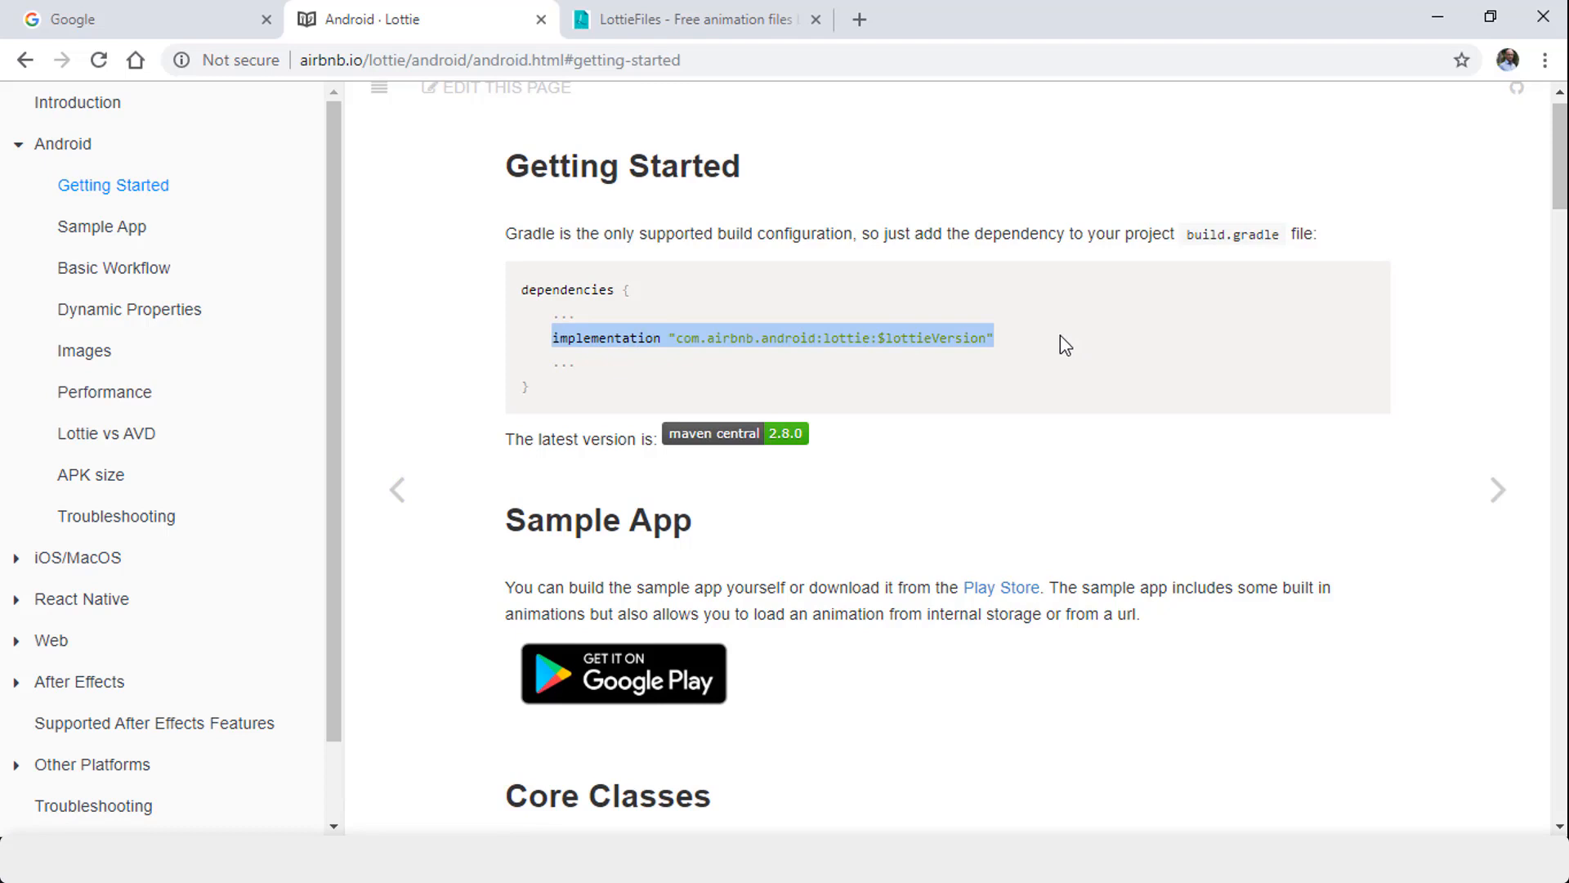
mouse_move(963, 405)
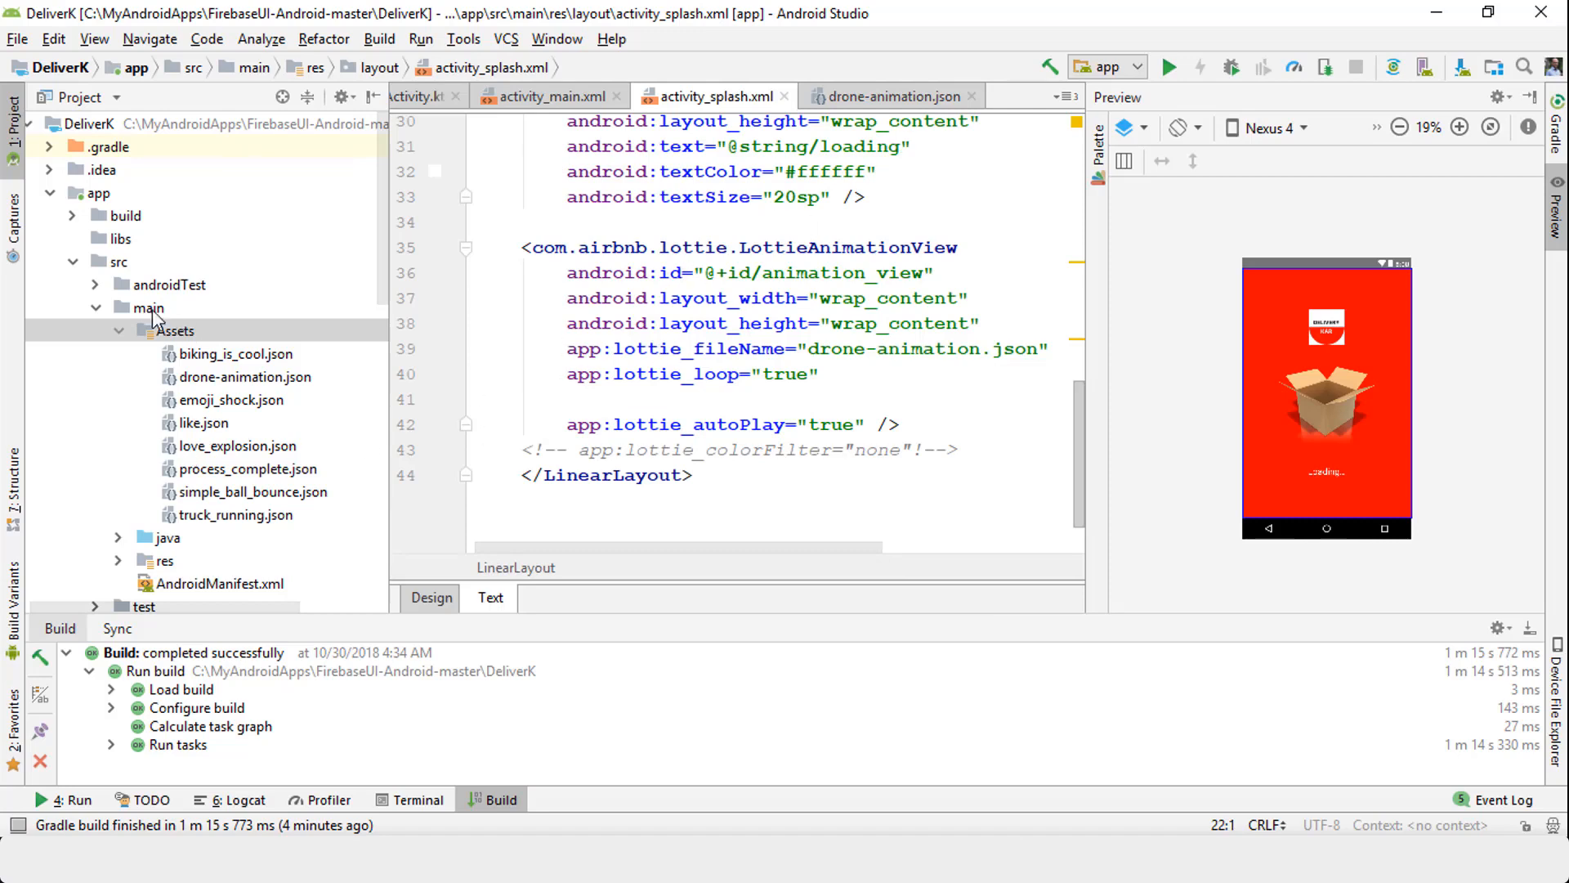
Open app/build.gradle to view the com.airbnb.android:lottie:2.5.5 dependency.
scroll("down", 3)
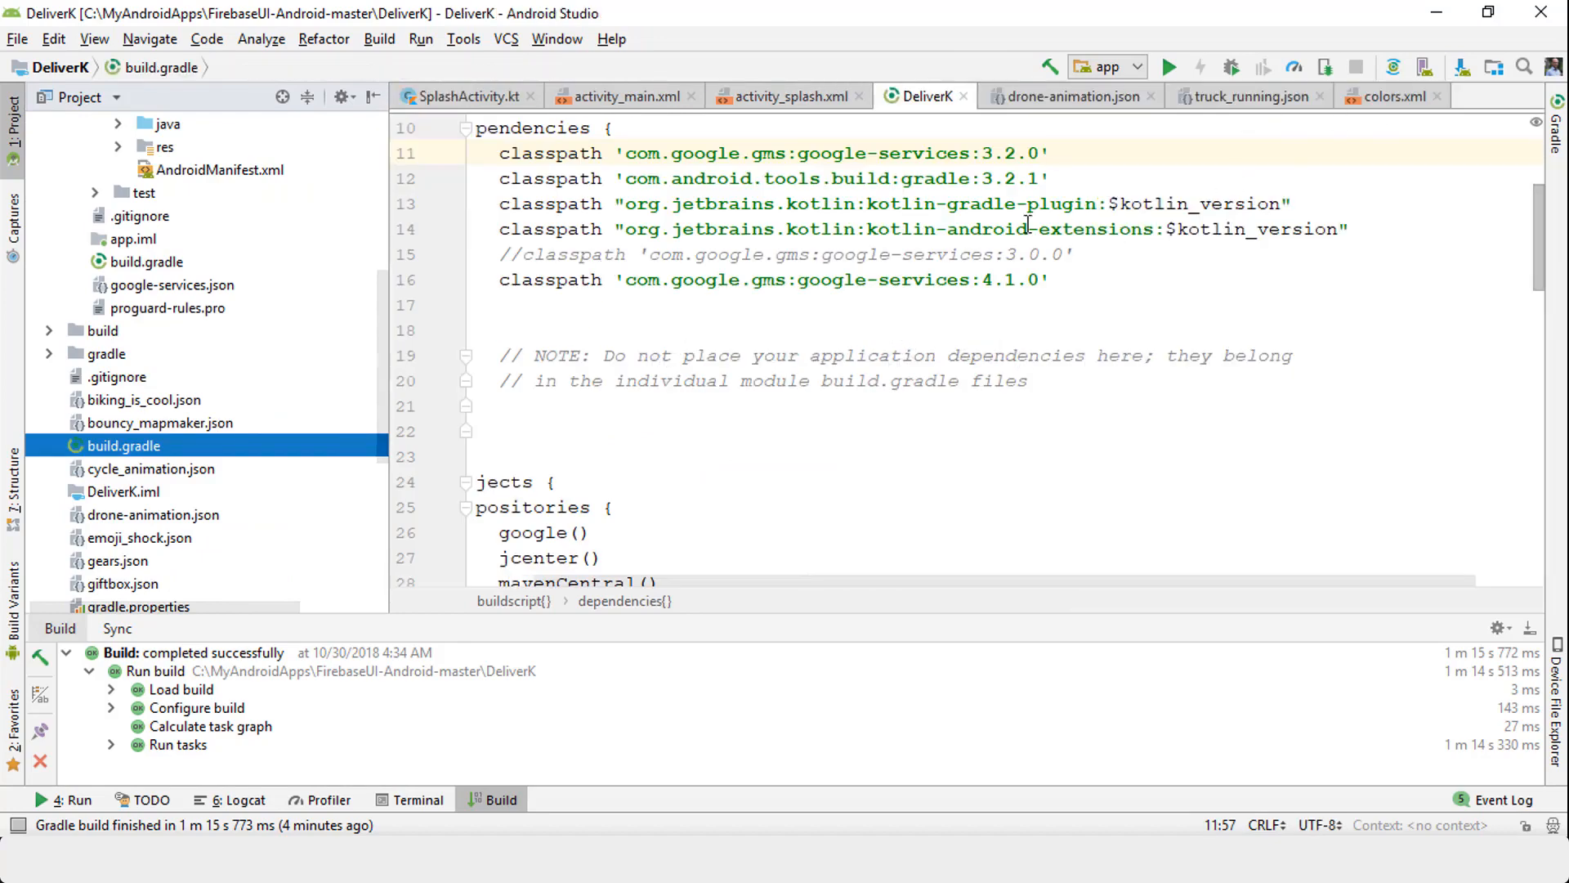
left_click(623, 96)
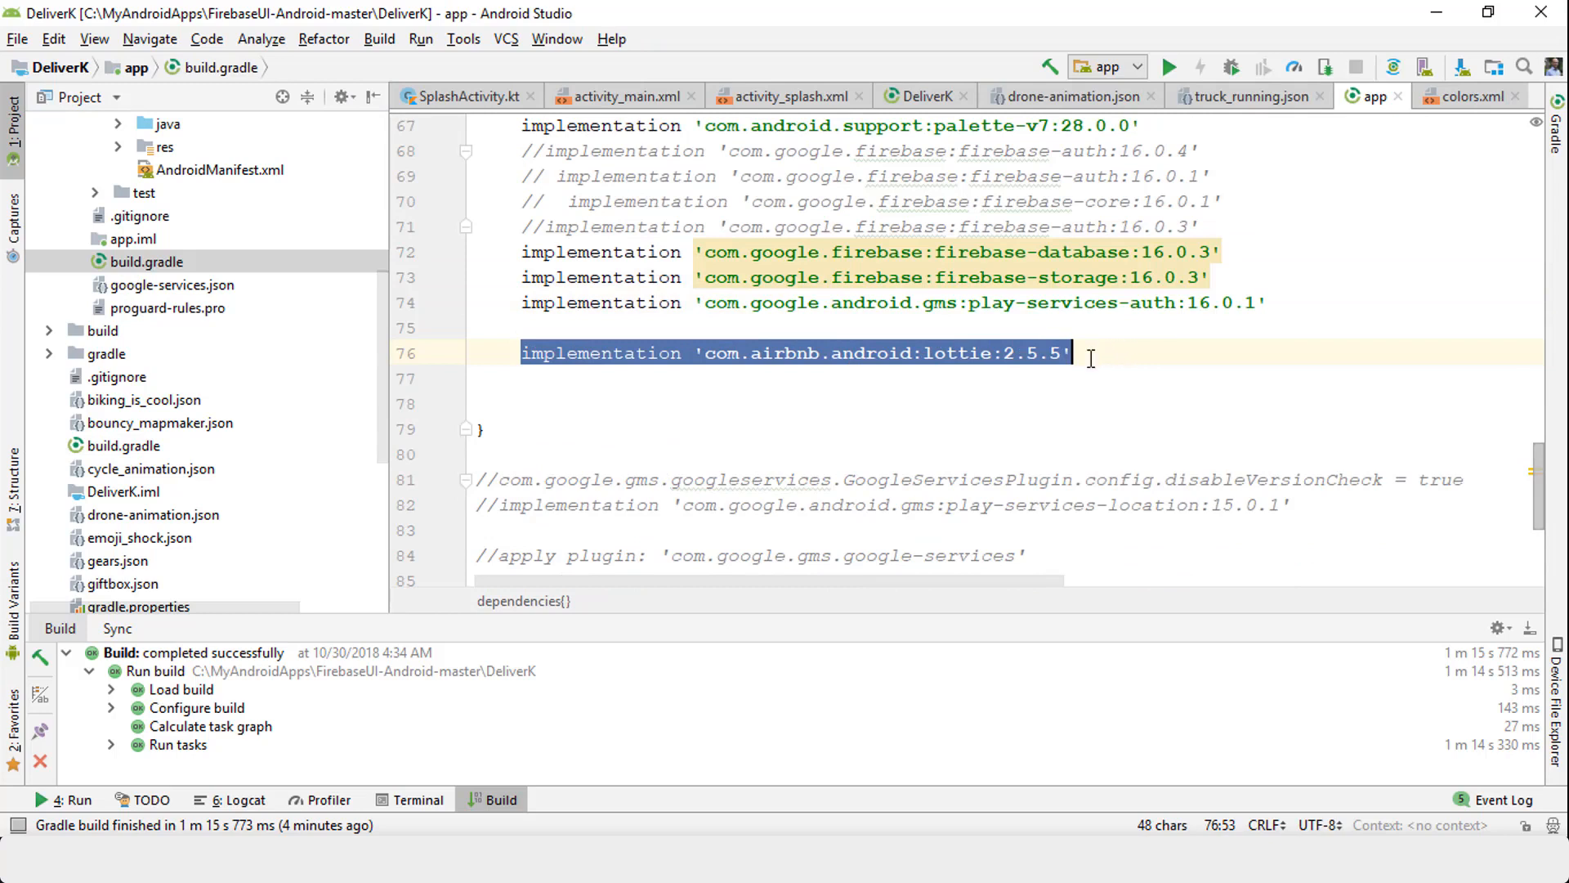
mouse_move(814, 372)
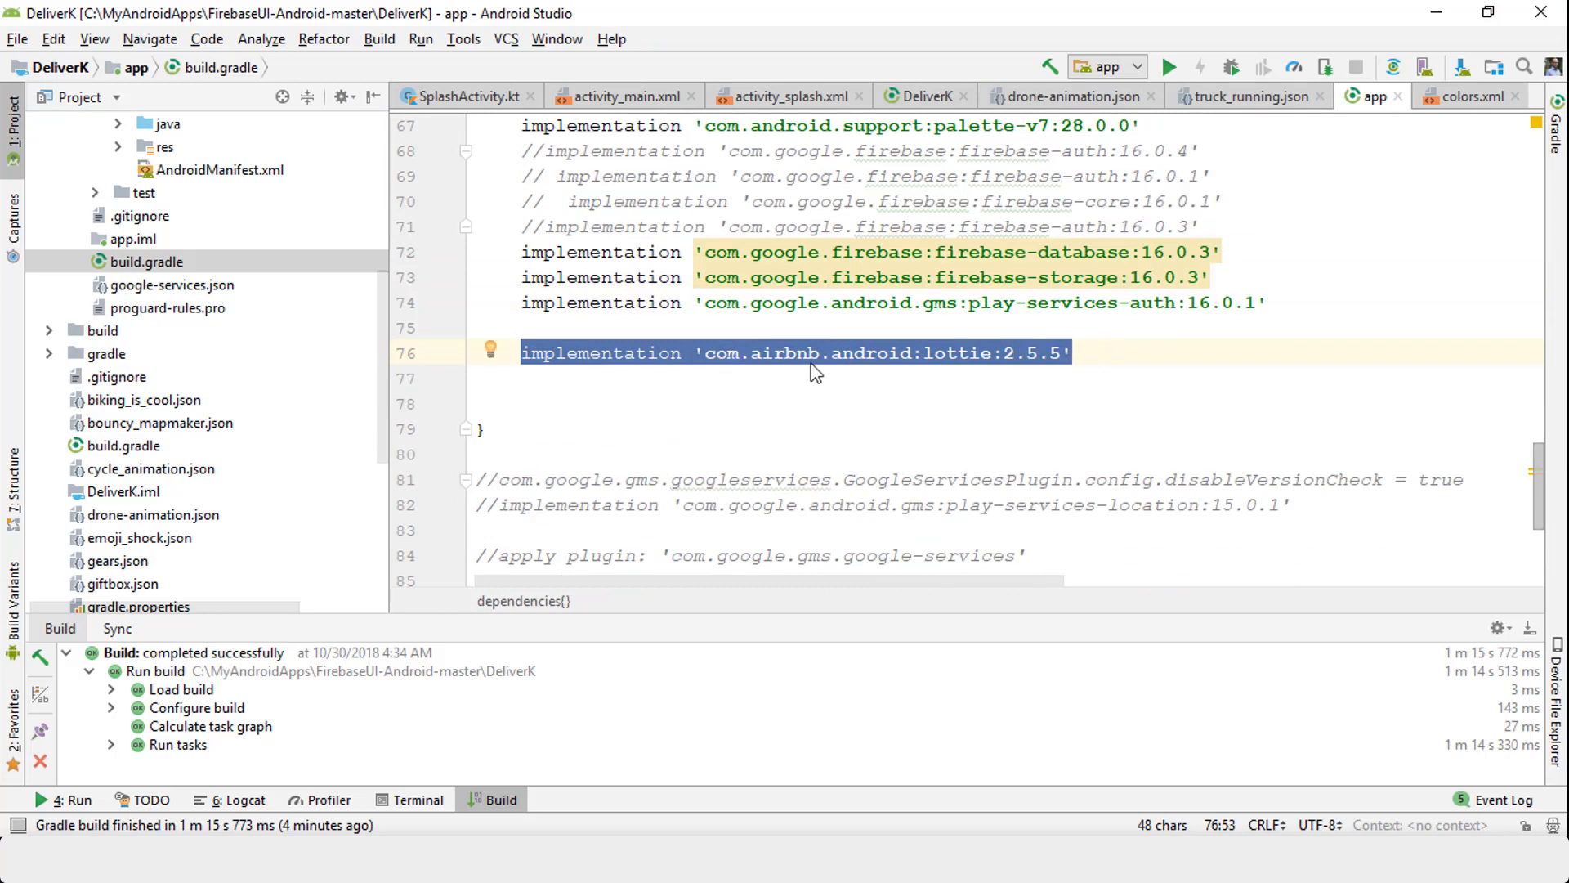
mouse_move(967, 371)
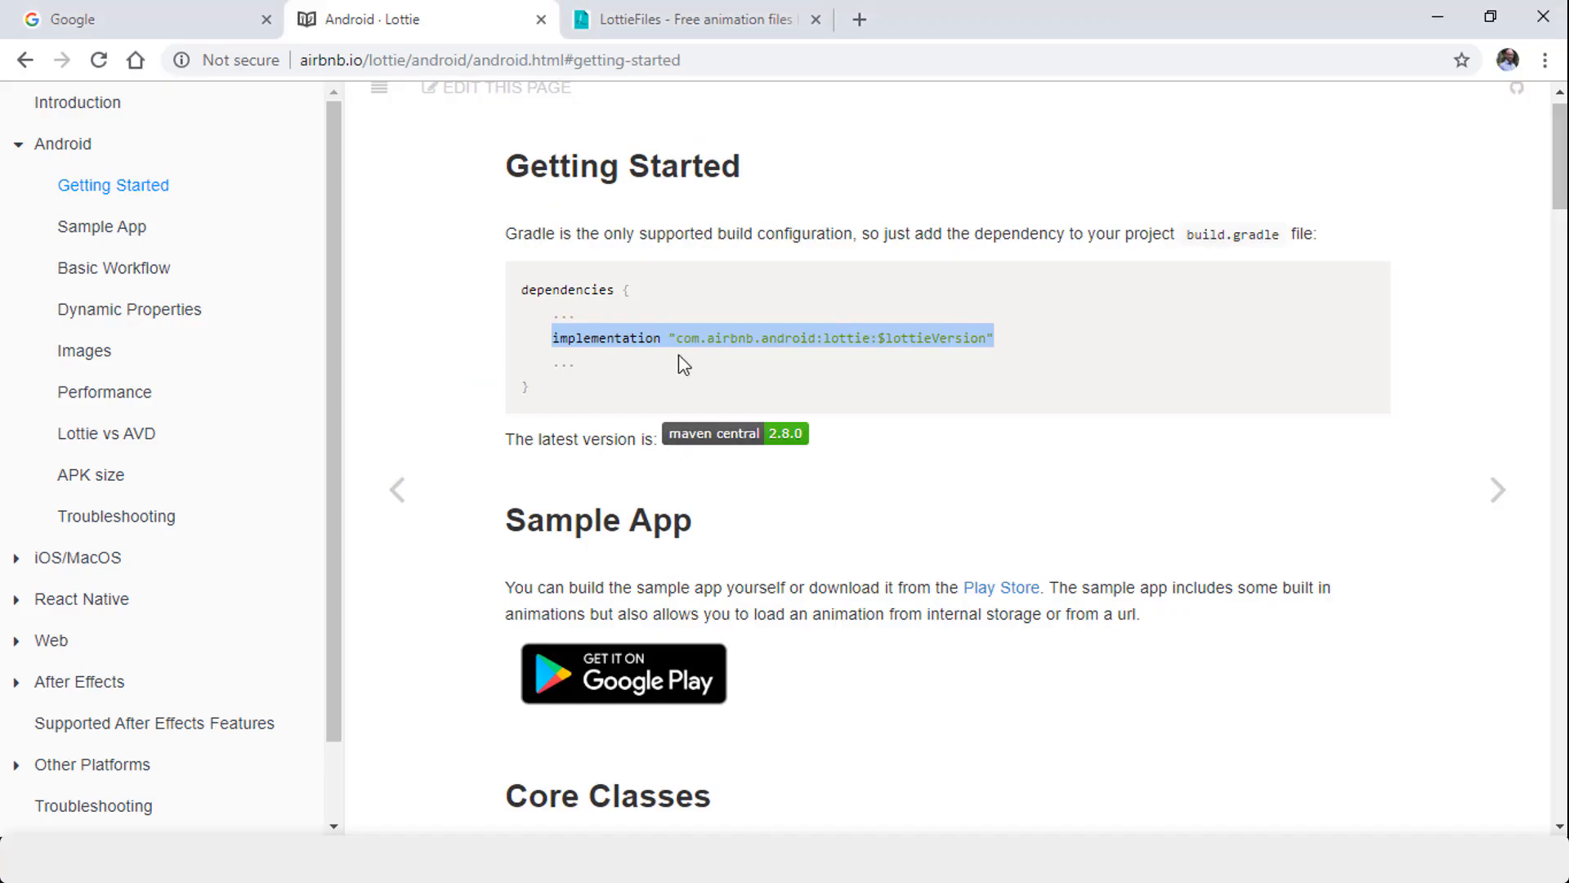
left_click(882, 337)
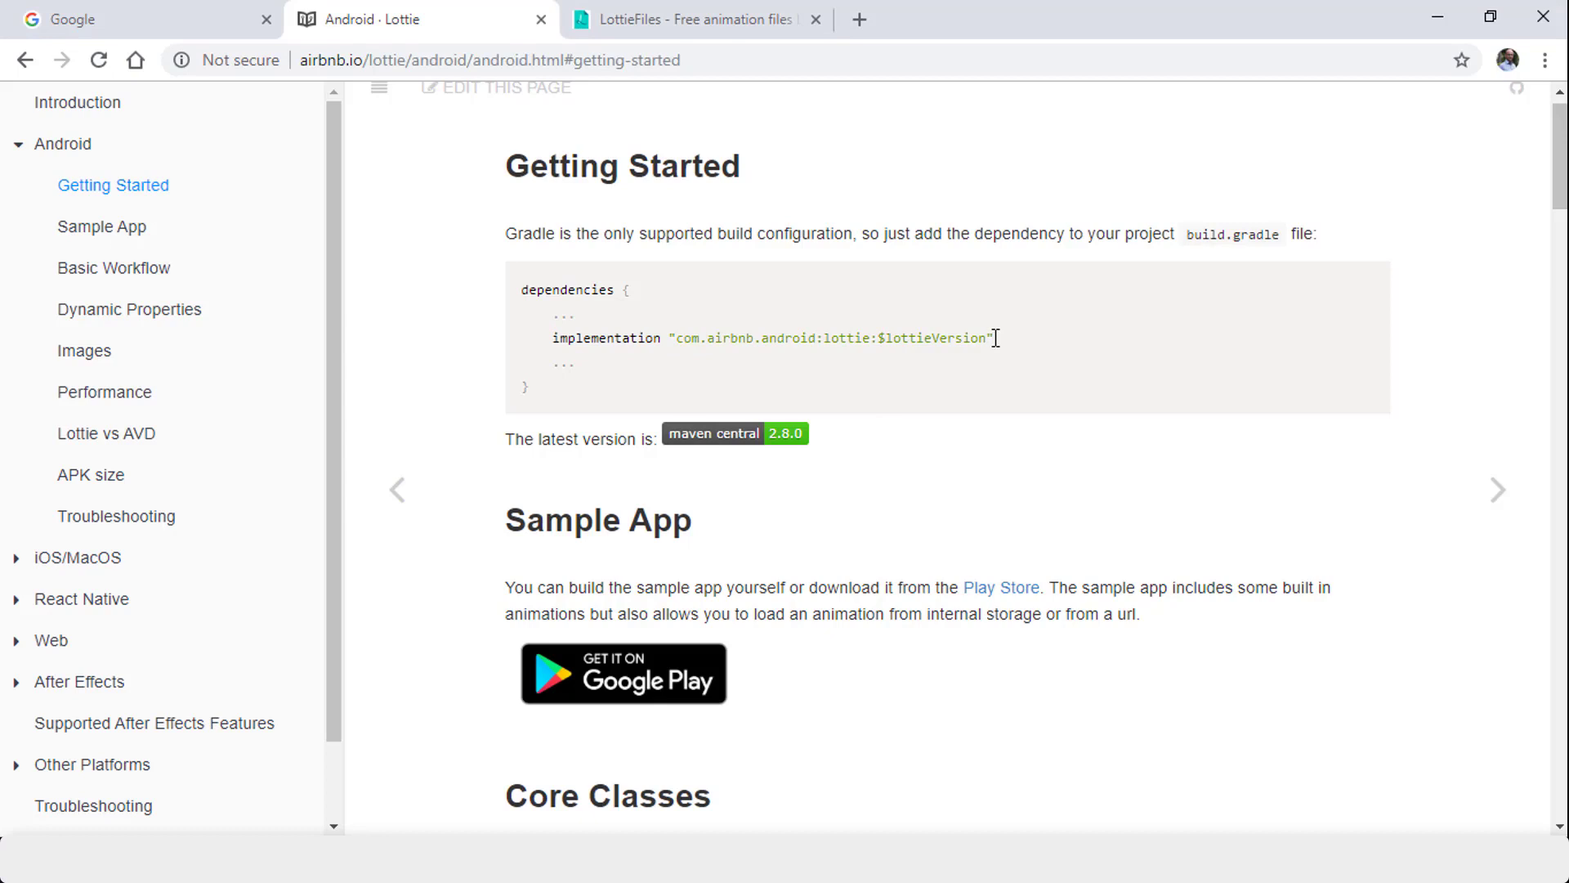
mouse_move(1019, 589)
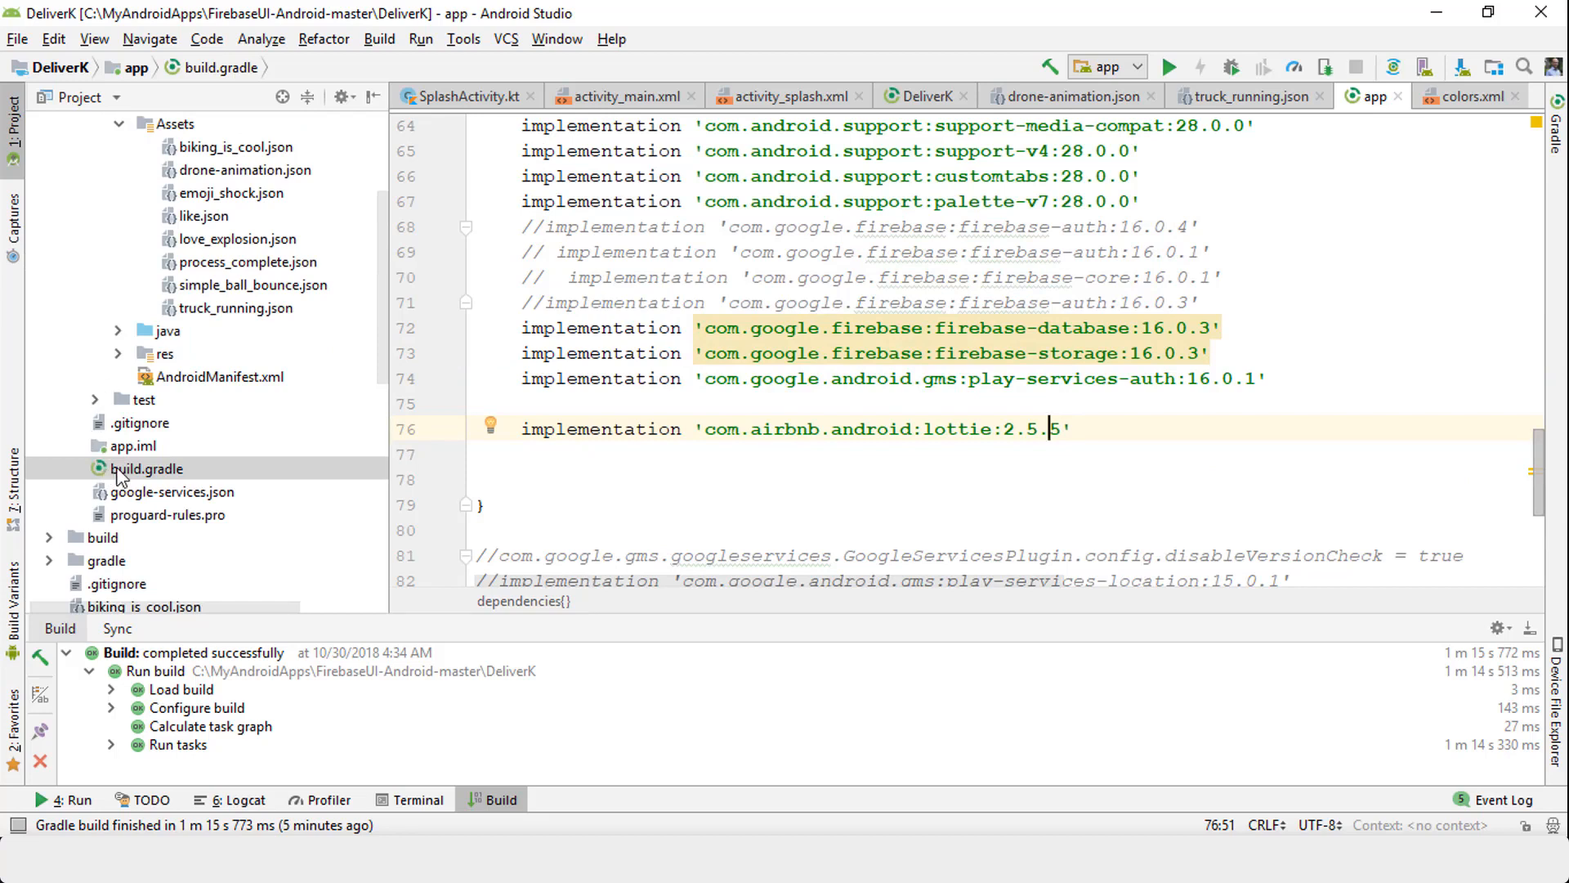
mouse_move(1347, 102)
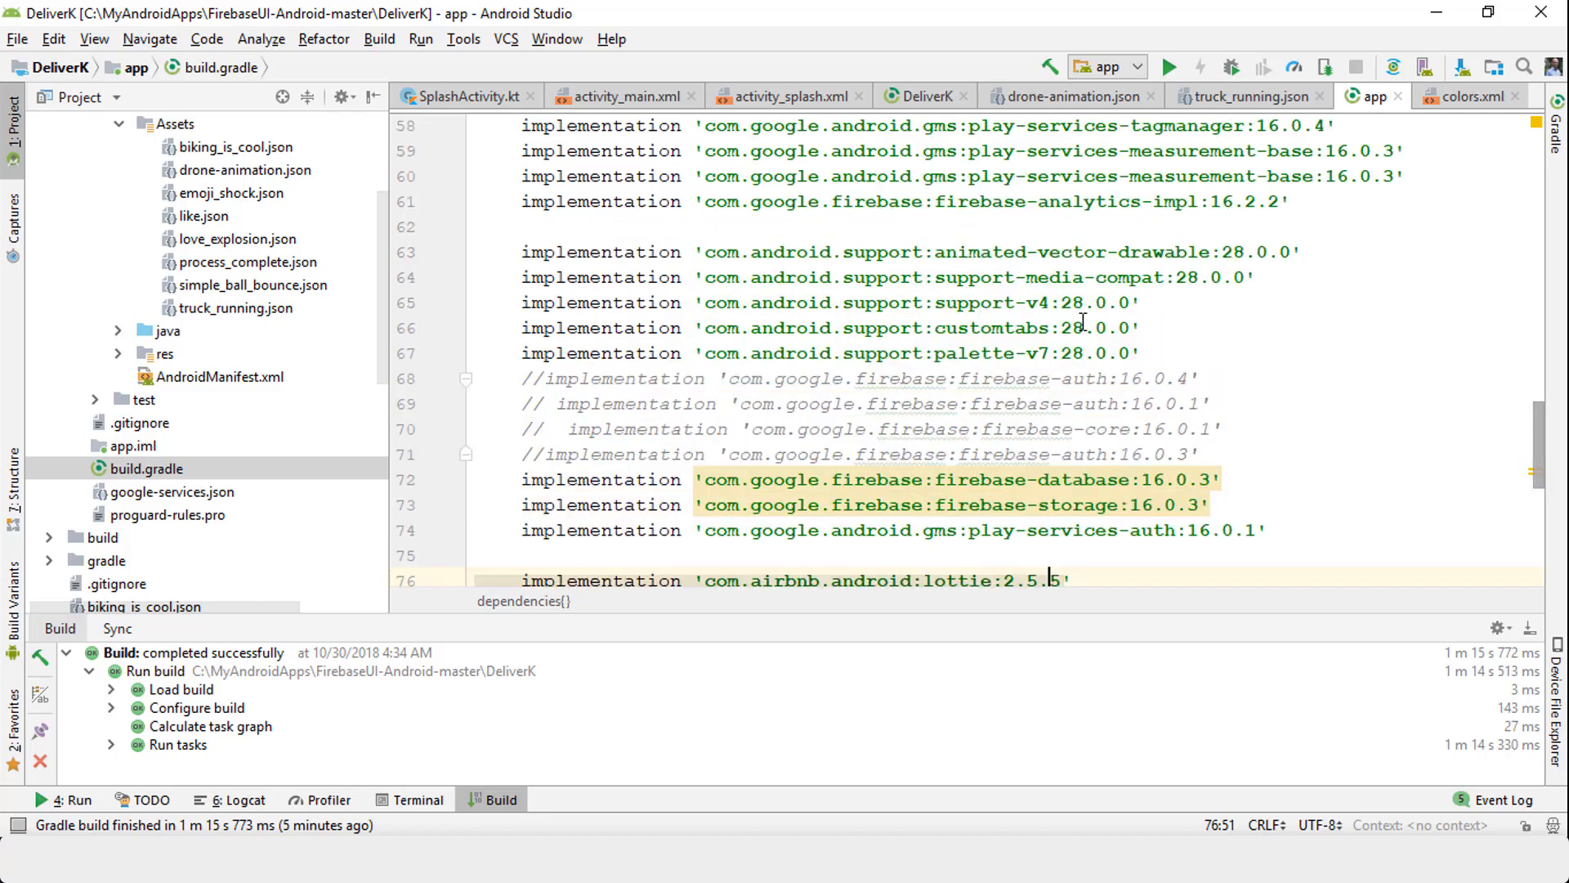
scroll("down", 3)
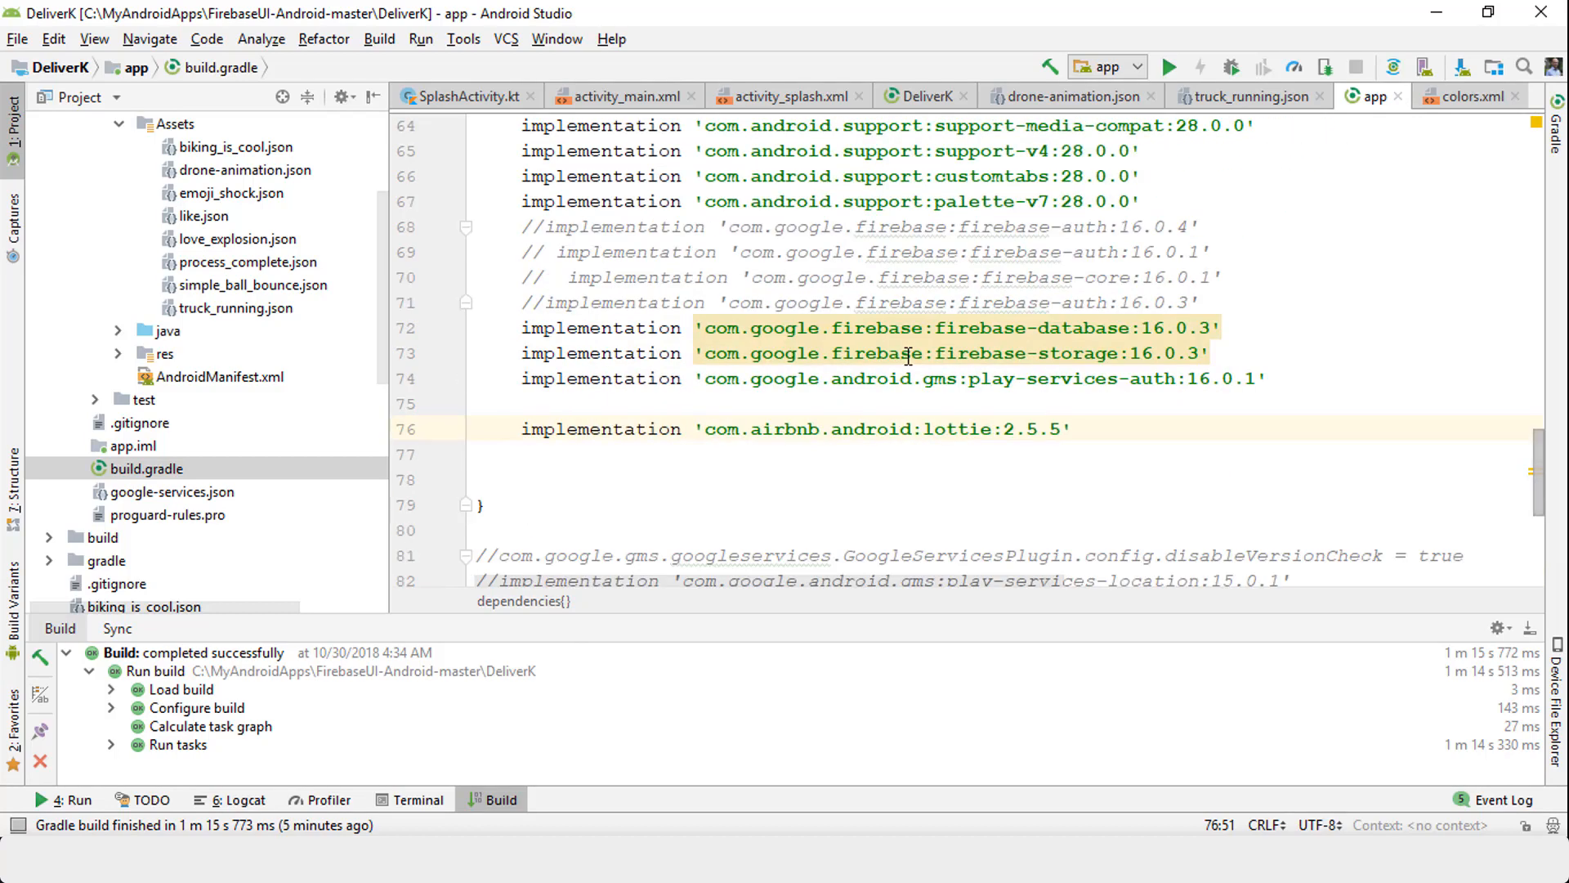
mouse_move(910, 447)
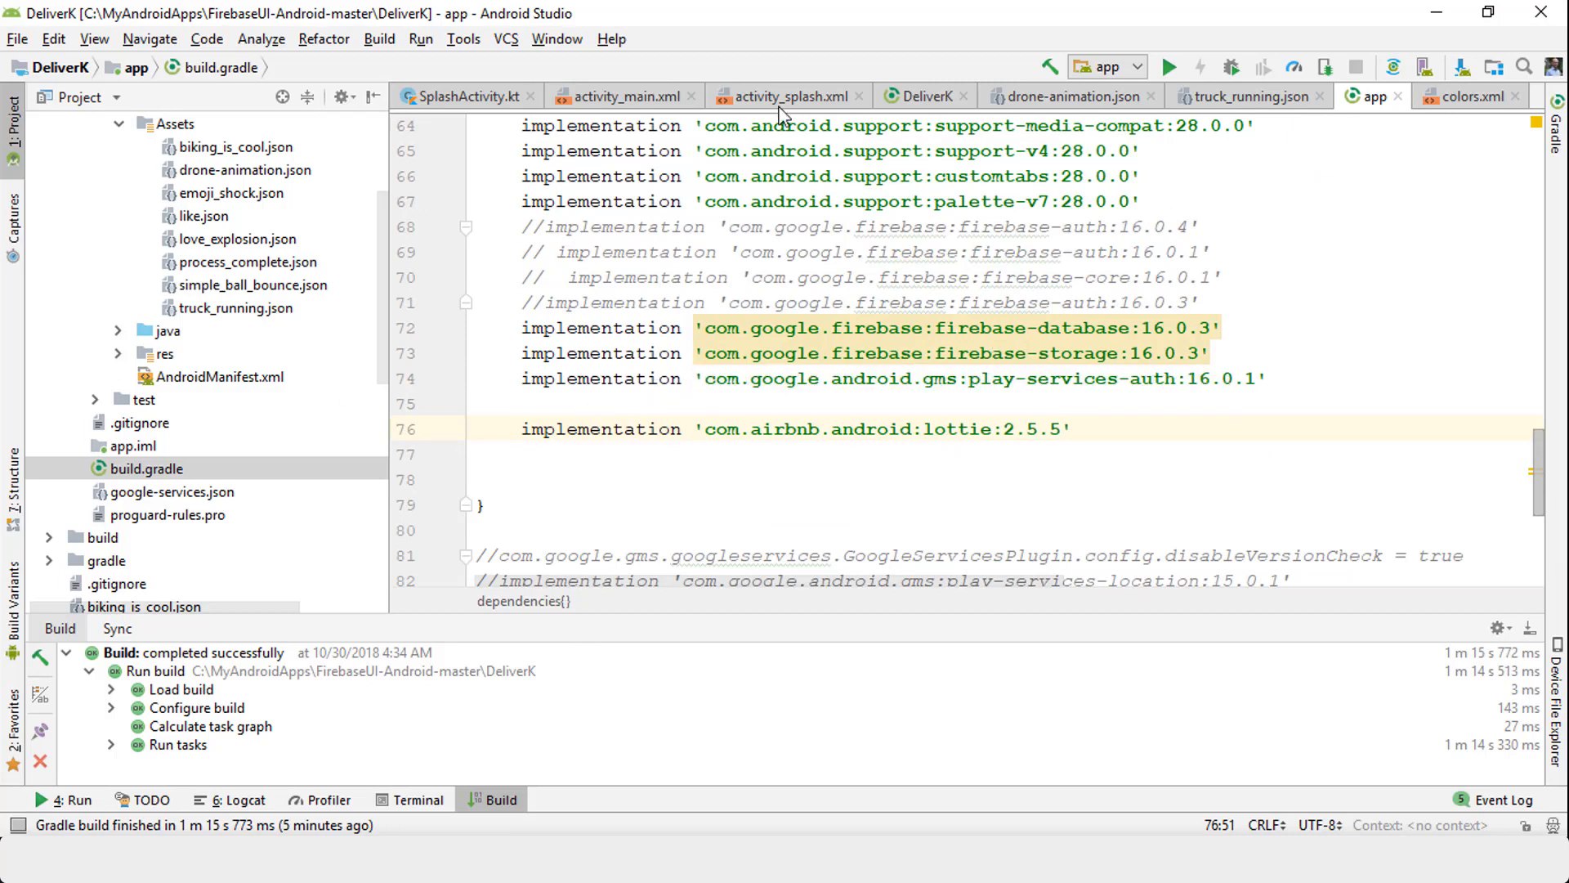
mouse_move(891, 105)
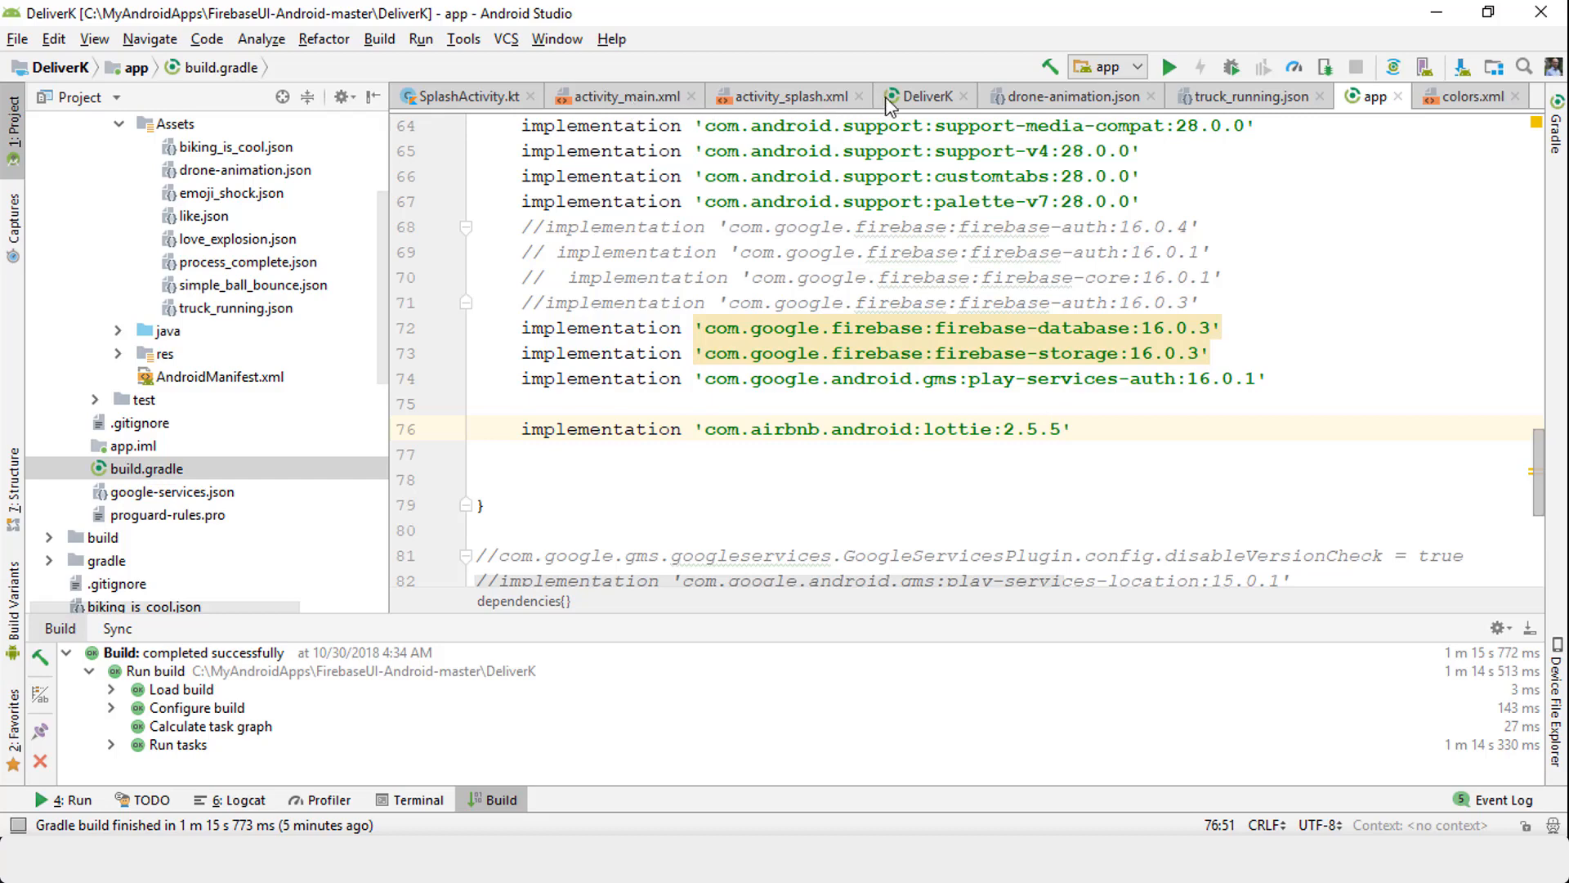
Switch via activity_main.xml to the activity_splash.xml tab with the LottieAnimationView.
left_click(621, 96)
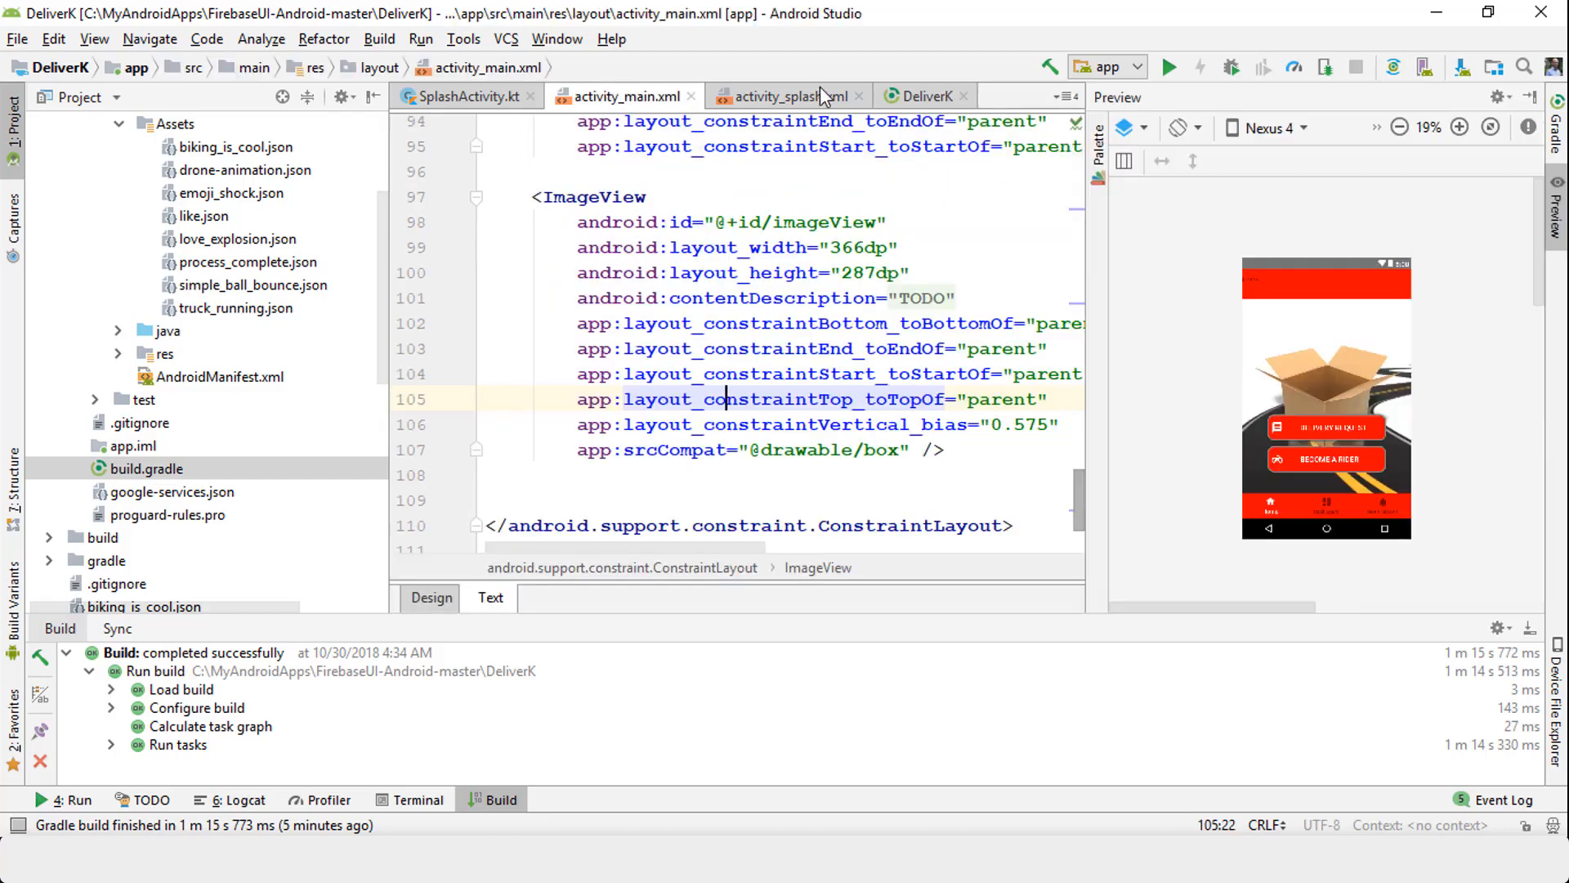
left_click(788, 96)
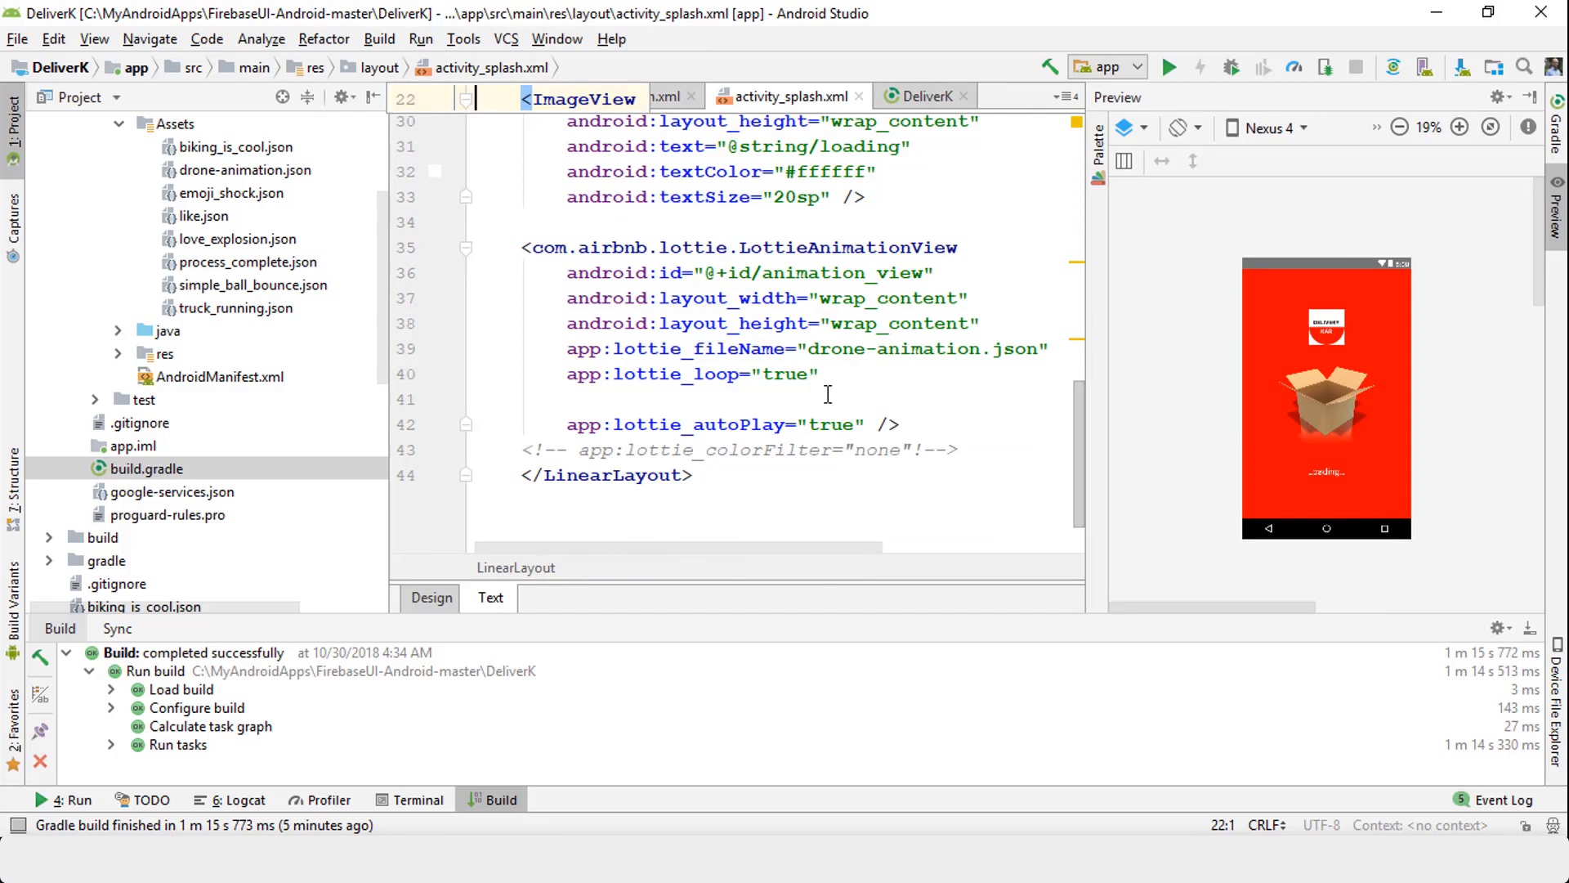
mouse_move(559, 310)
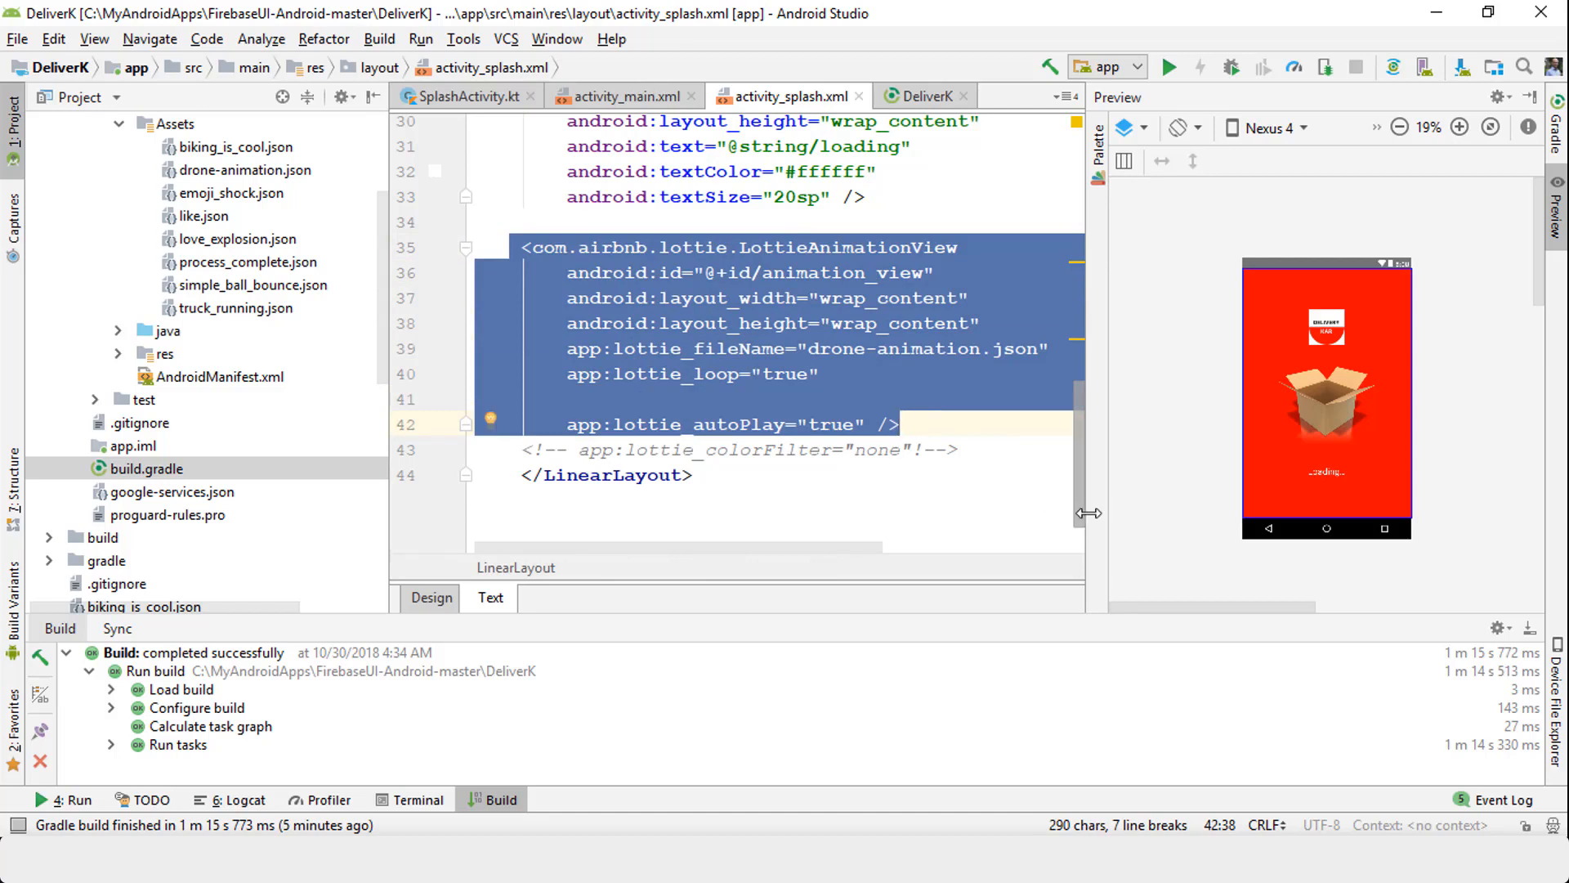
mouse_move(1079, 513)
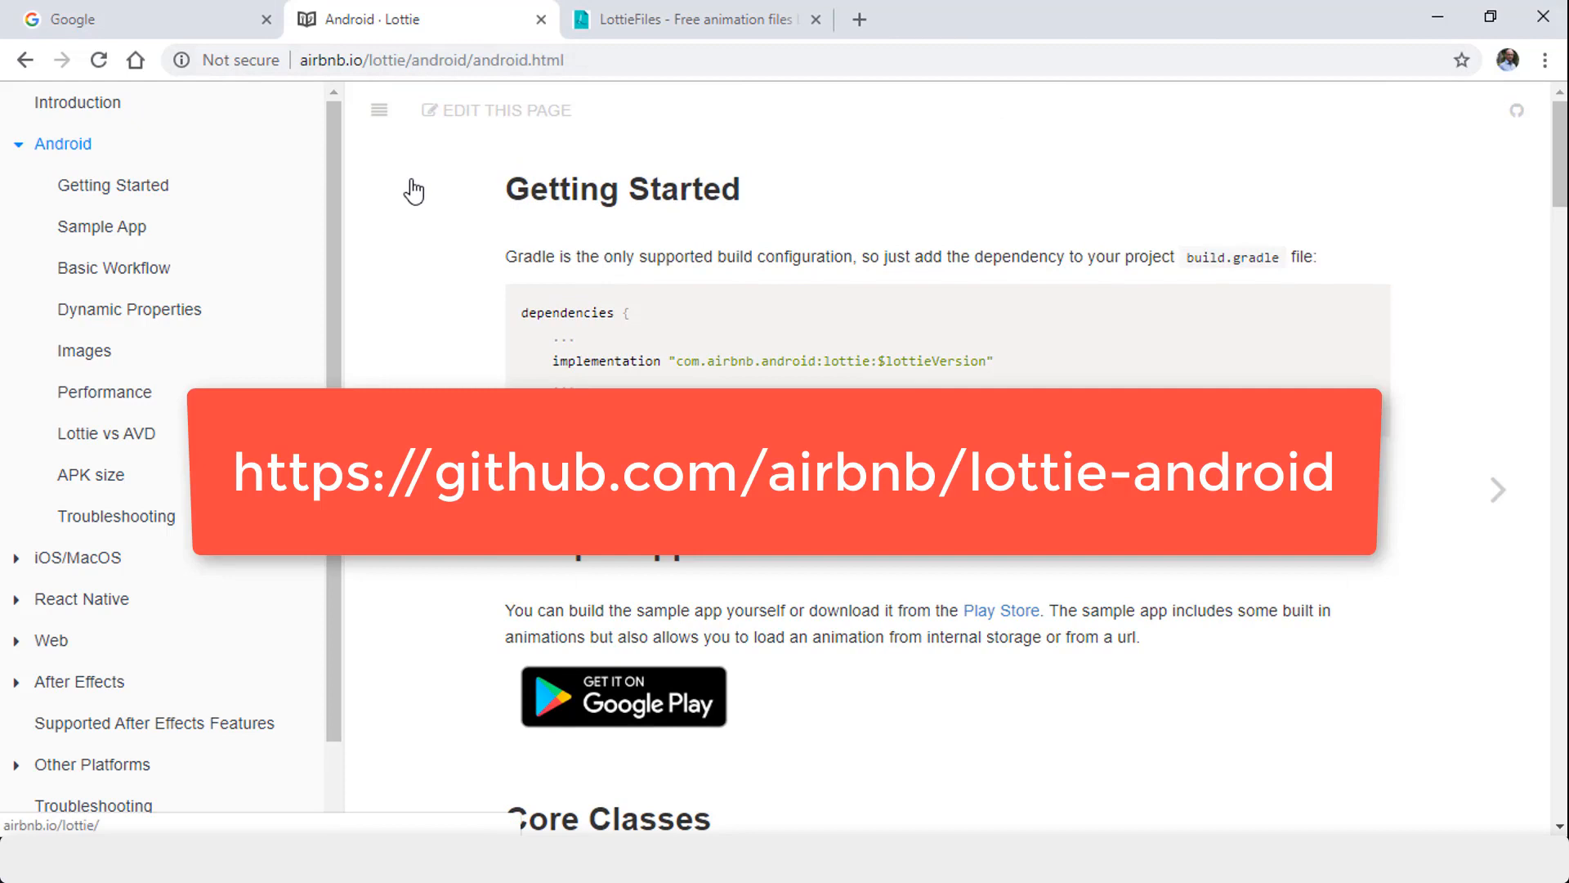
mouse_move(432, 383)
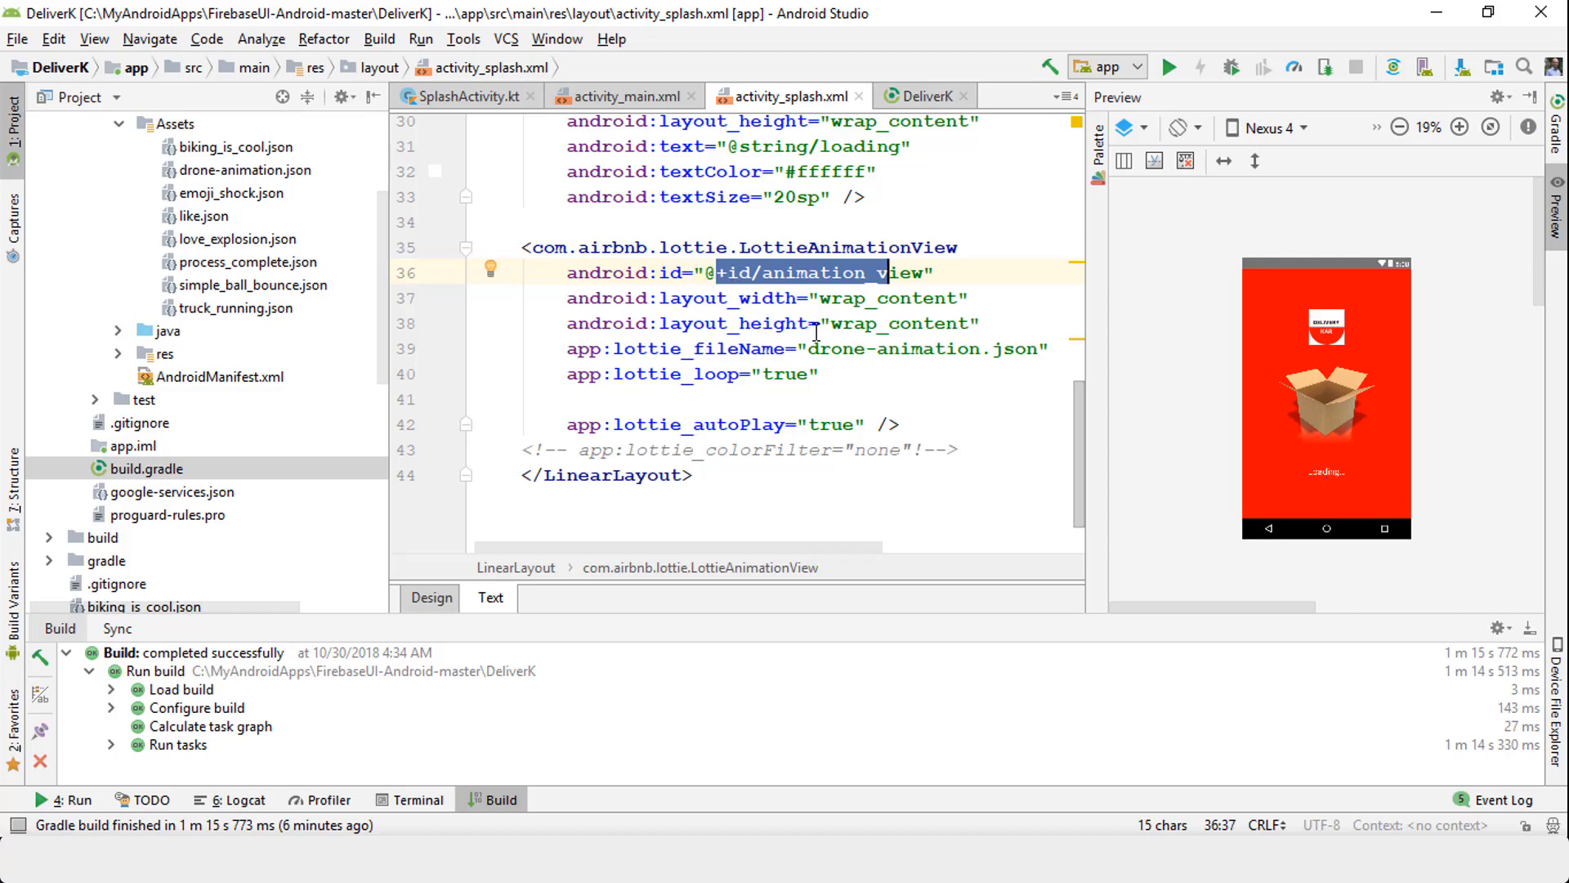
mouse_move(750, 313)
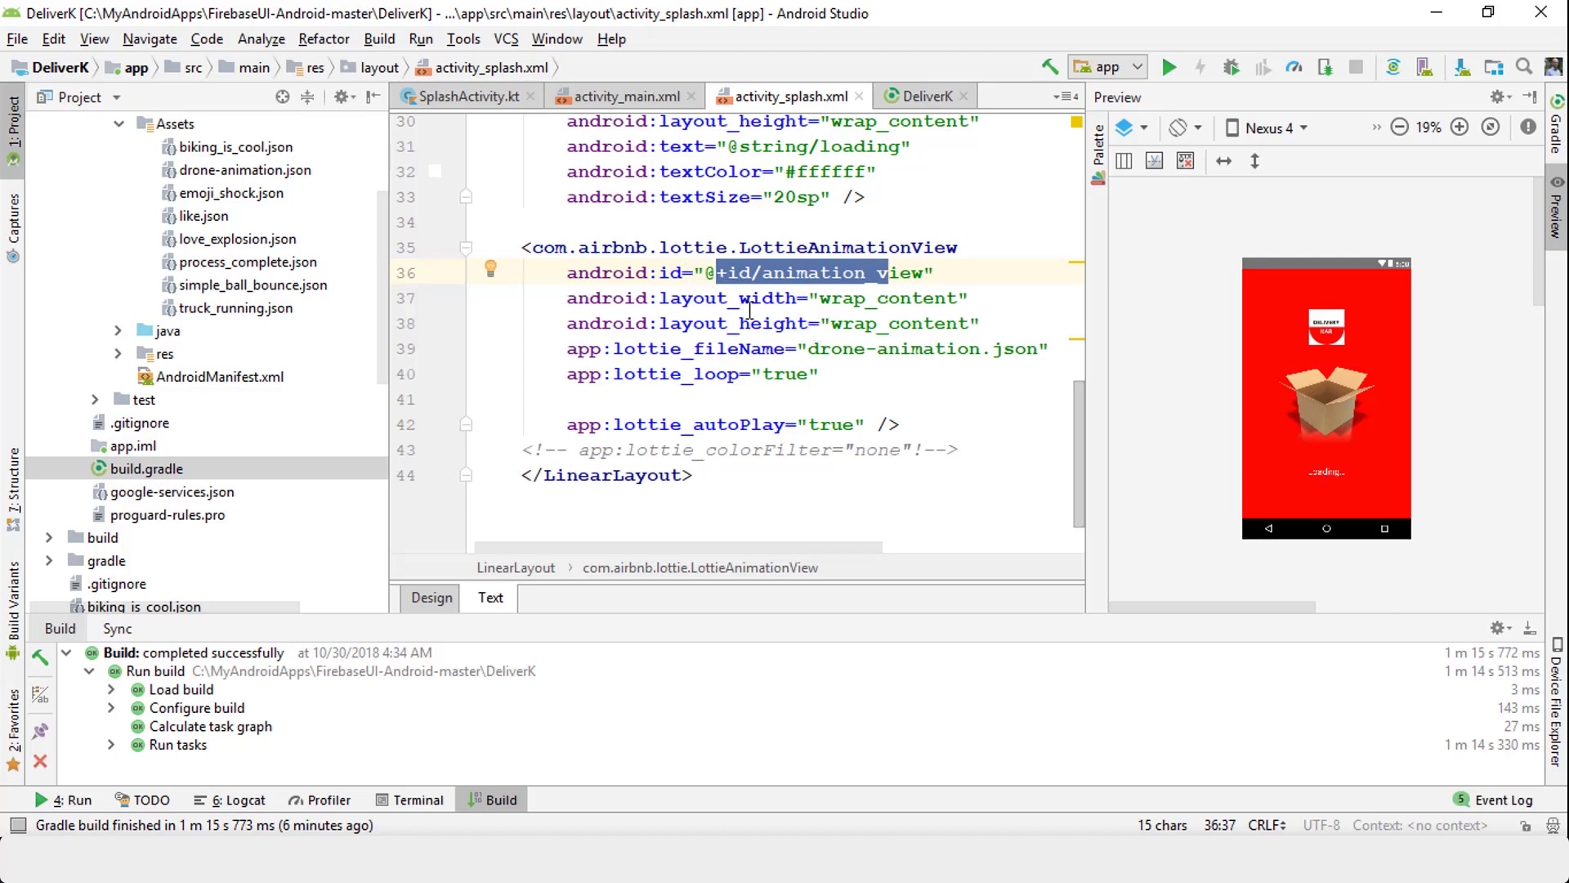
Select drone-animation.json in the app:lottie_fileName attribute.
left_click(749, 323)
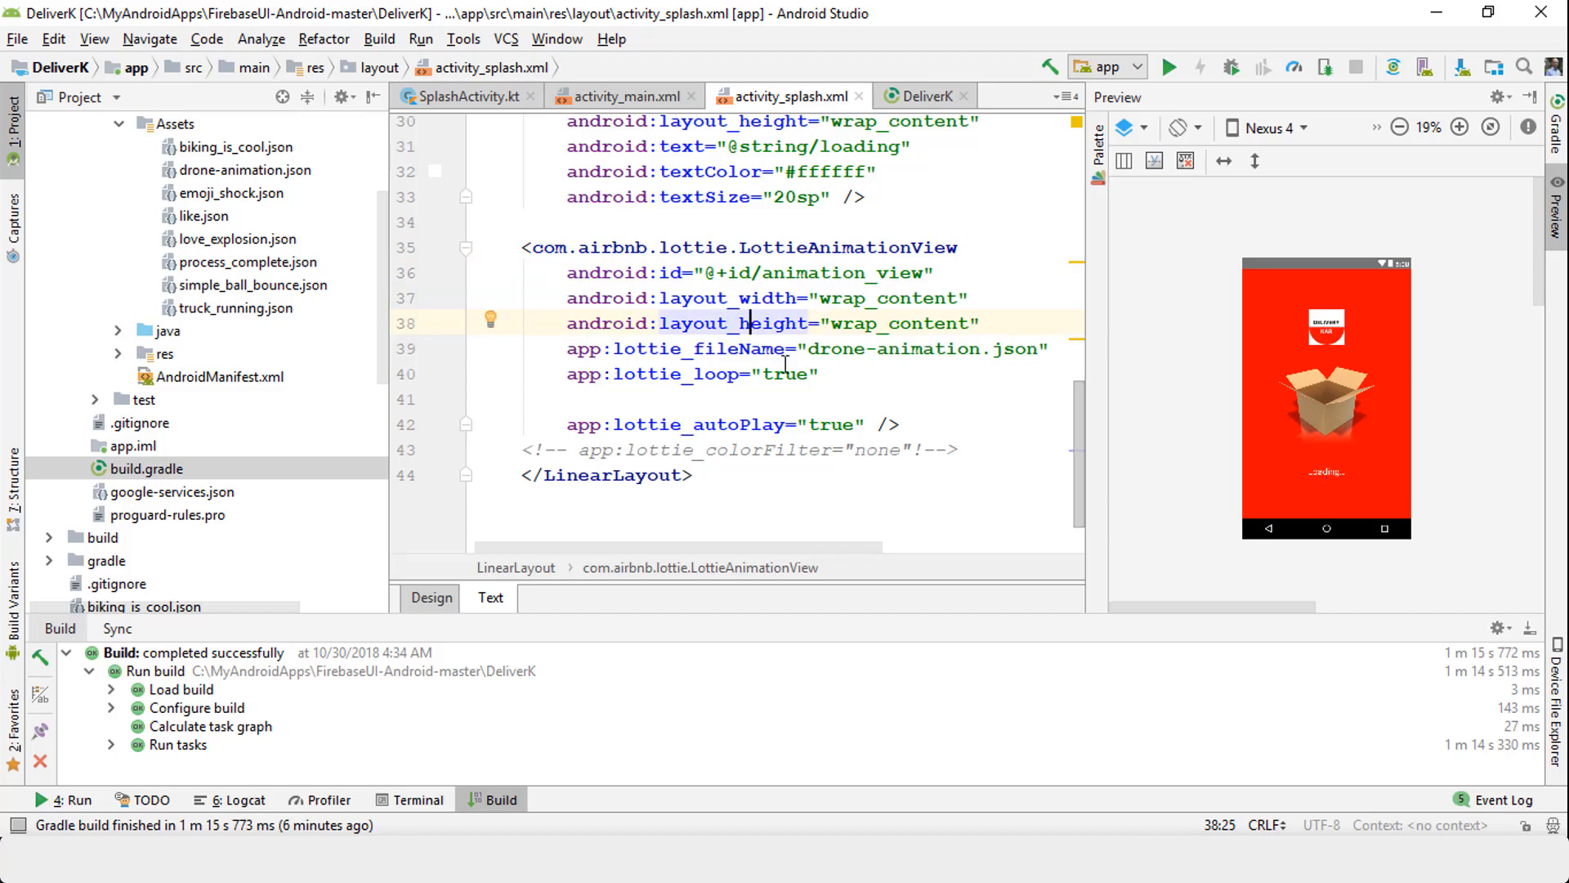
left_click_drag(814, 348, 1034, 348)
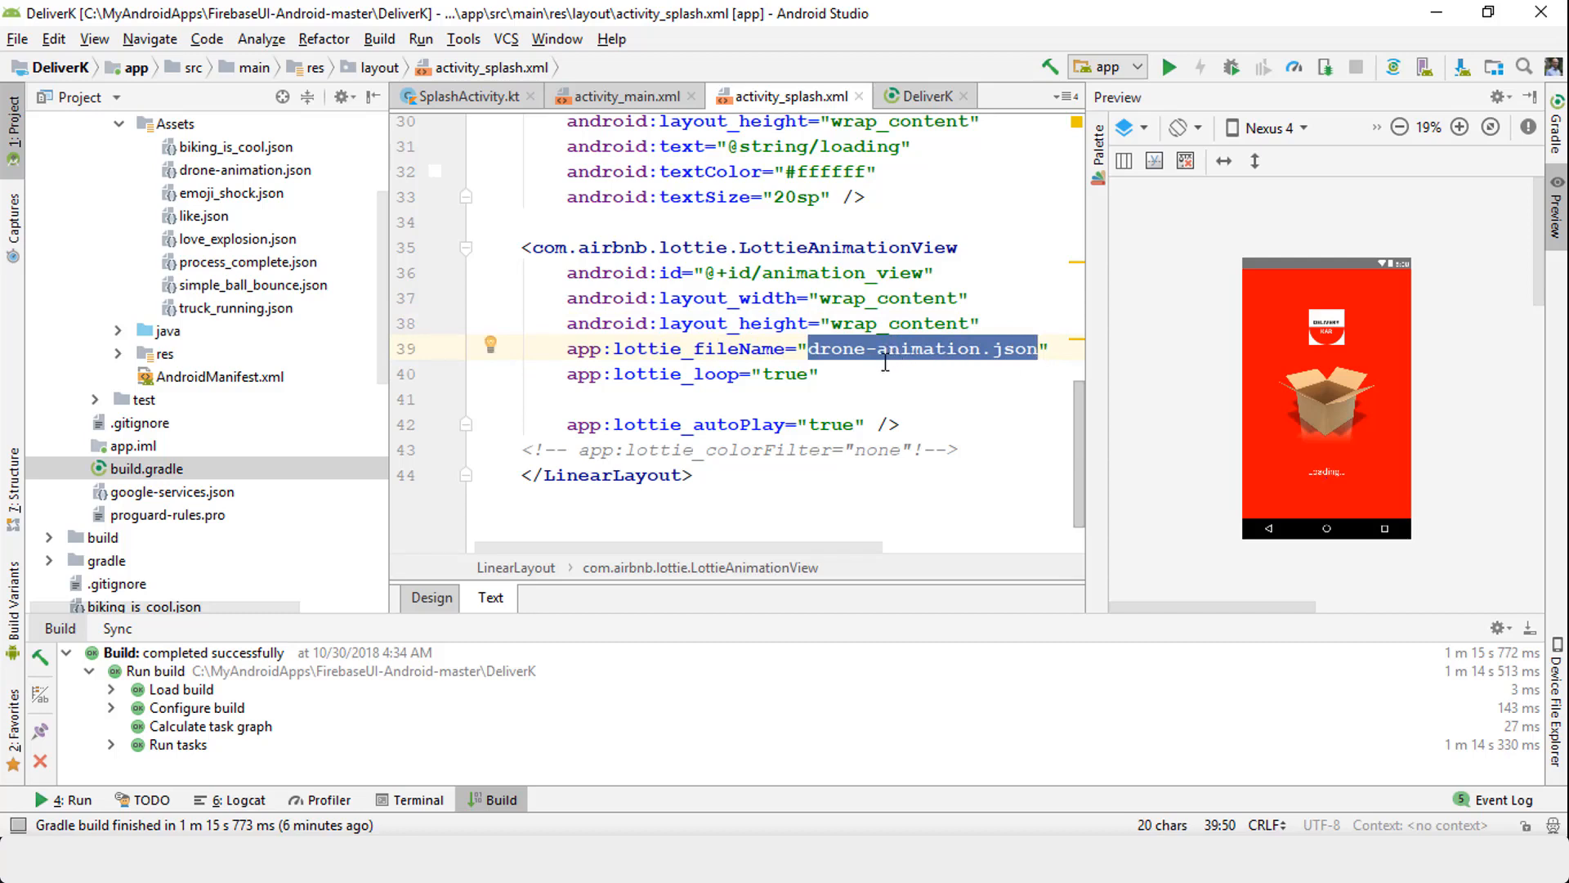
mouse_move(767, 530)
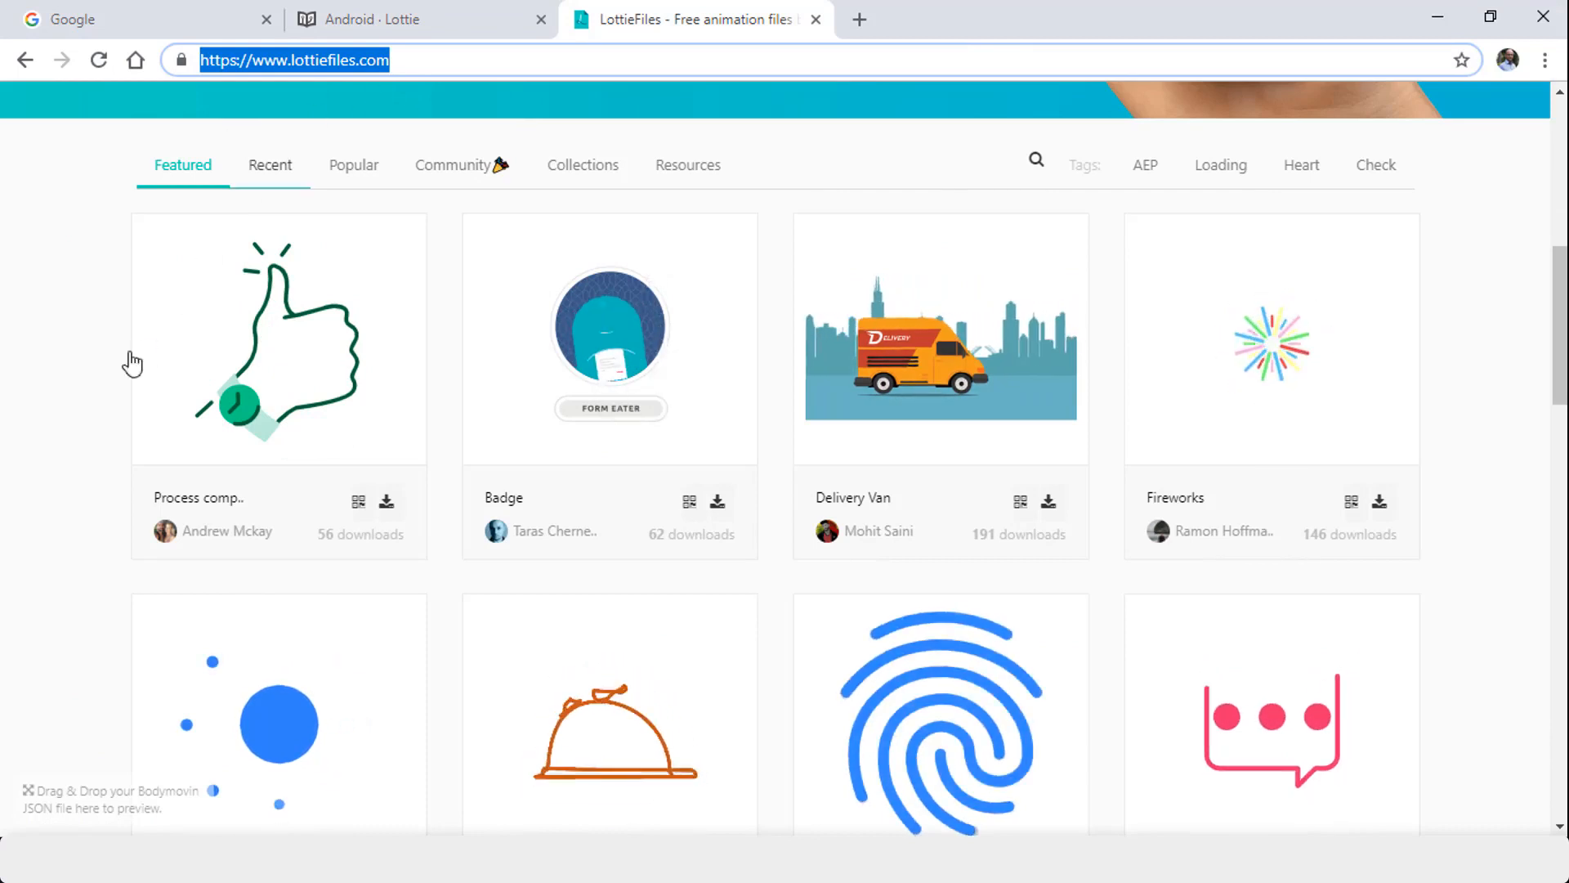
Scroll to the Loding Dots card and start its download as loding_dots.json.
scroll("down", 3)
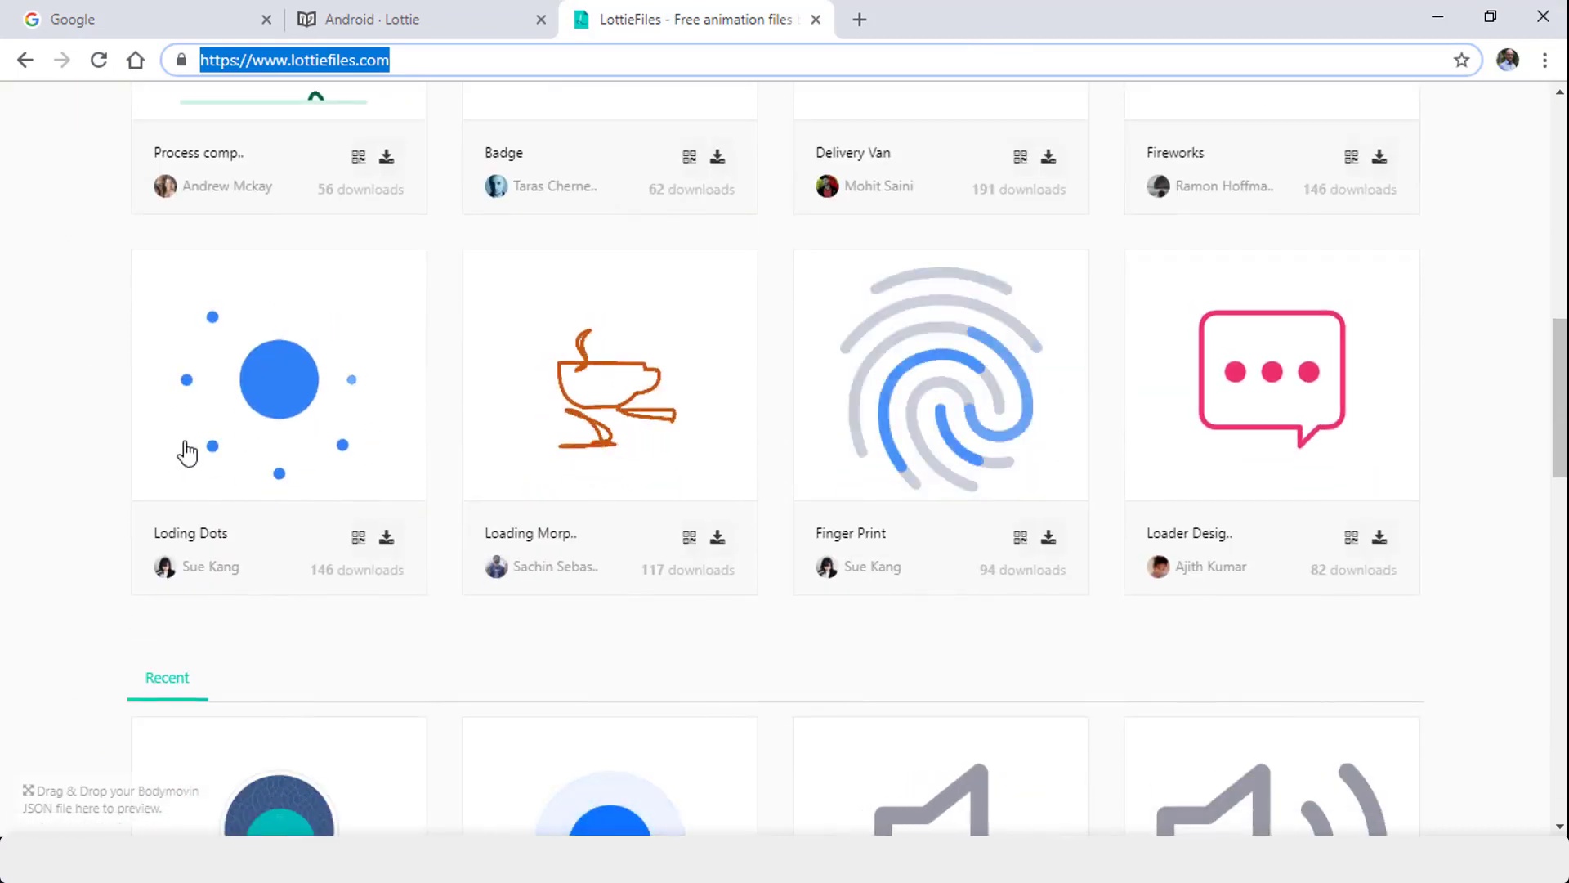
scroll("down", 3)
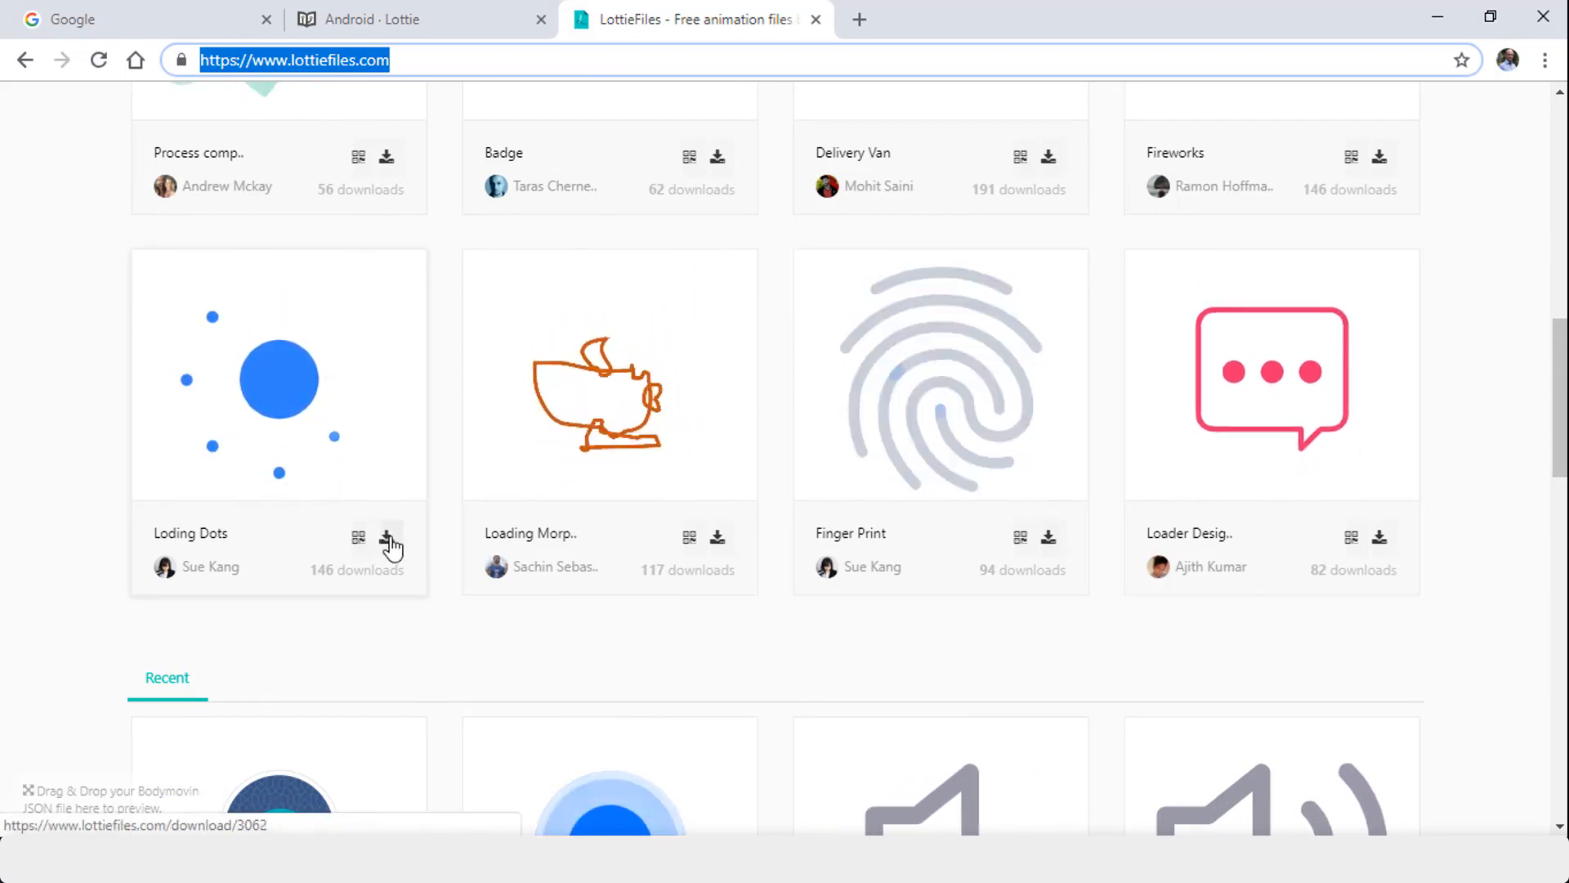
mouse_move(388, 539)
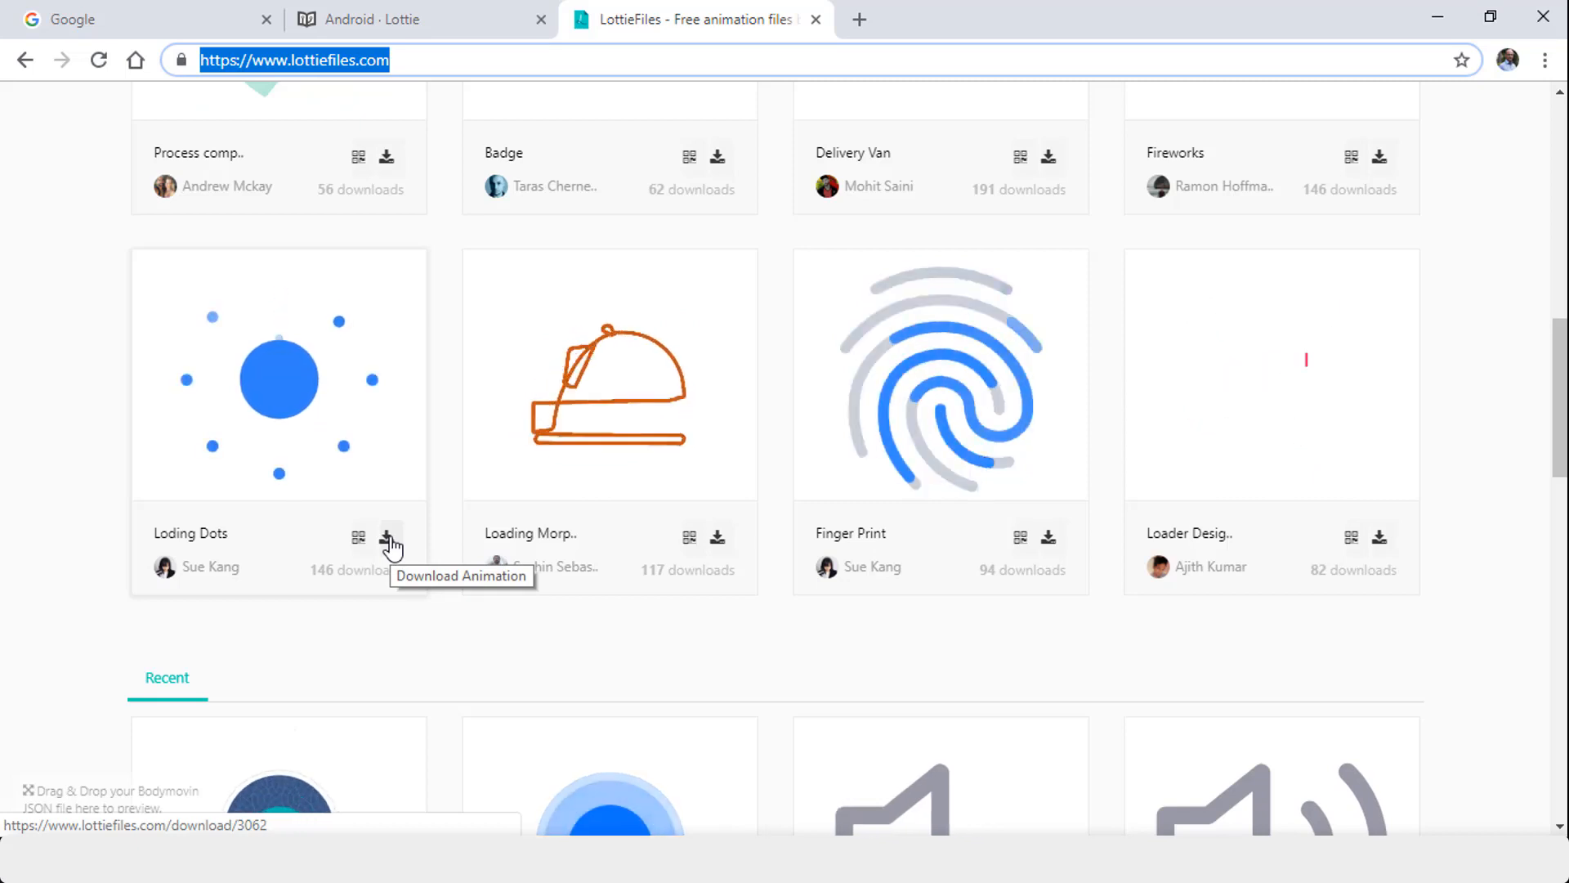
left_click(386, 540)
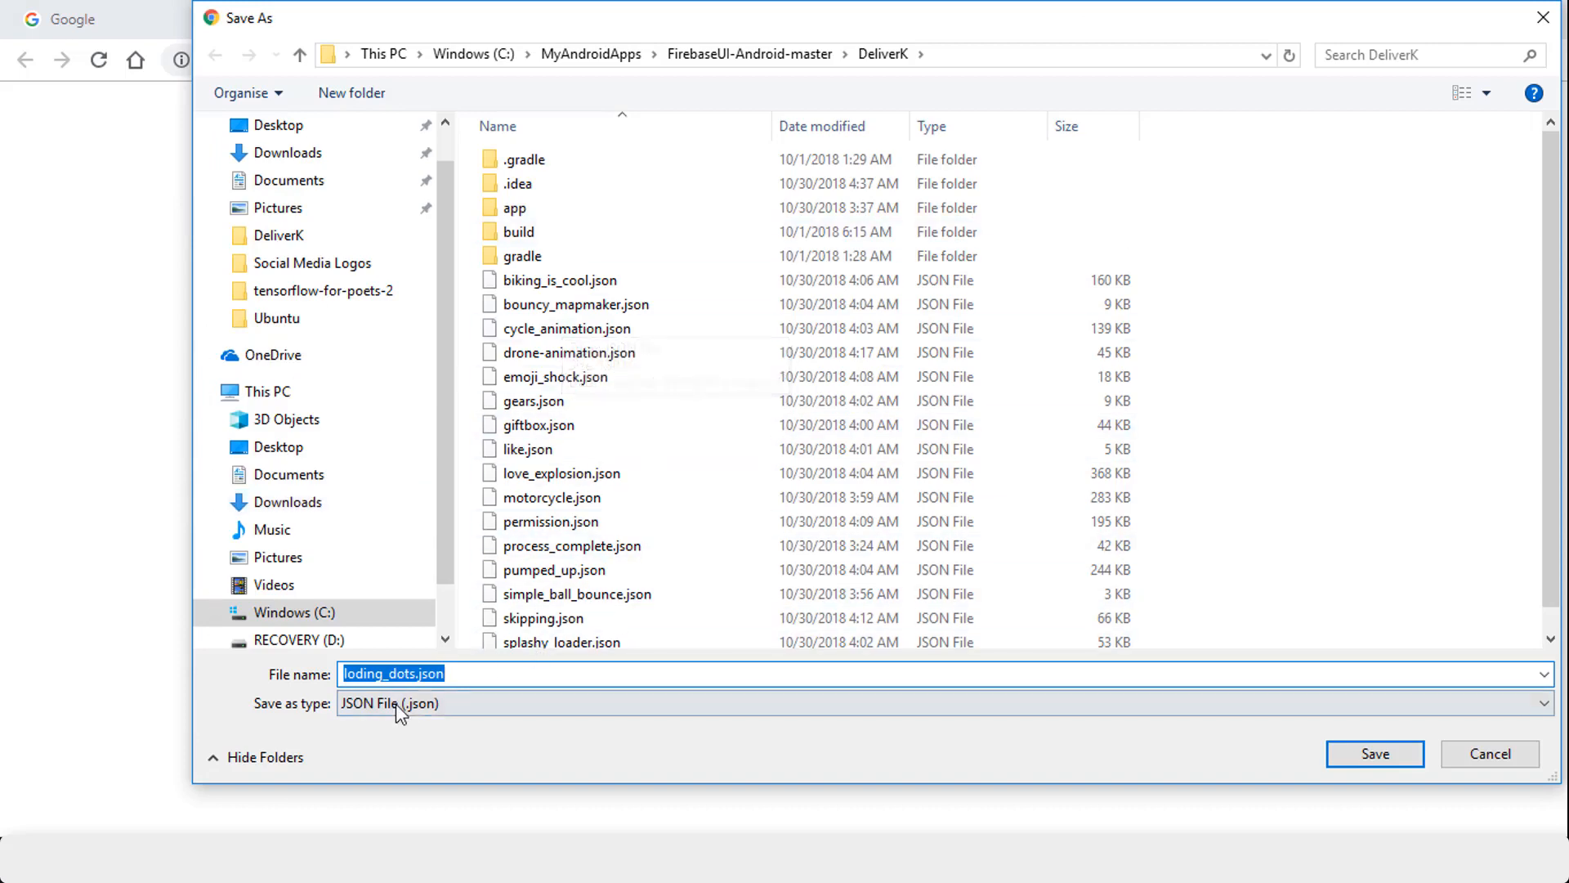
Save loding_dots.json in the DeliverK project folder.
left_click(1375, 754)
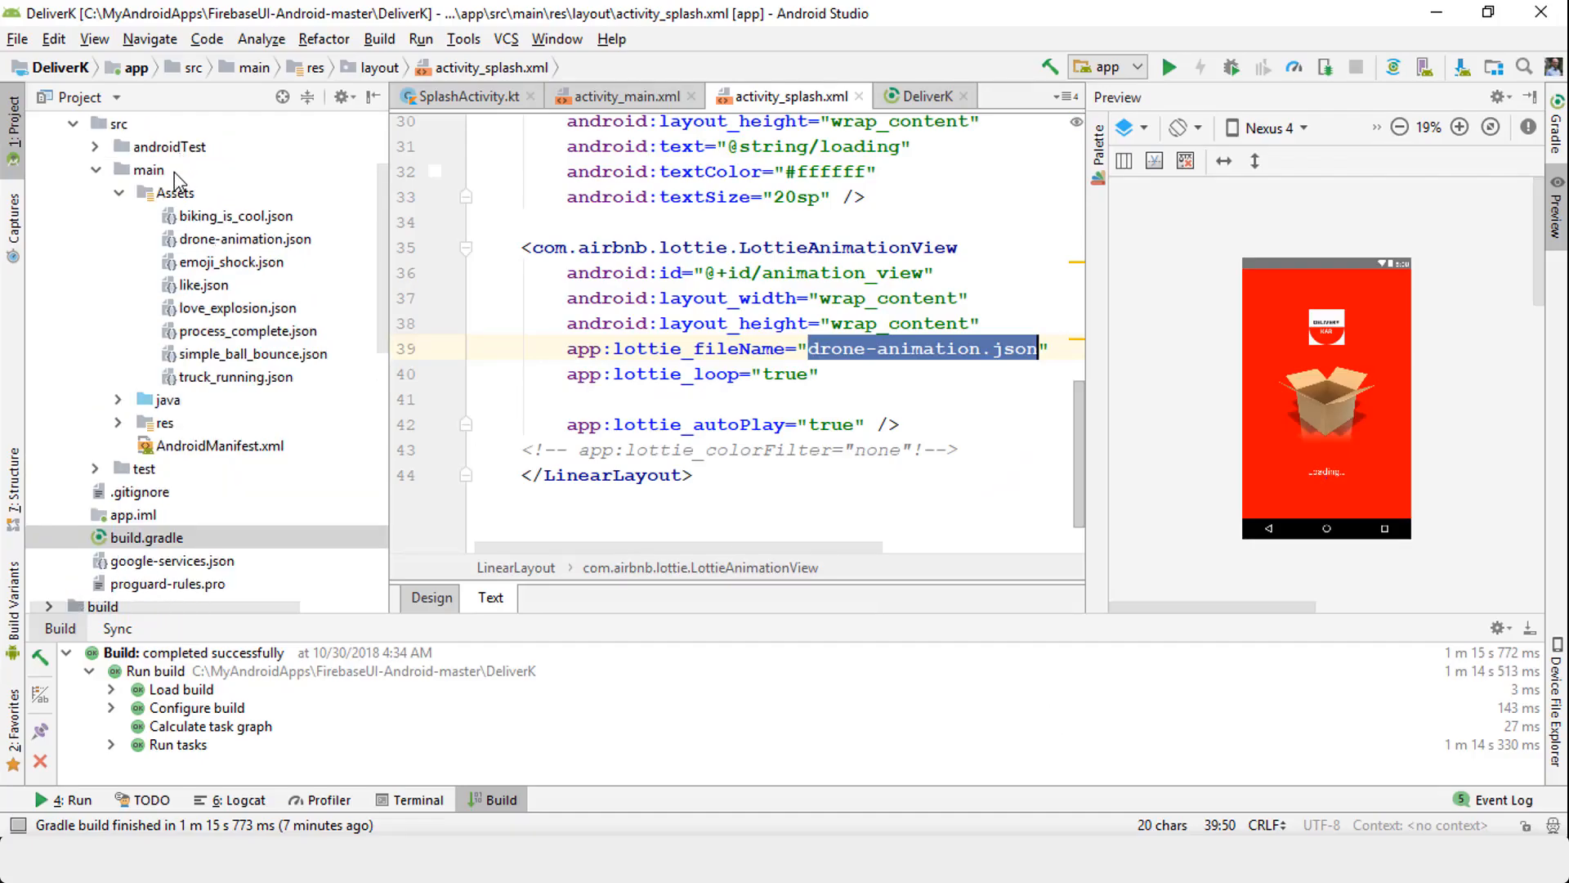
Switch back to the LottieFiles tab in Chrome showing the finished download.
left_click(171, 192)
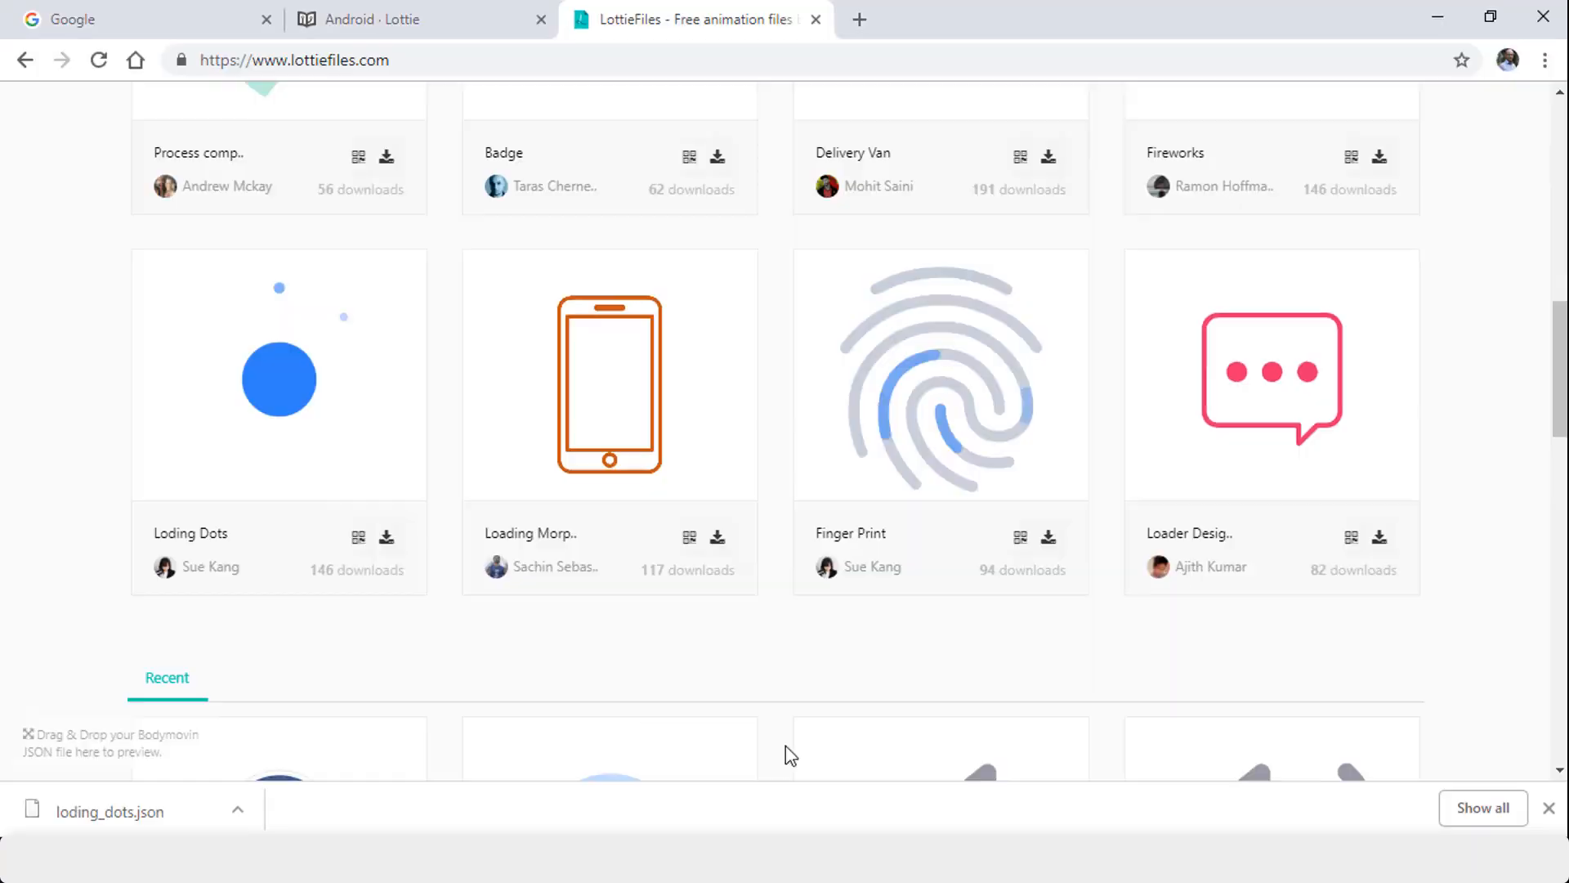
Scroll the LottieFiles featured animations and load more of them.
scroll("down", 3)
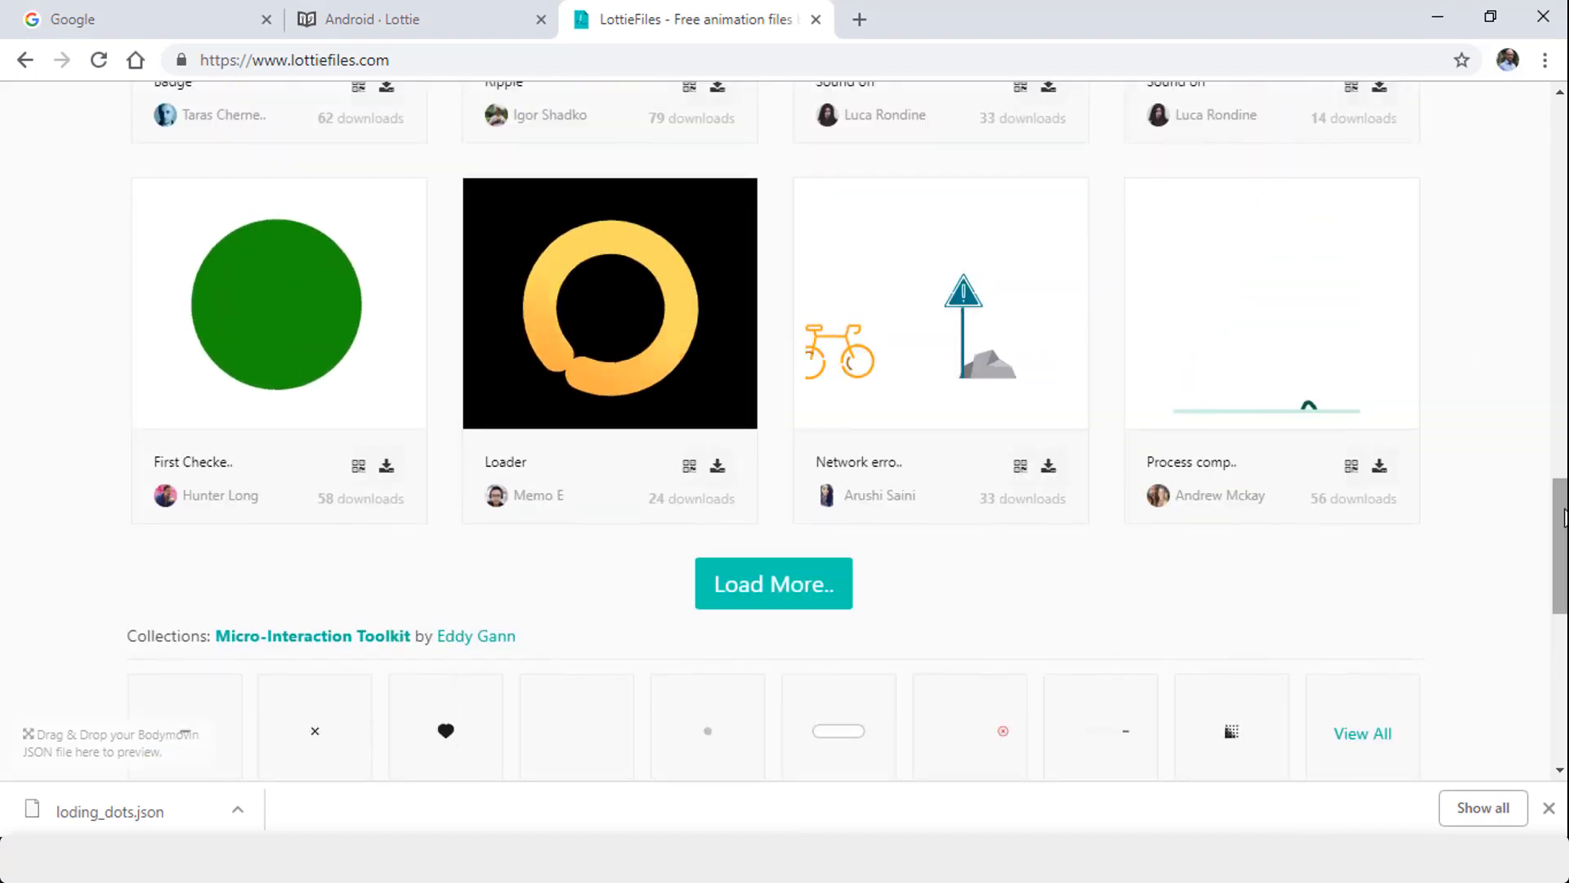
scroll("up", 3)
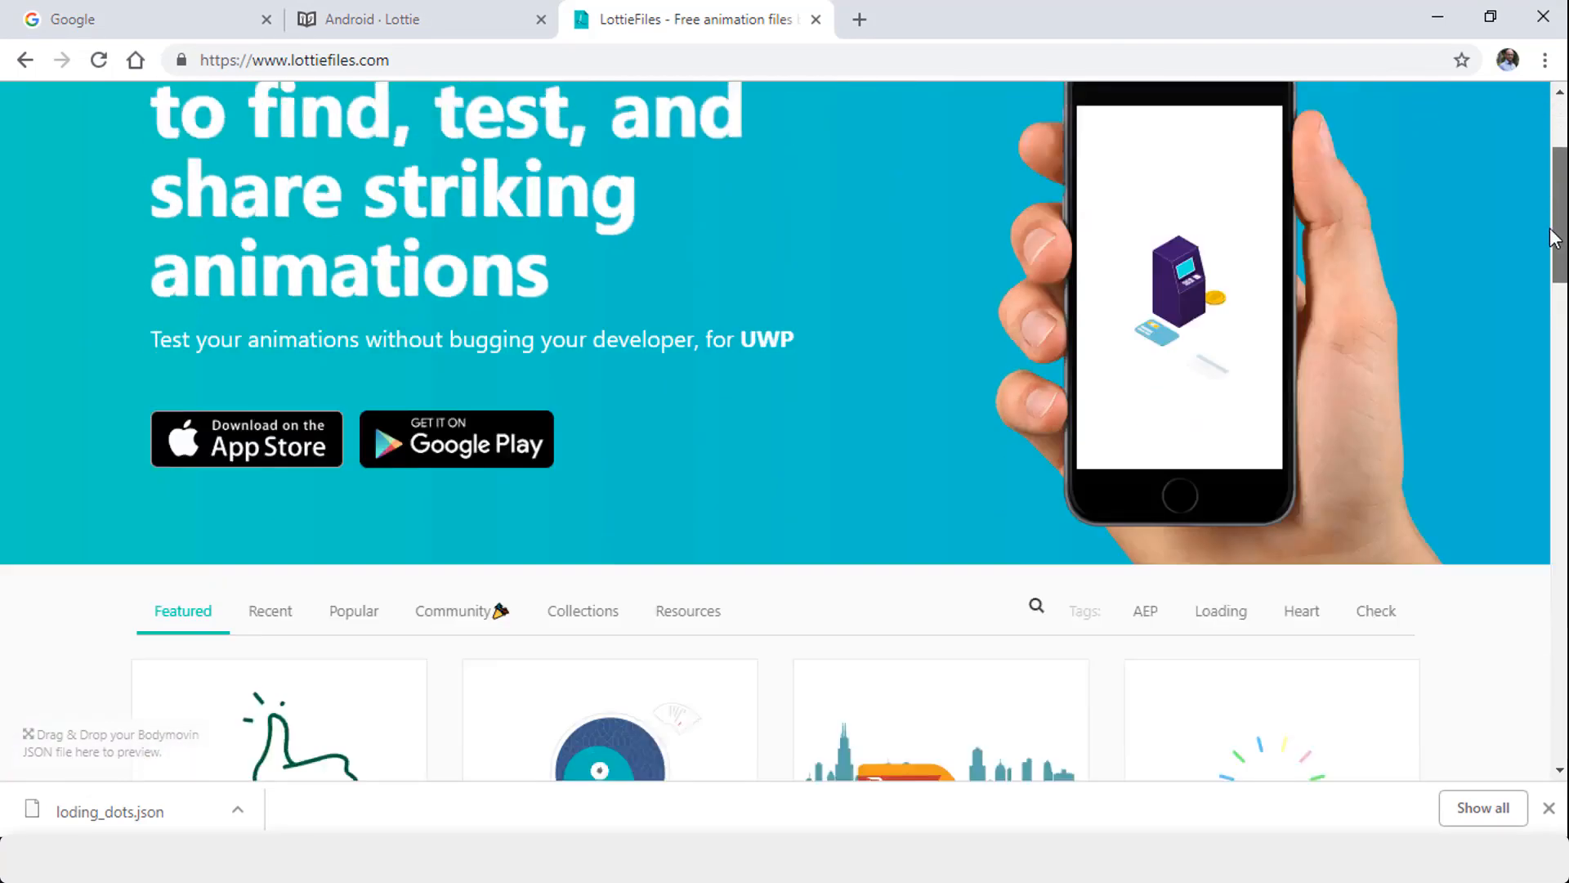
scroll("down", 3)
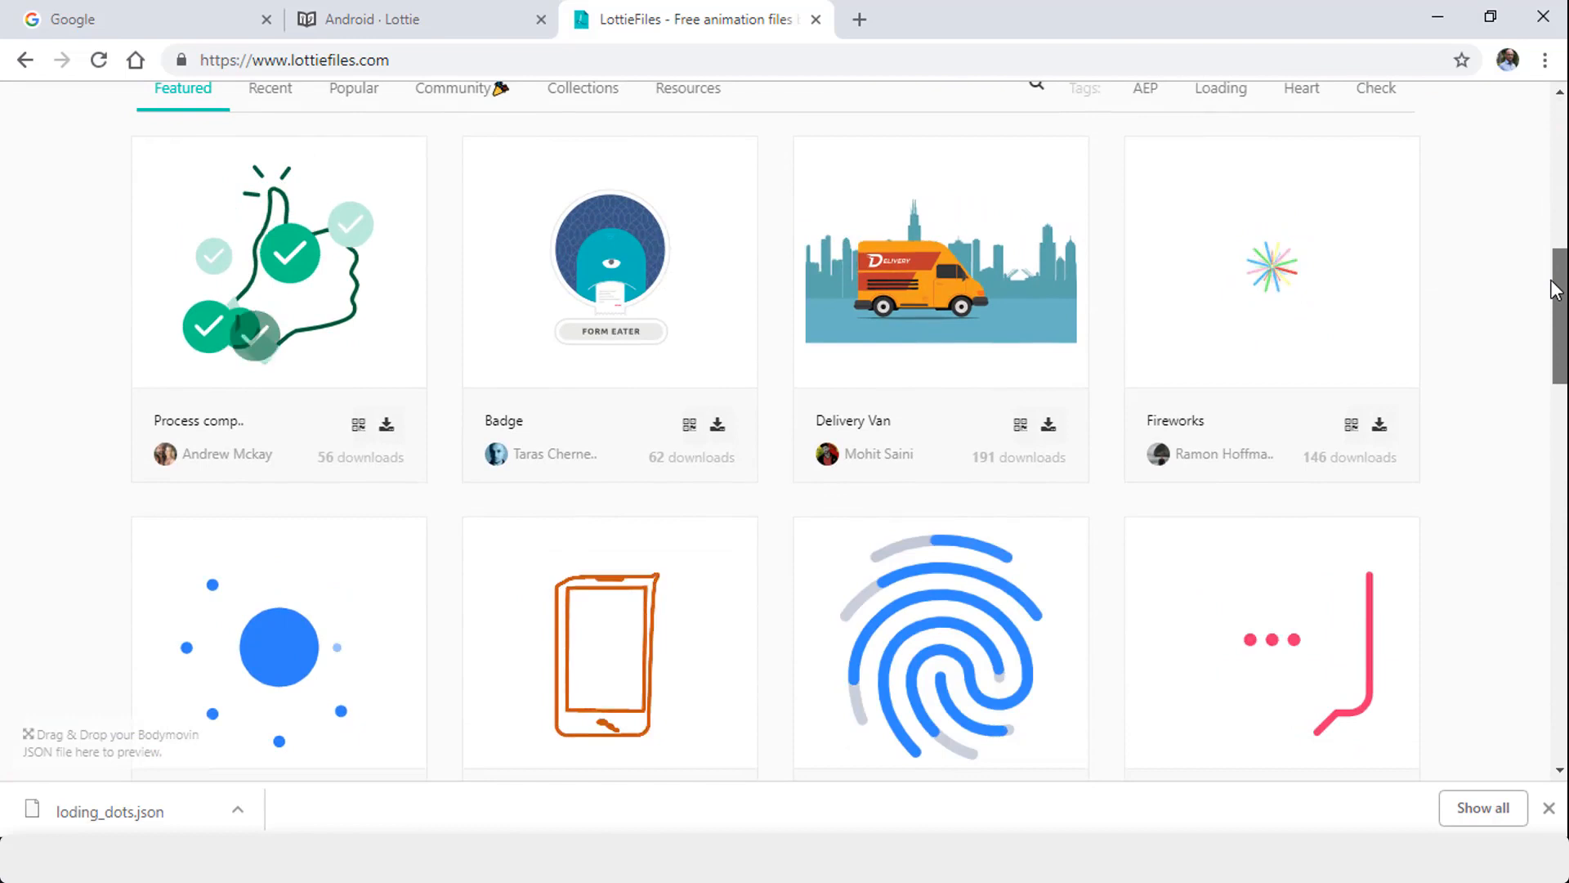
scroll("down", 3)
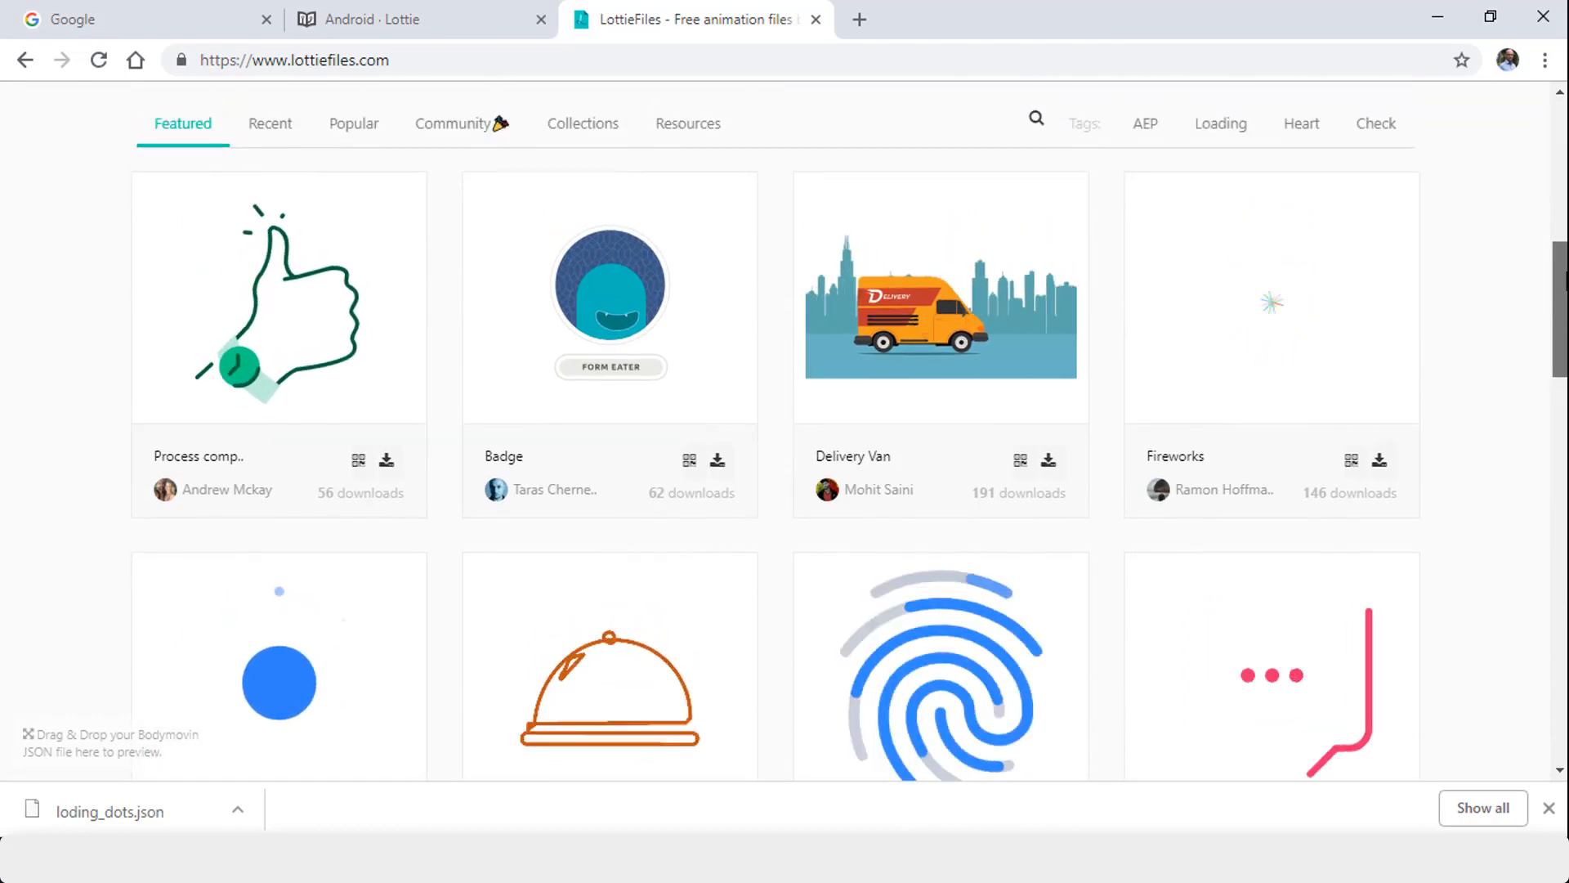
mouse_move(988, 380)
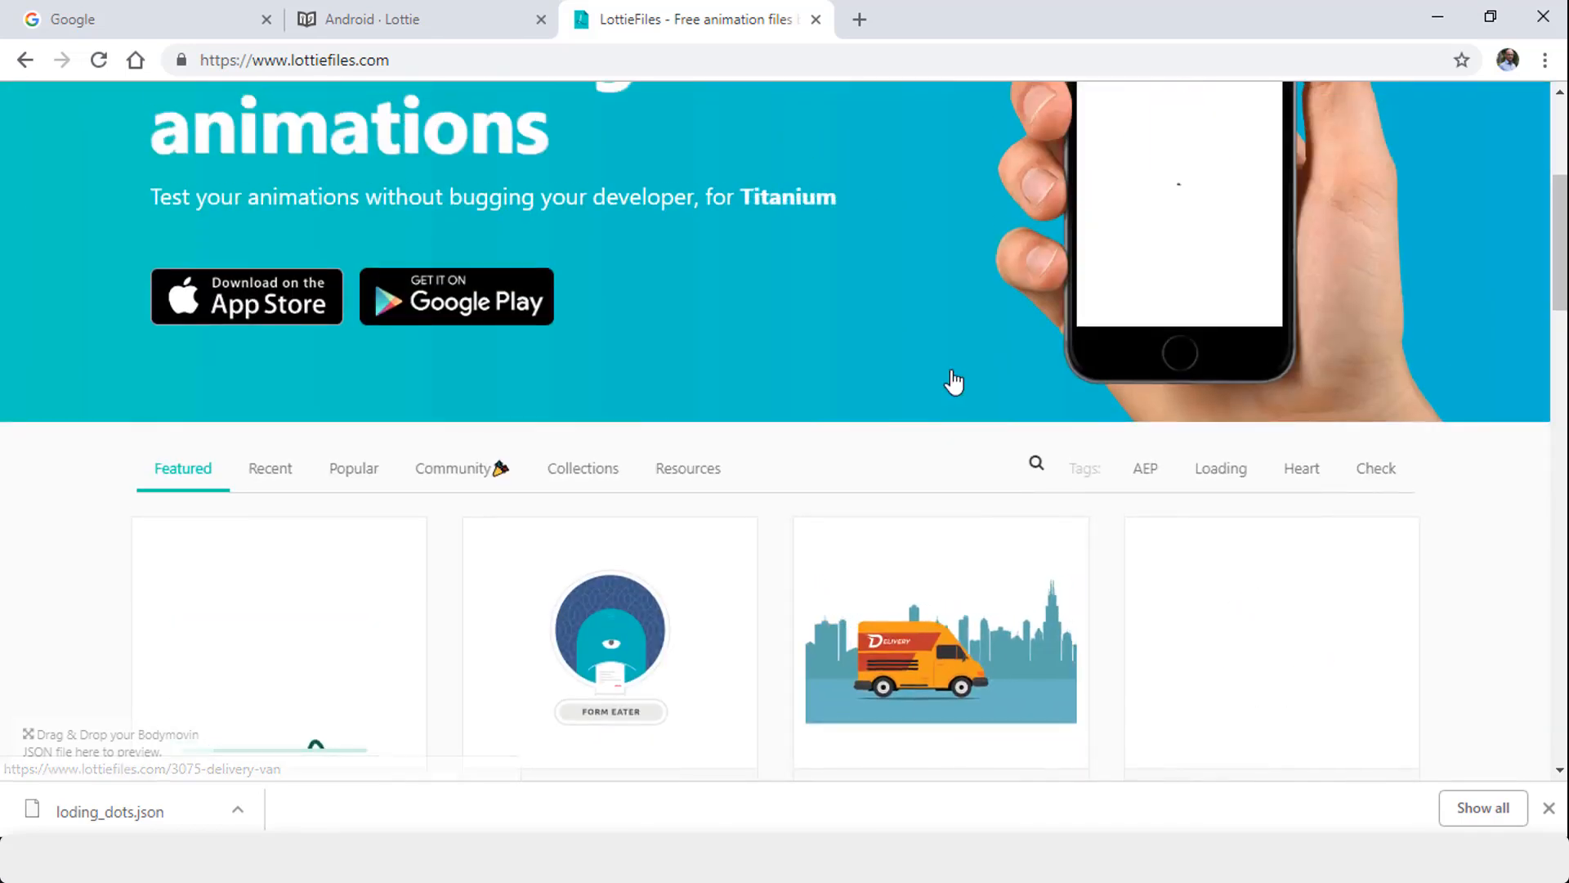
scroll("down", 3)
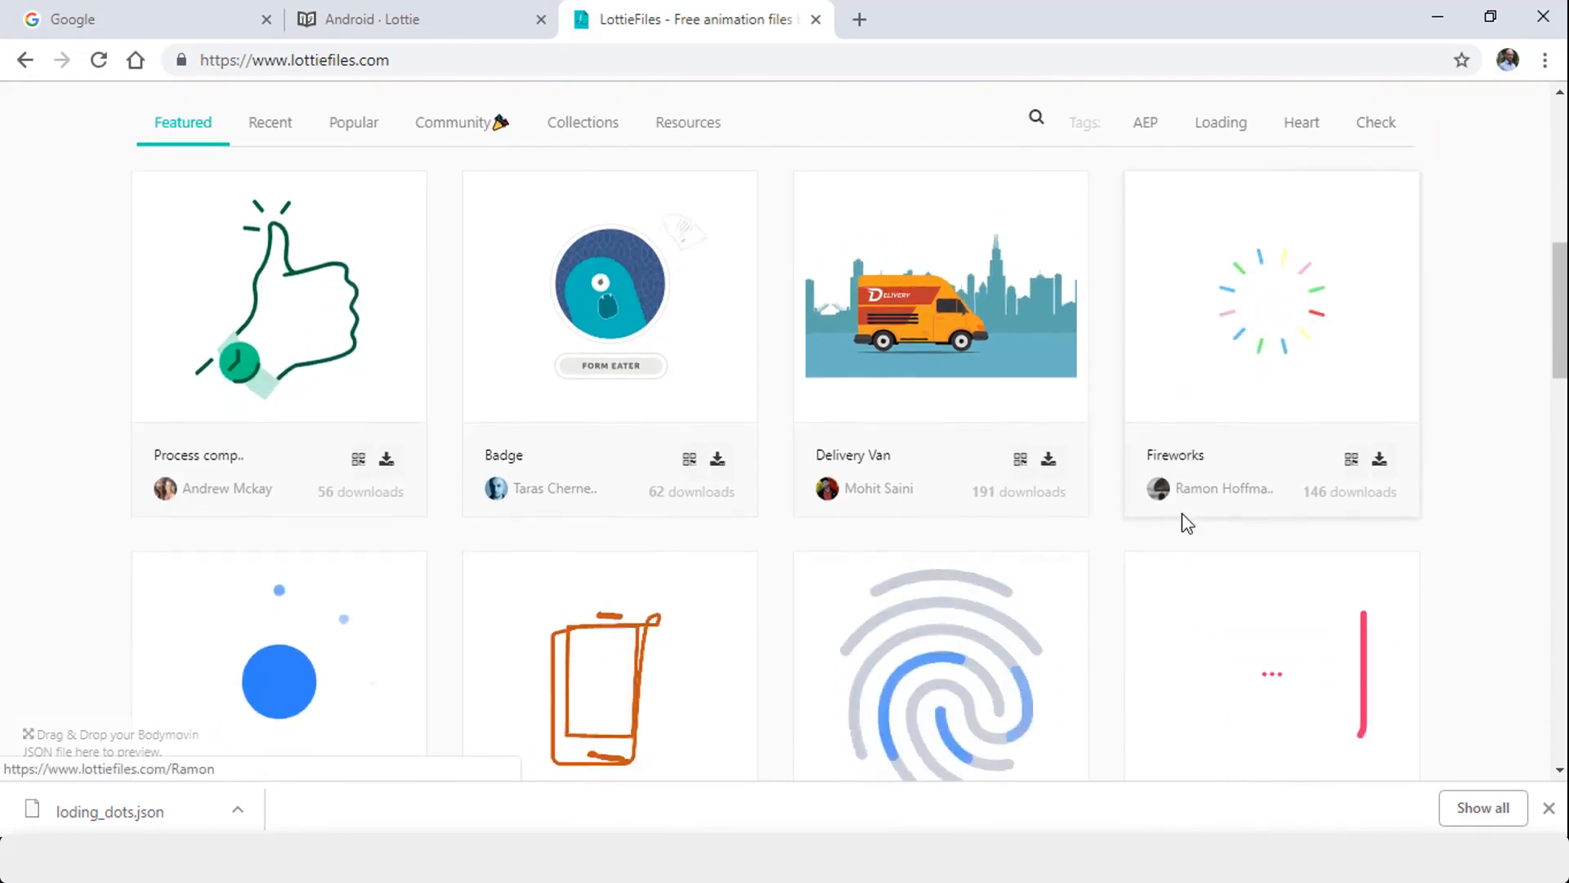
scroll("down", 3)
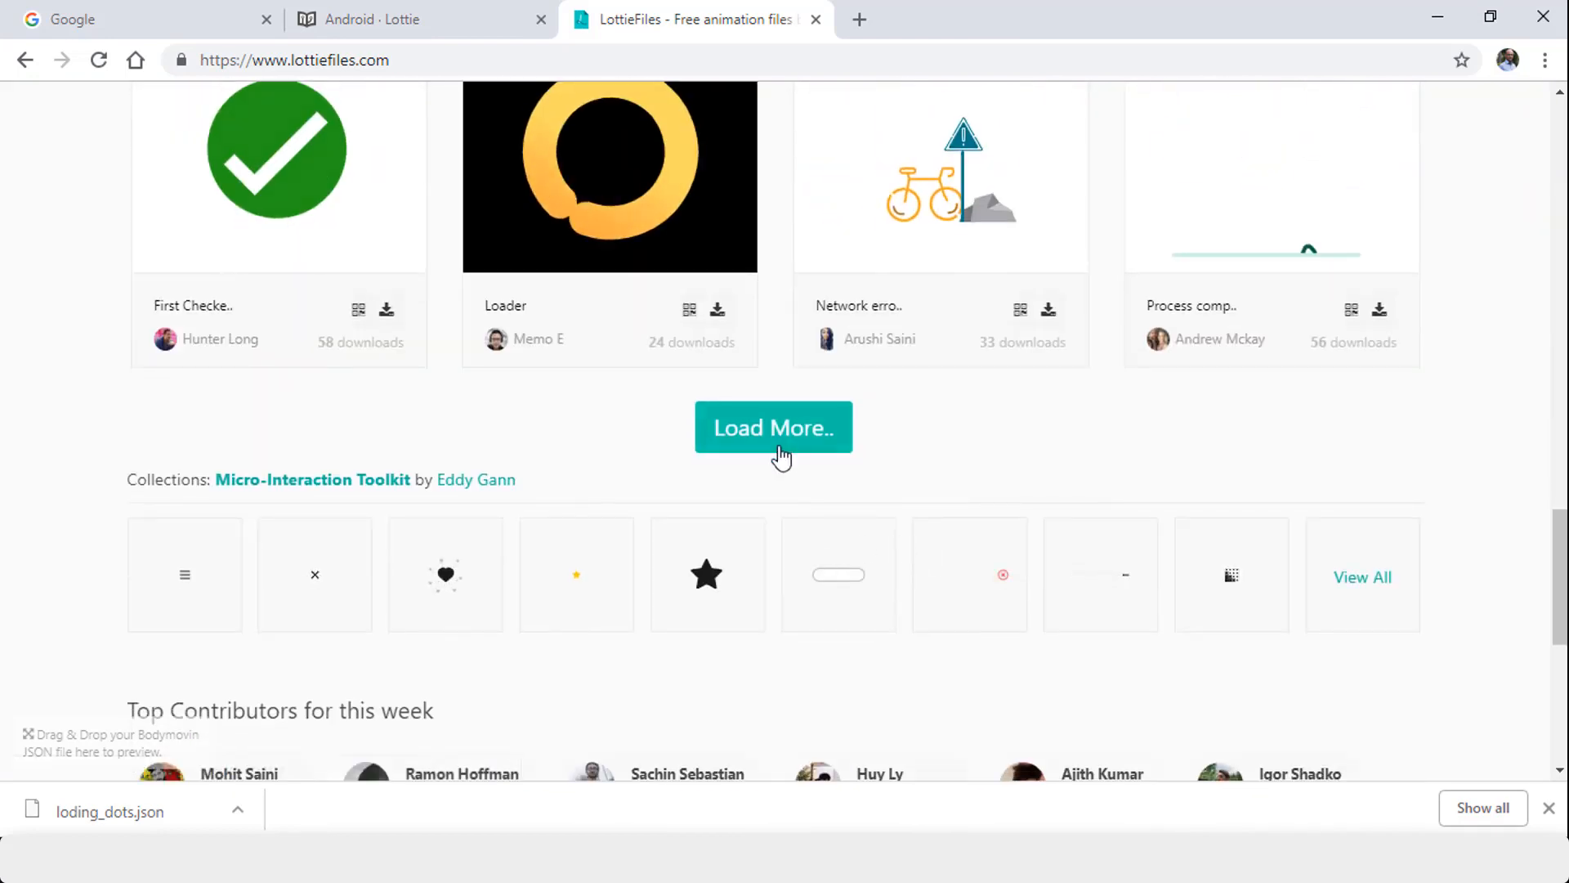
left_click(774, 428)
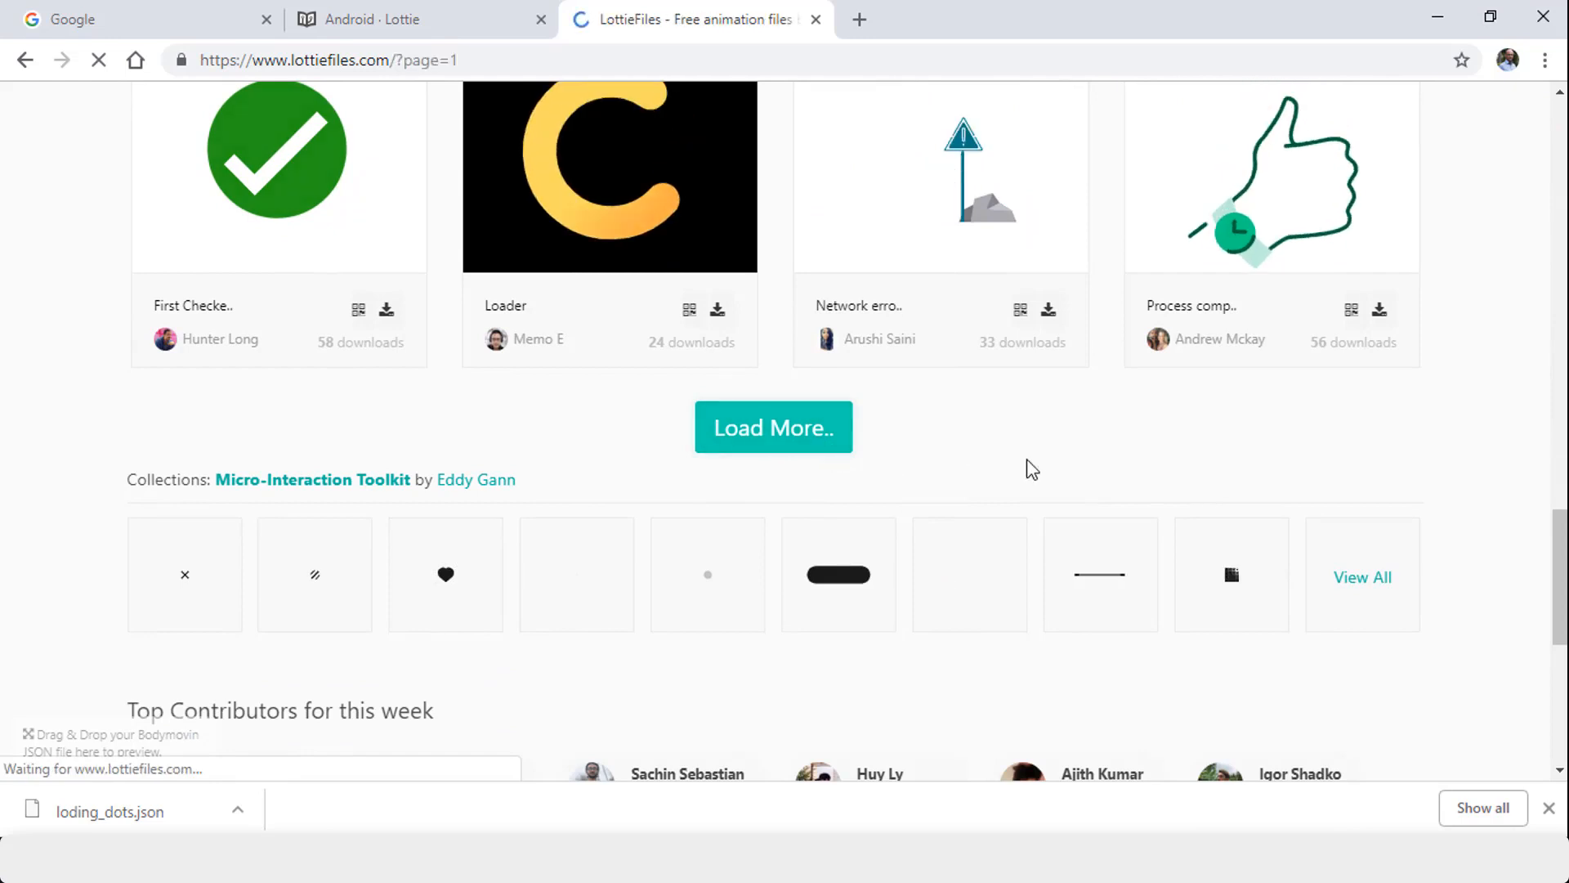
left_click(773, 428)
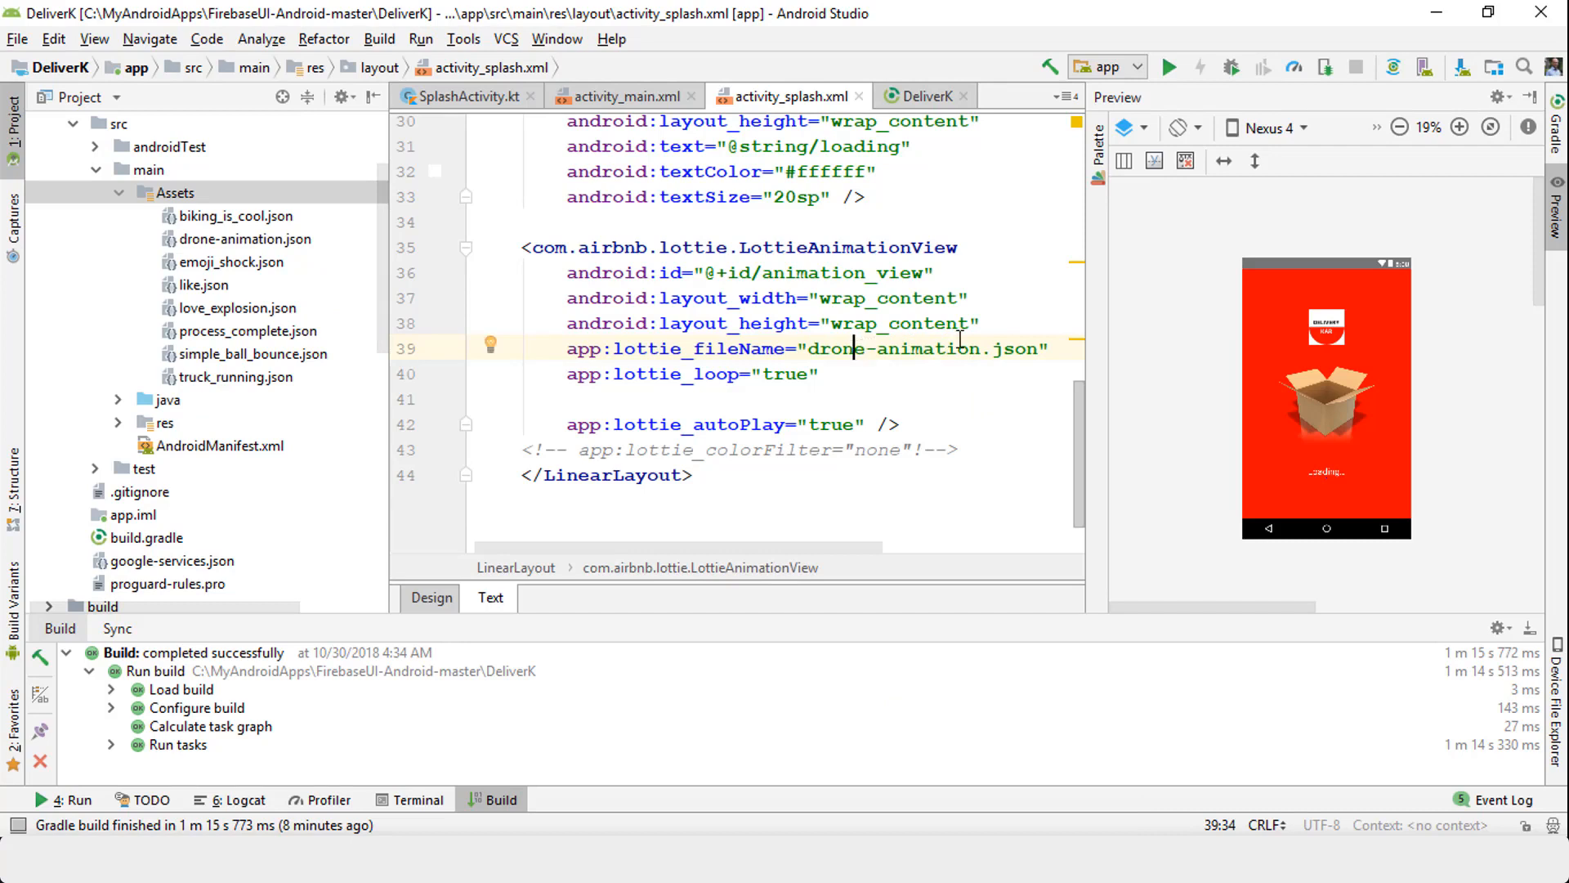
mouse_move(242, 351)
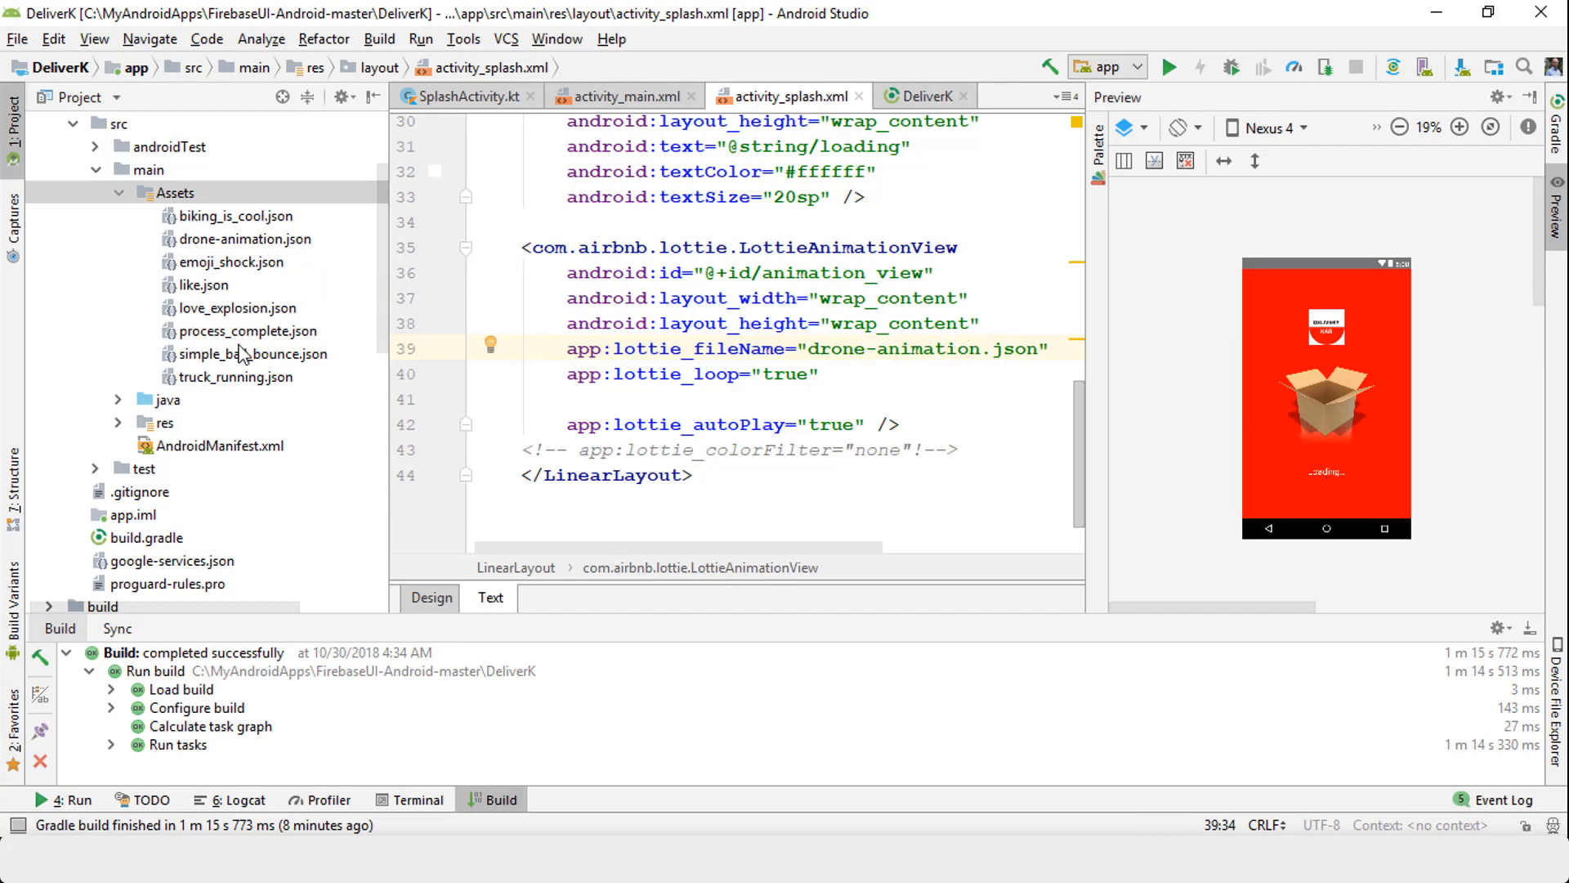
Select drone-animation.json, then run DeliverK on the Nexus 5X API 26 emulator.
left_click(245, 239)
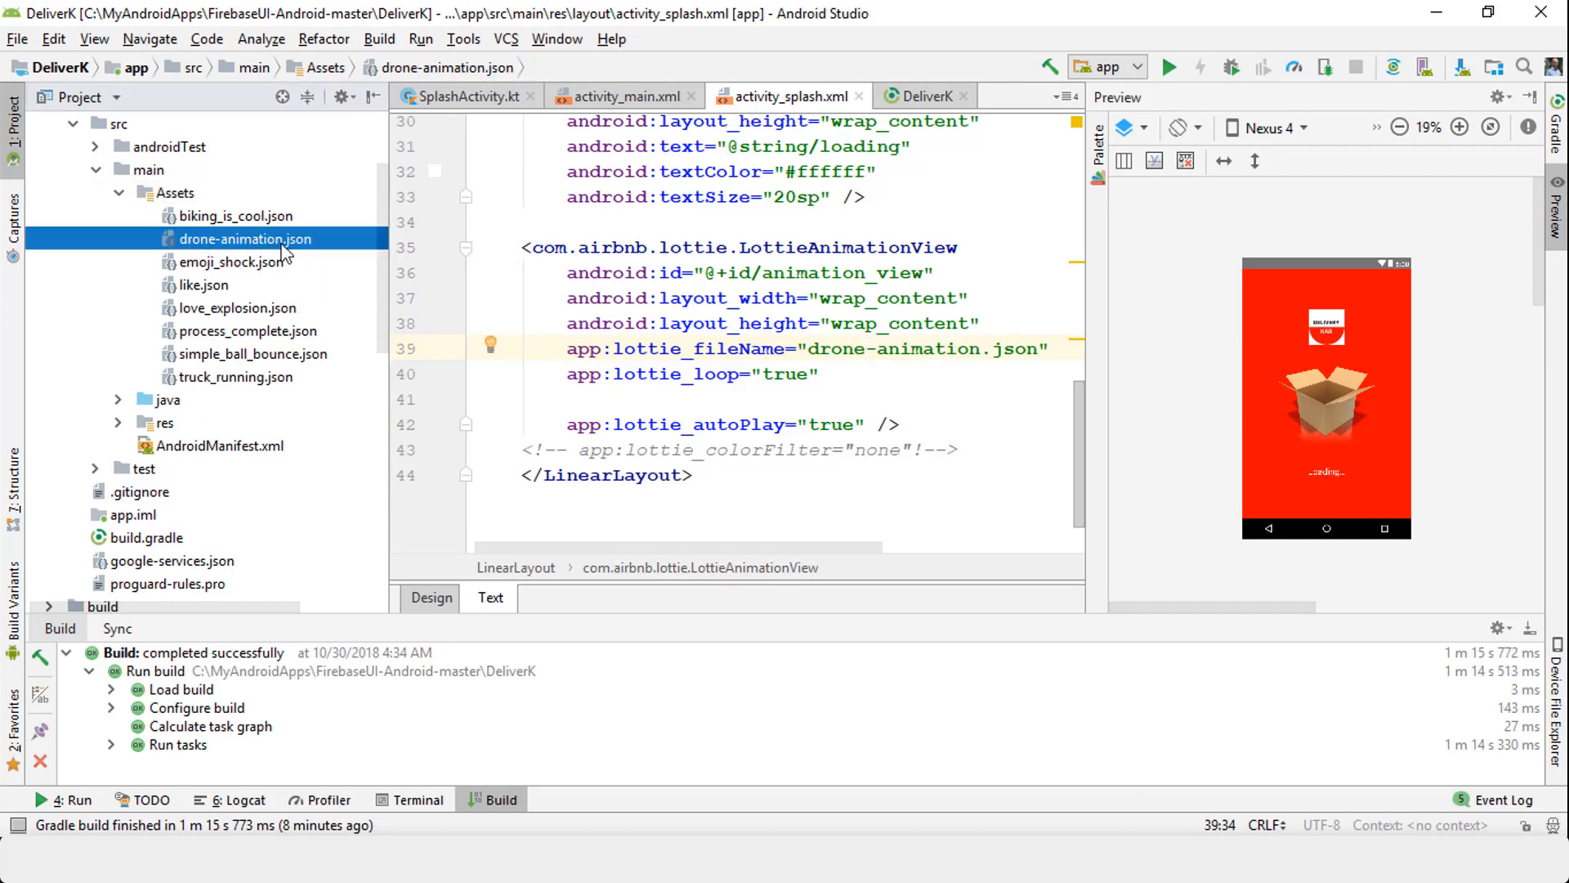
mouse_move(1018, 591)
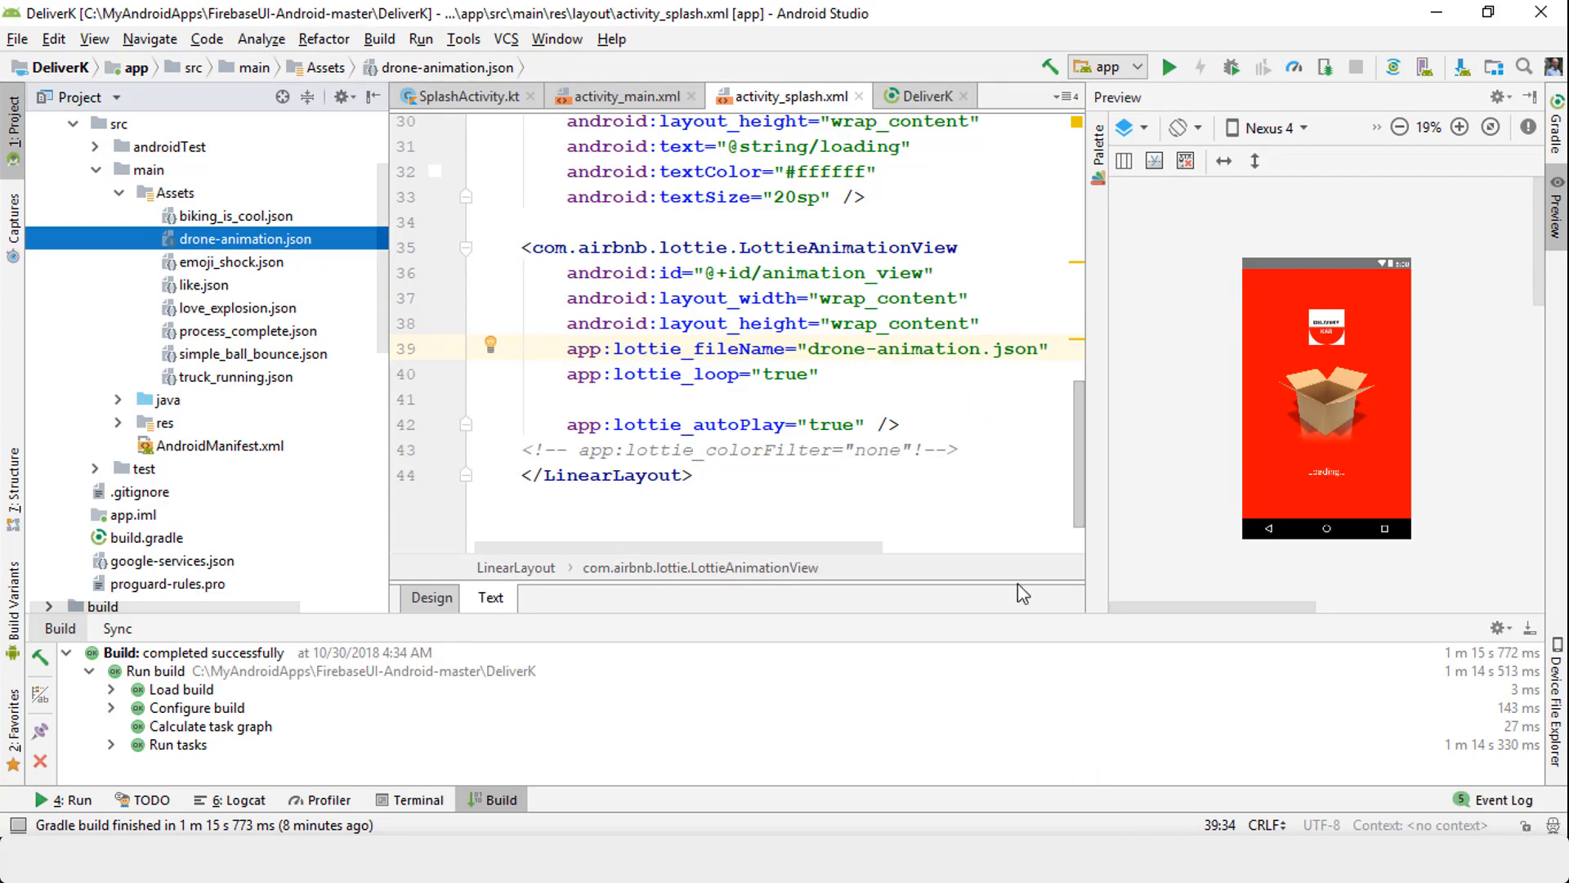
left_click(1170, 66)
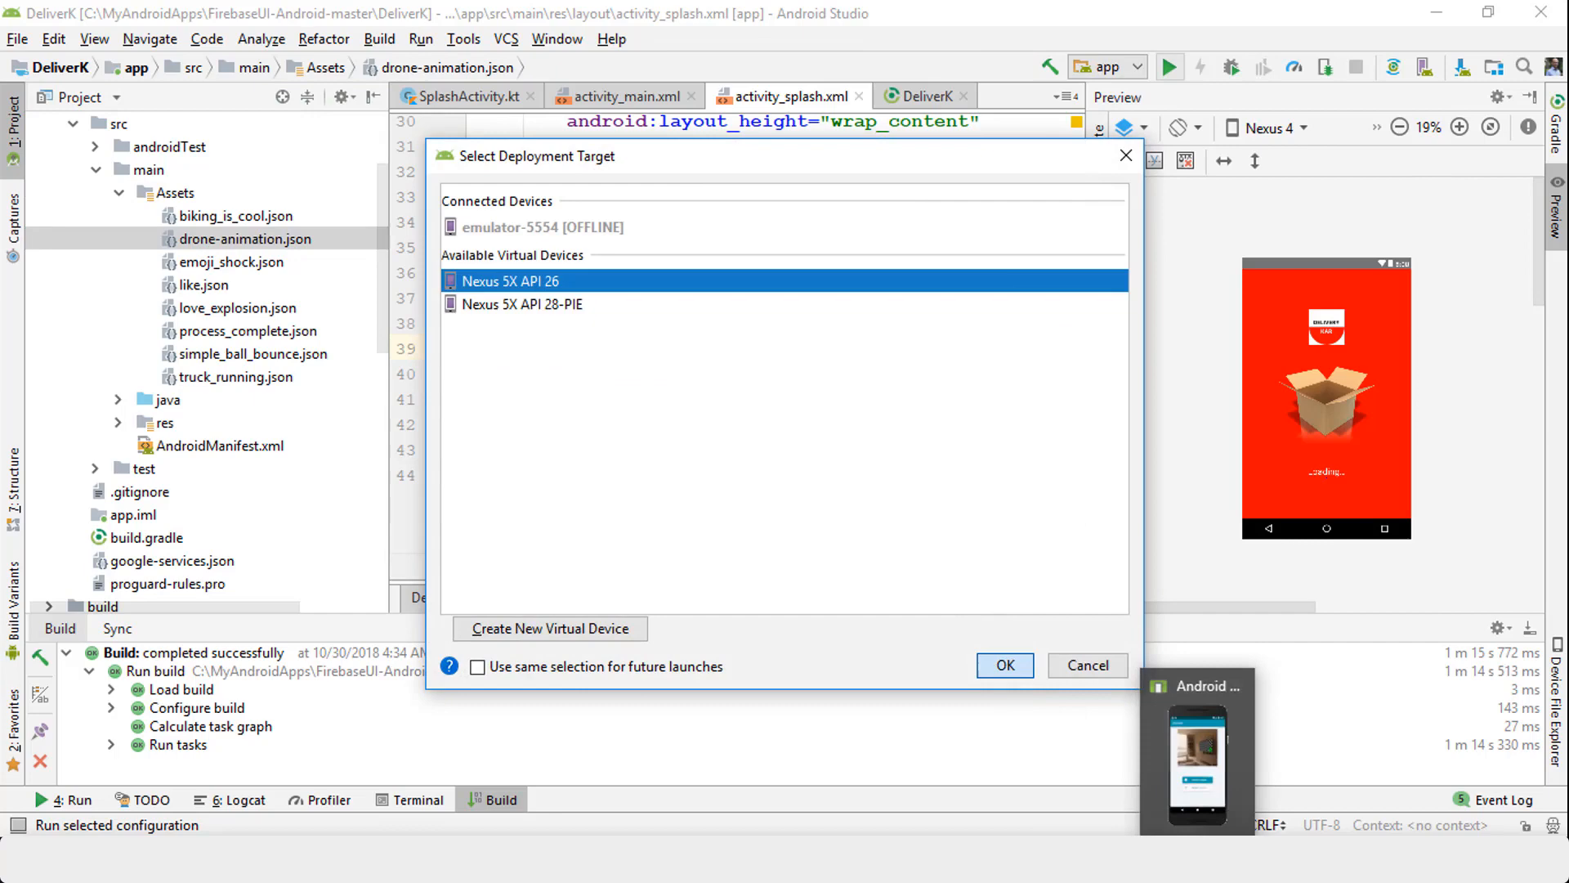
left_click(1005, 666)
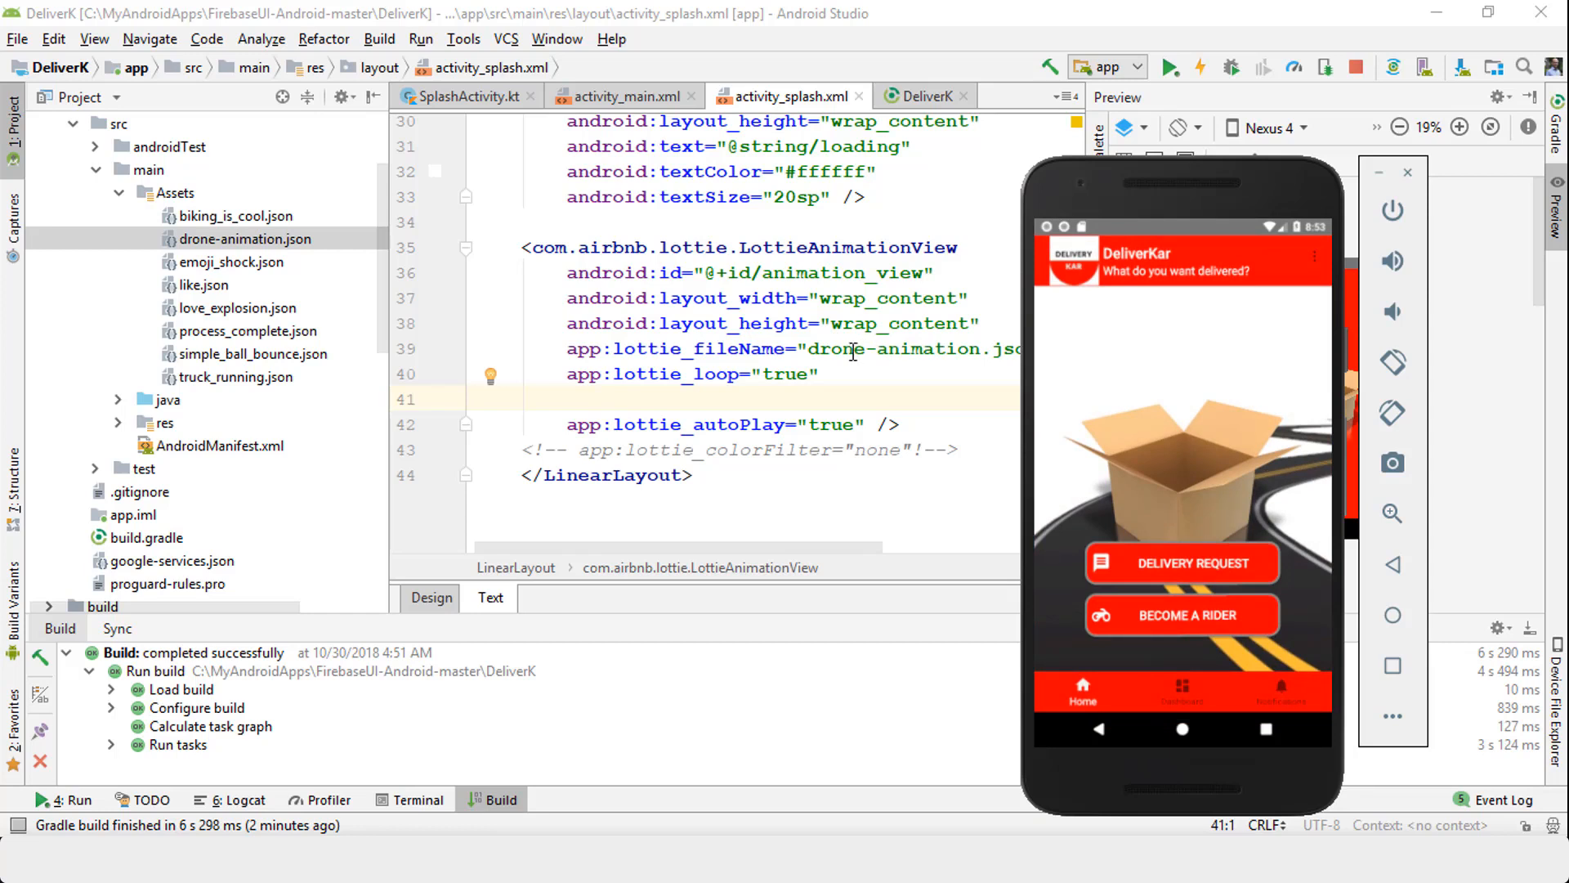
mouse_move(201, 295)
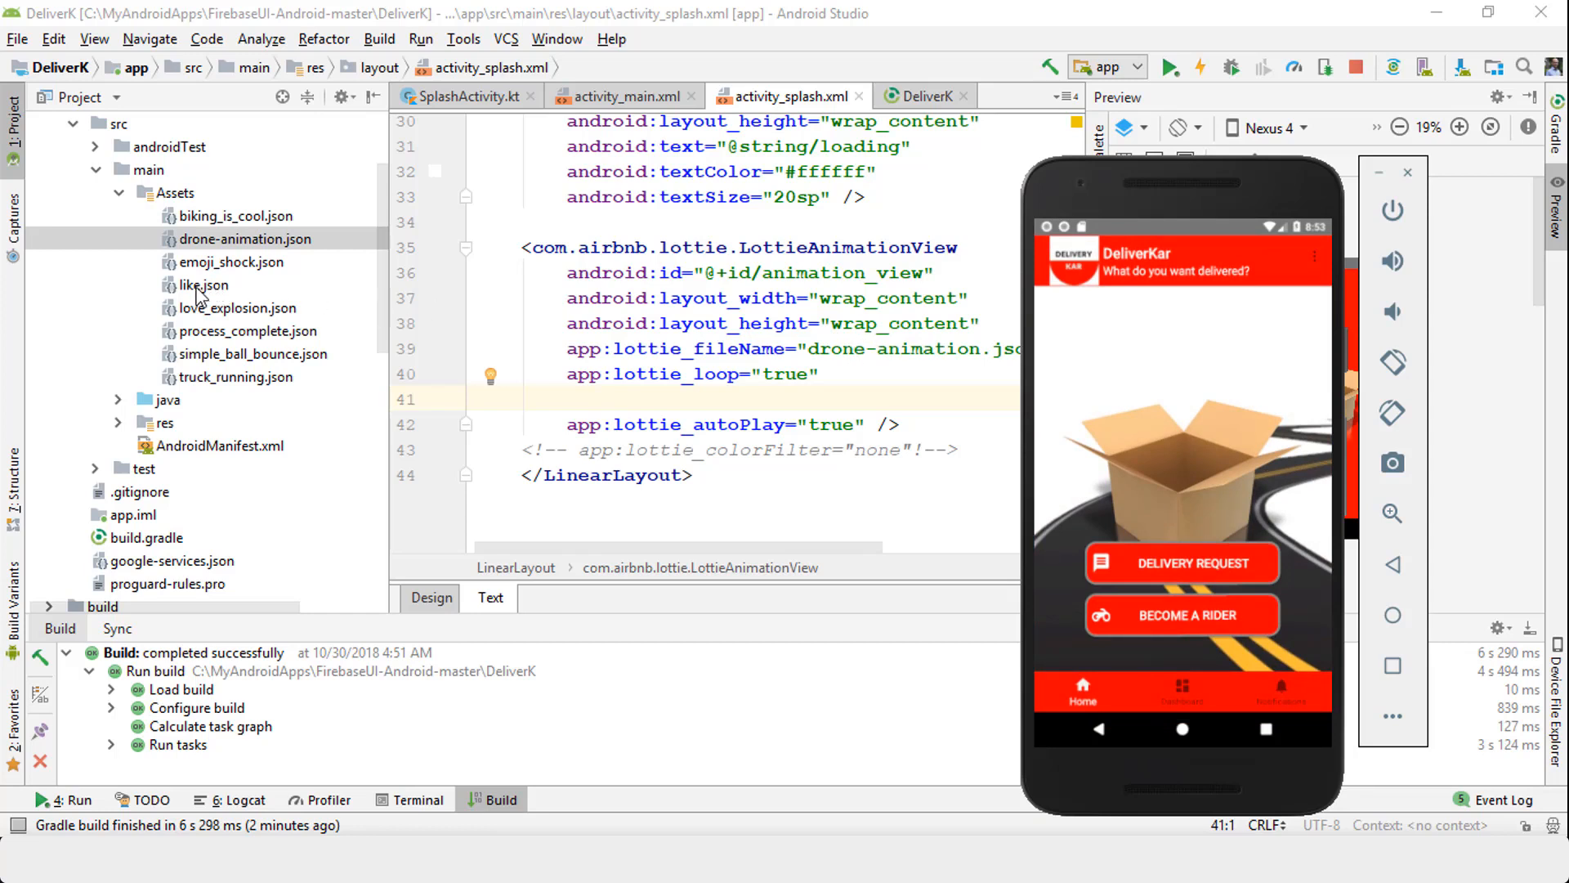
Point app:lottie_fileName in activity_splash.xml at process_complete.json, then launch Run.
left_click(203, 286)
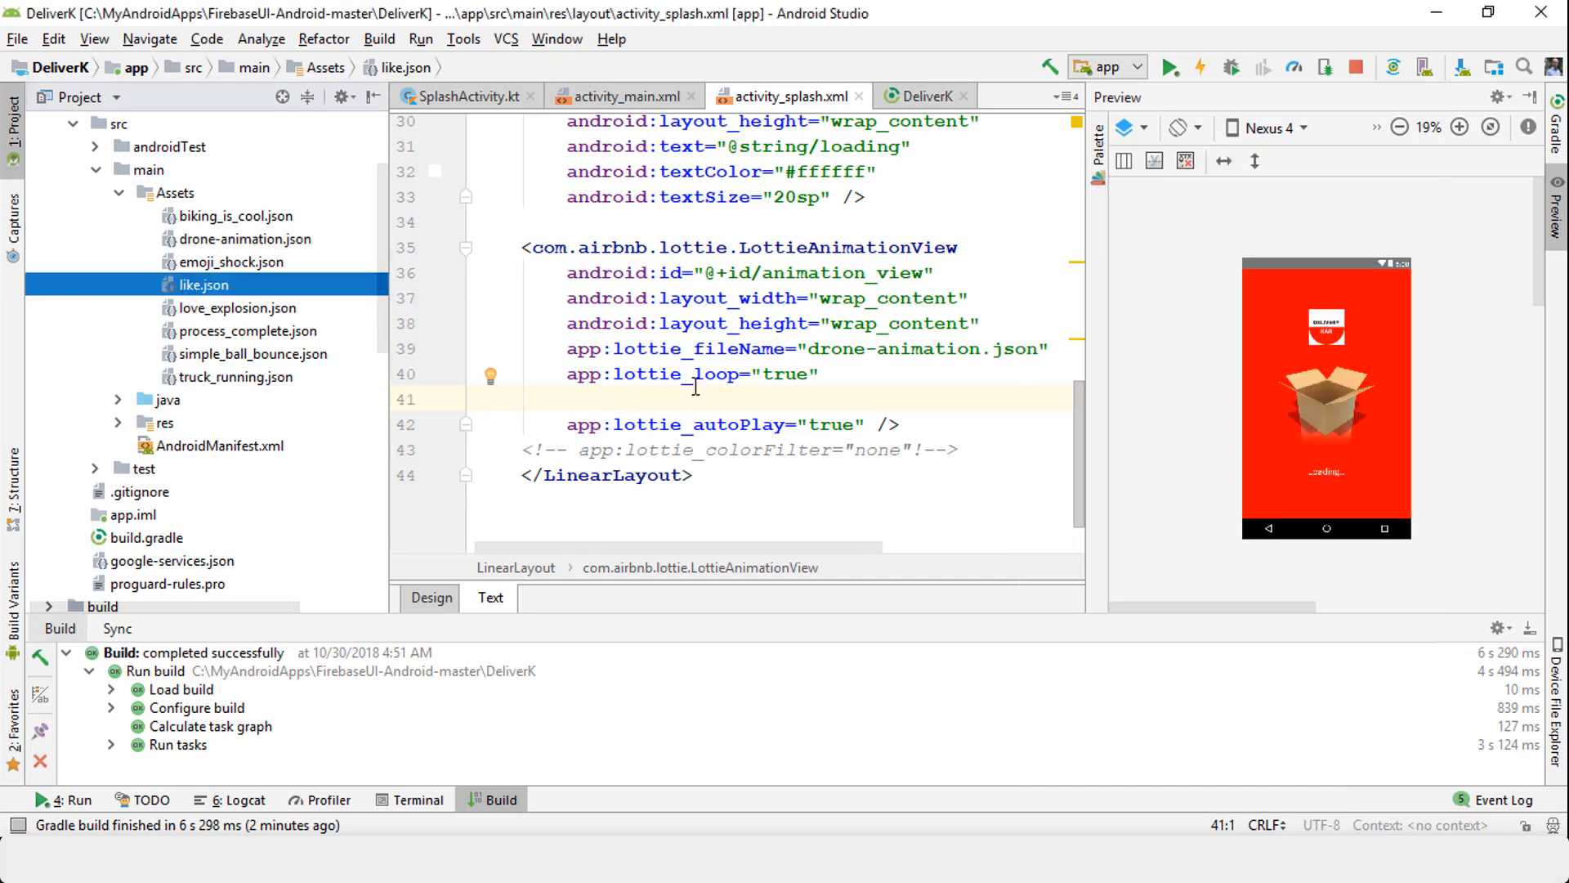
left_click(828, 349)
type("l")
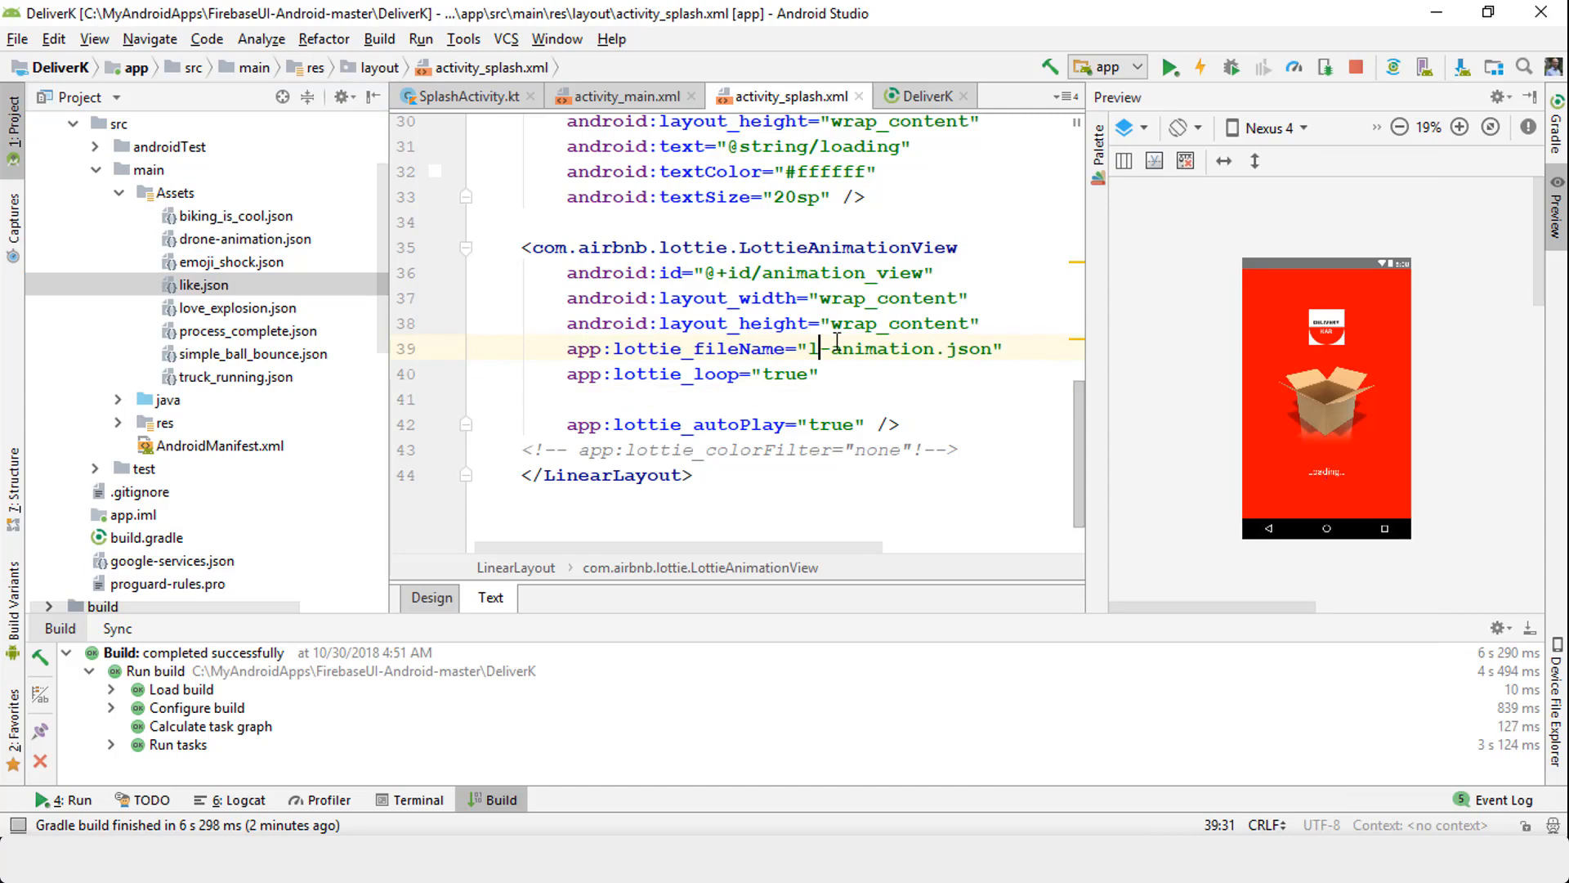
type("ike")
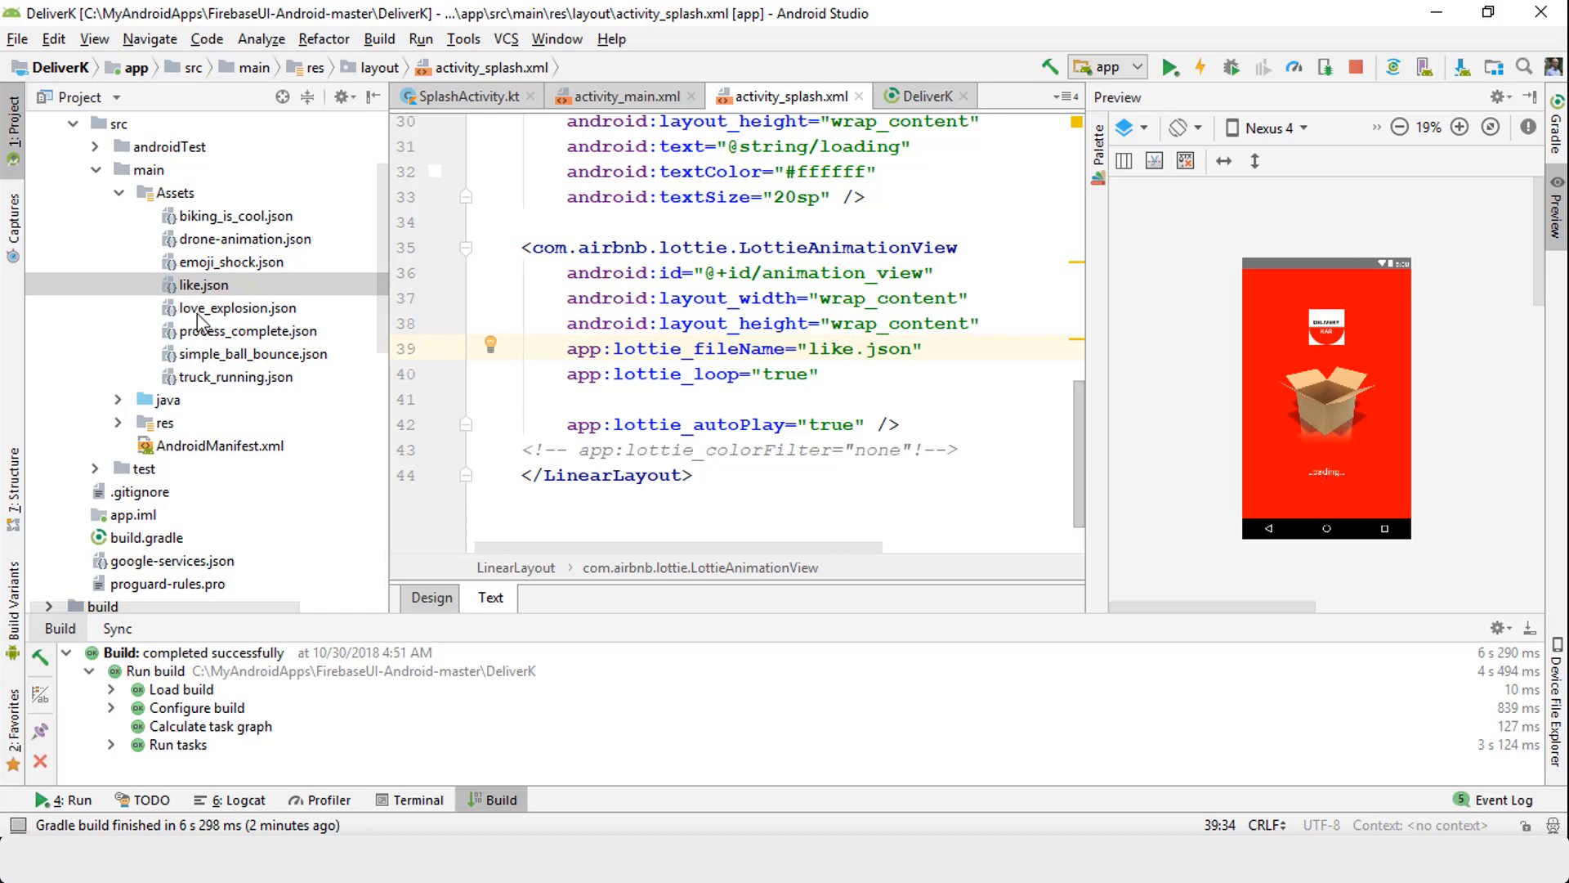
left_click(249, 354)
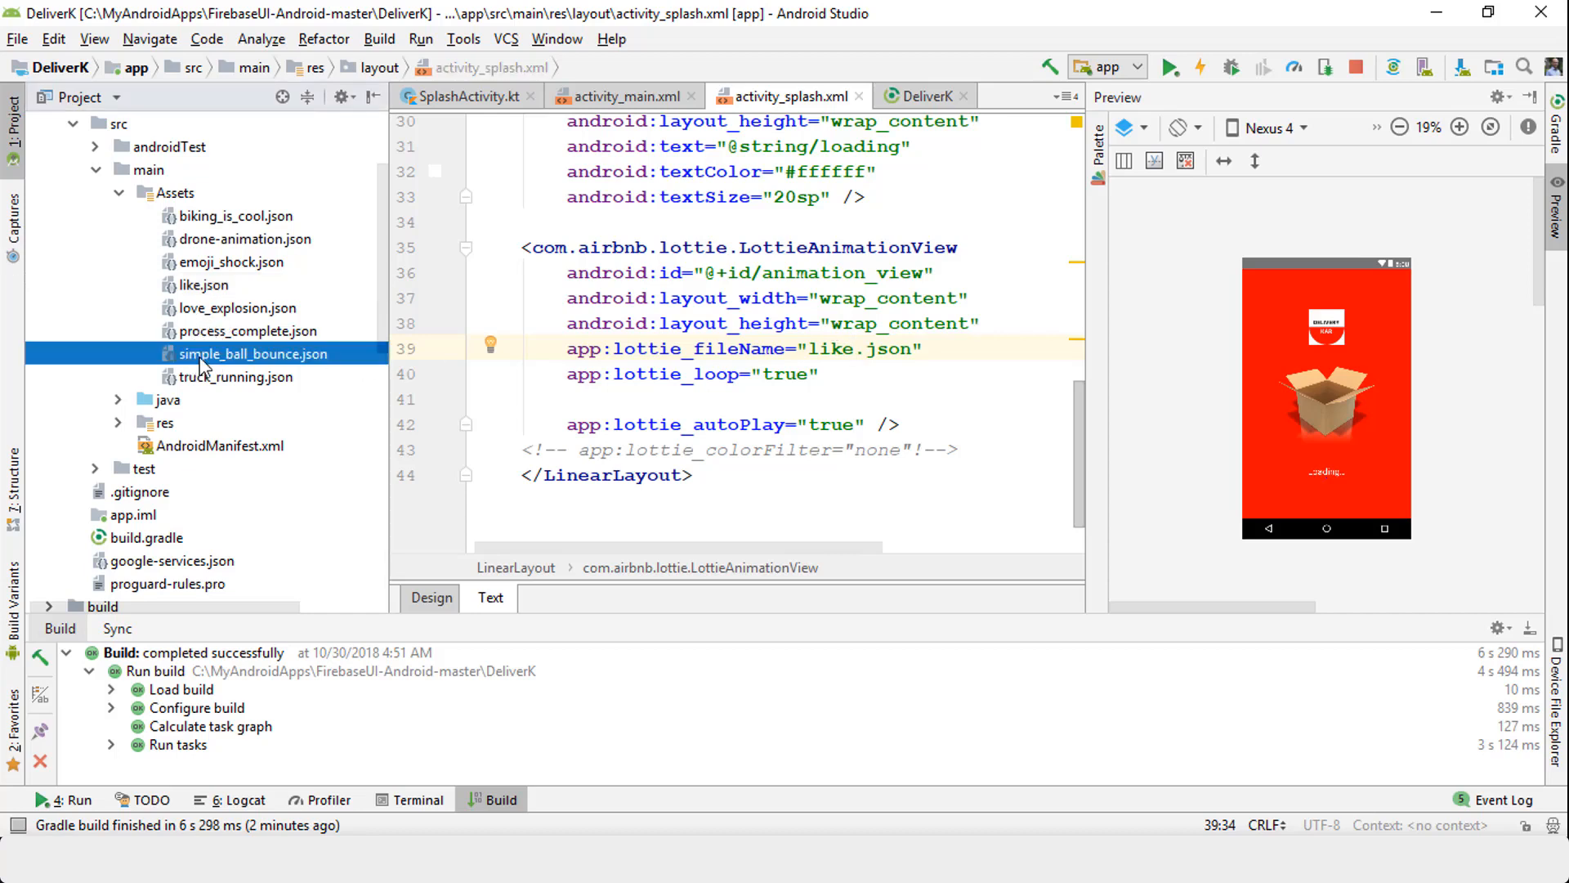
double_click(832, 349)
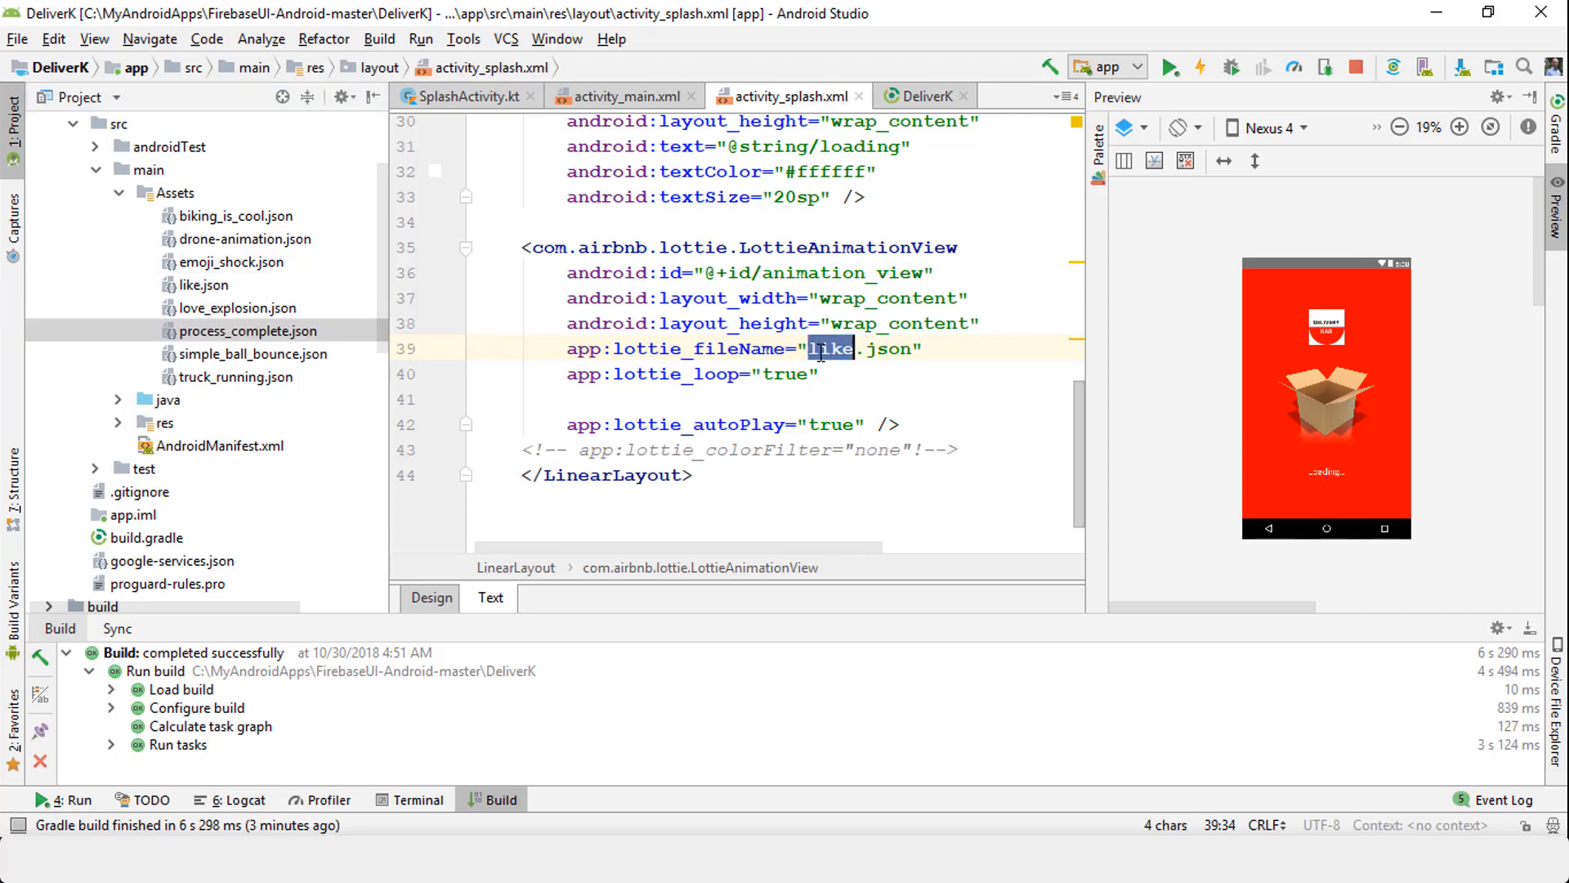
type("proces")
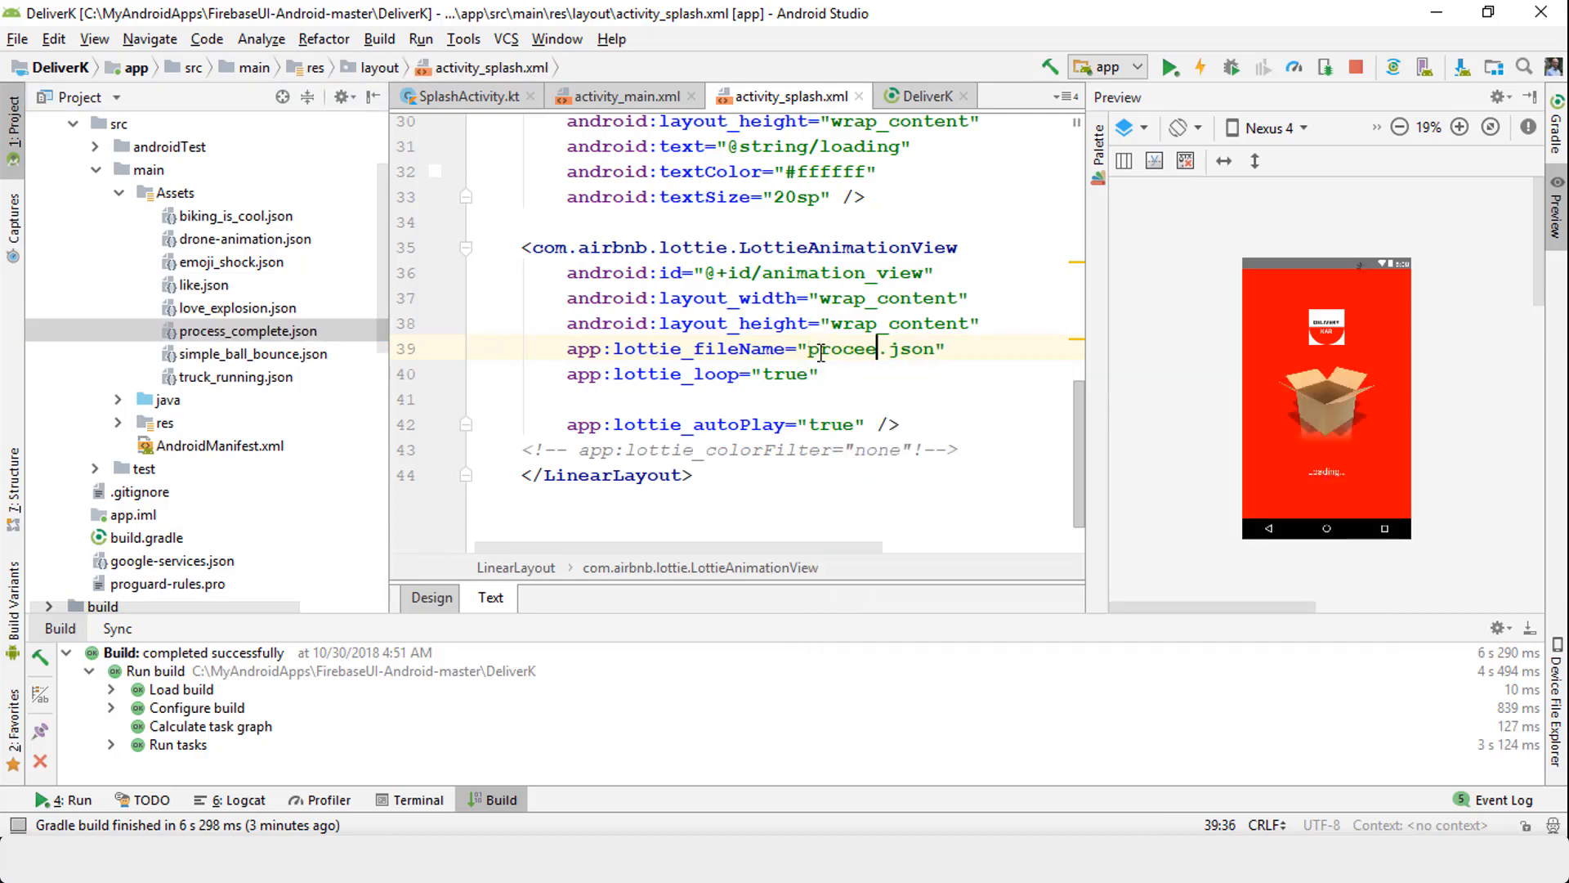
key("Backspace")
type("ss_complet")
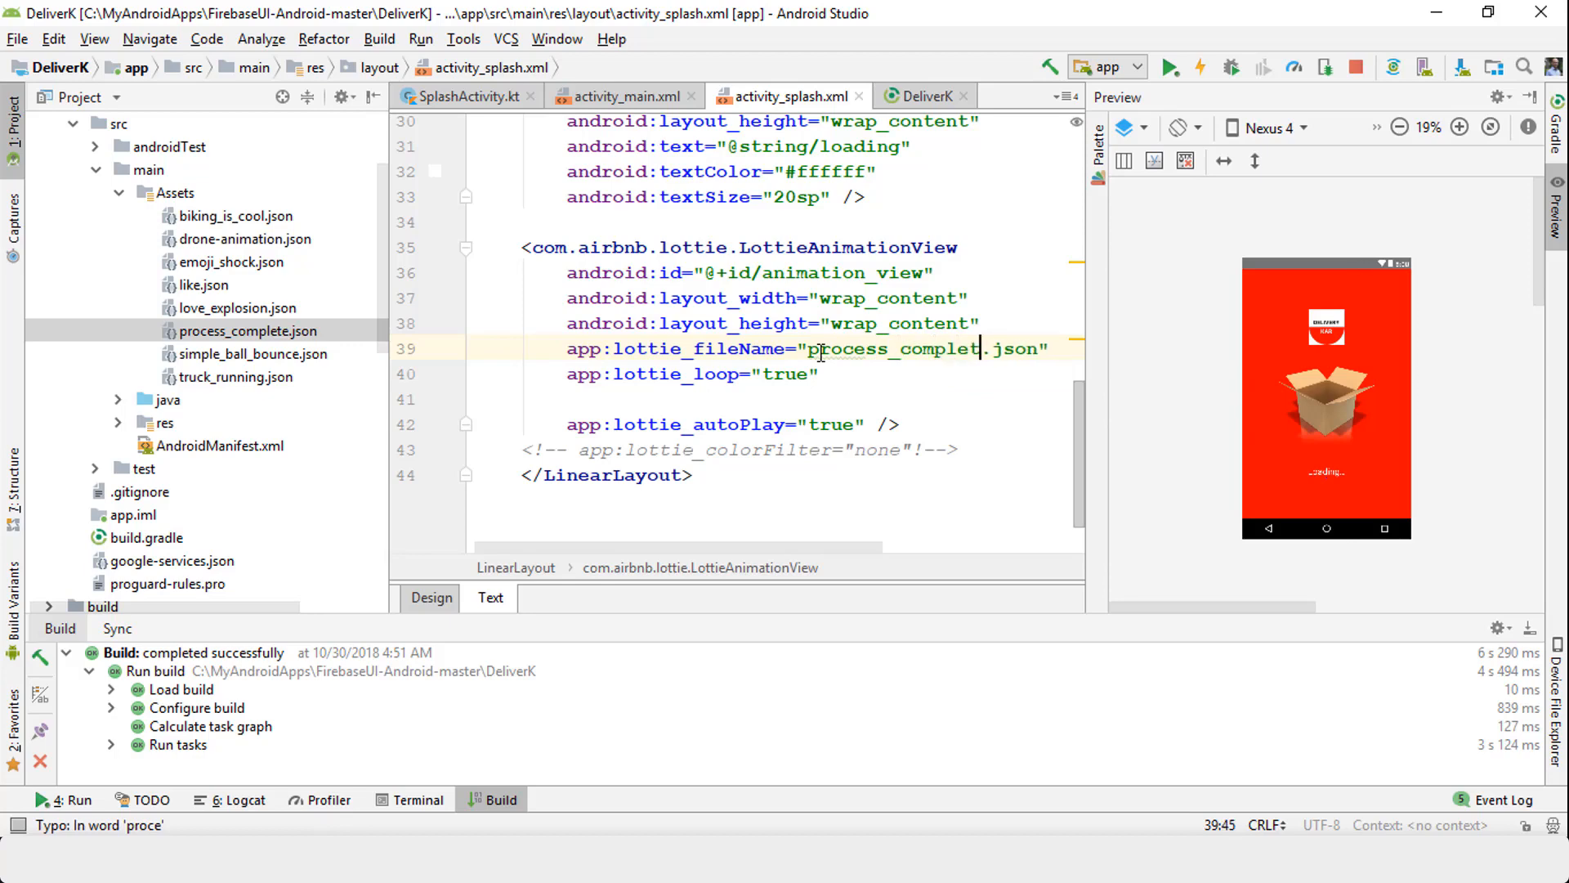
left_click(1169, 66)
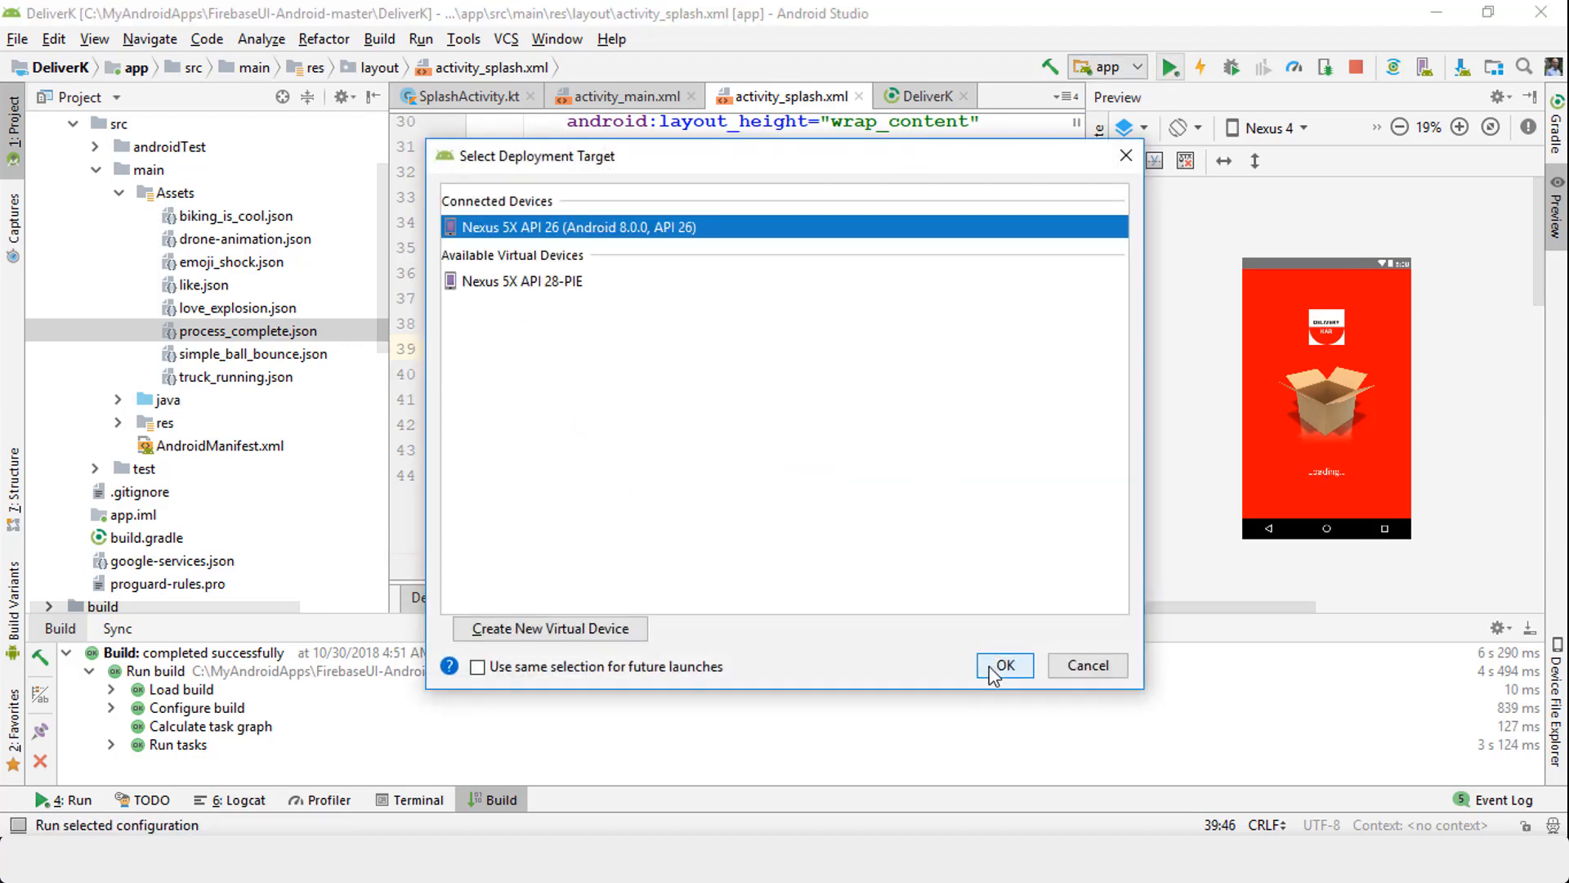
Deploy the rebuilt app to the running Nexus 5X API 26 emulator.
left_click(1006, 665)
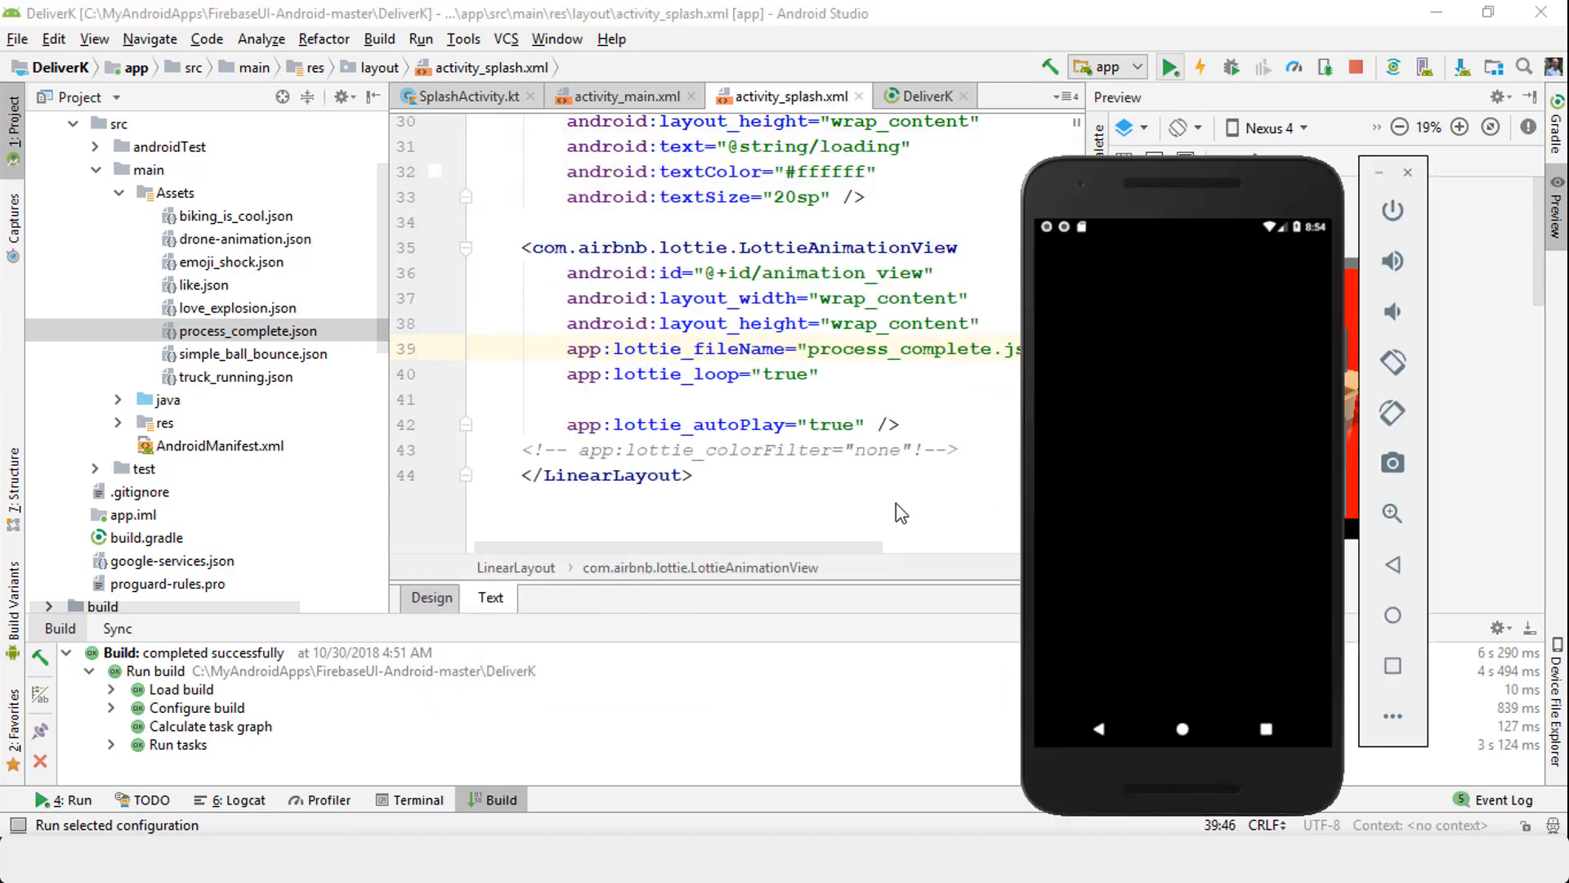
left_click(1169, 66)
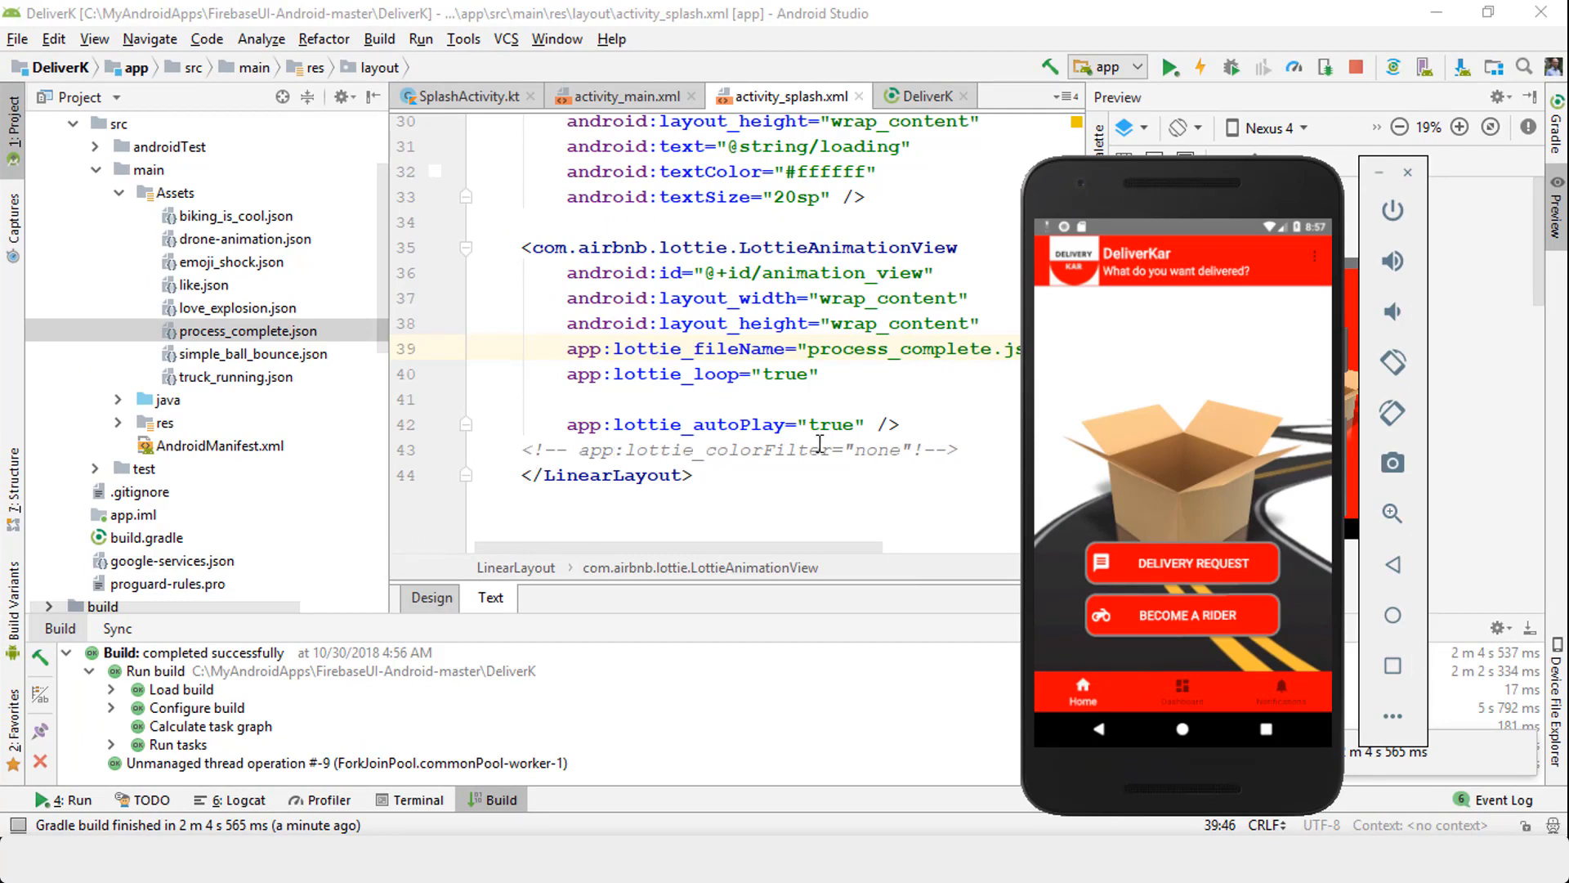
mouse_move(829, 465)
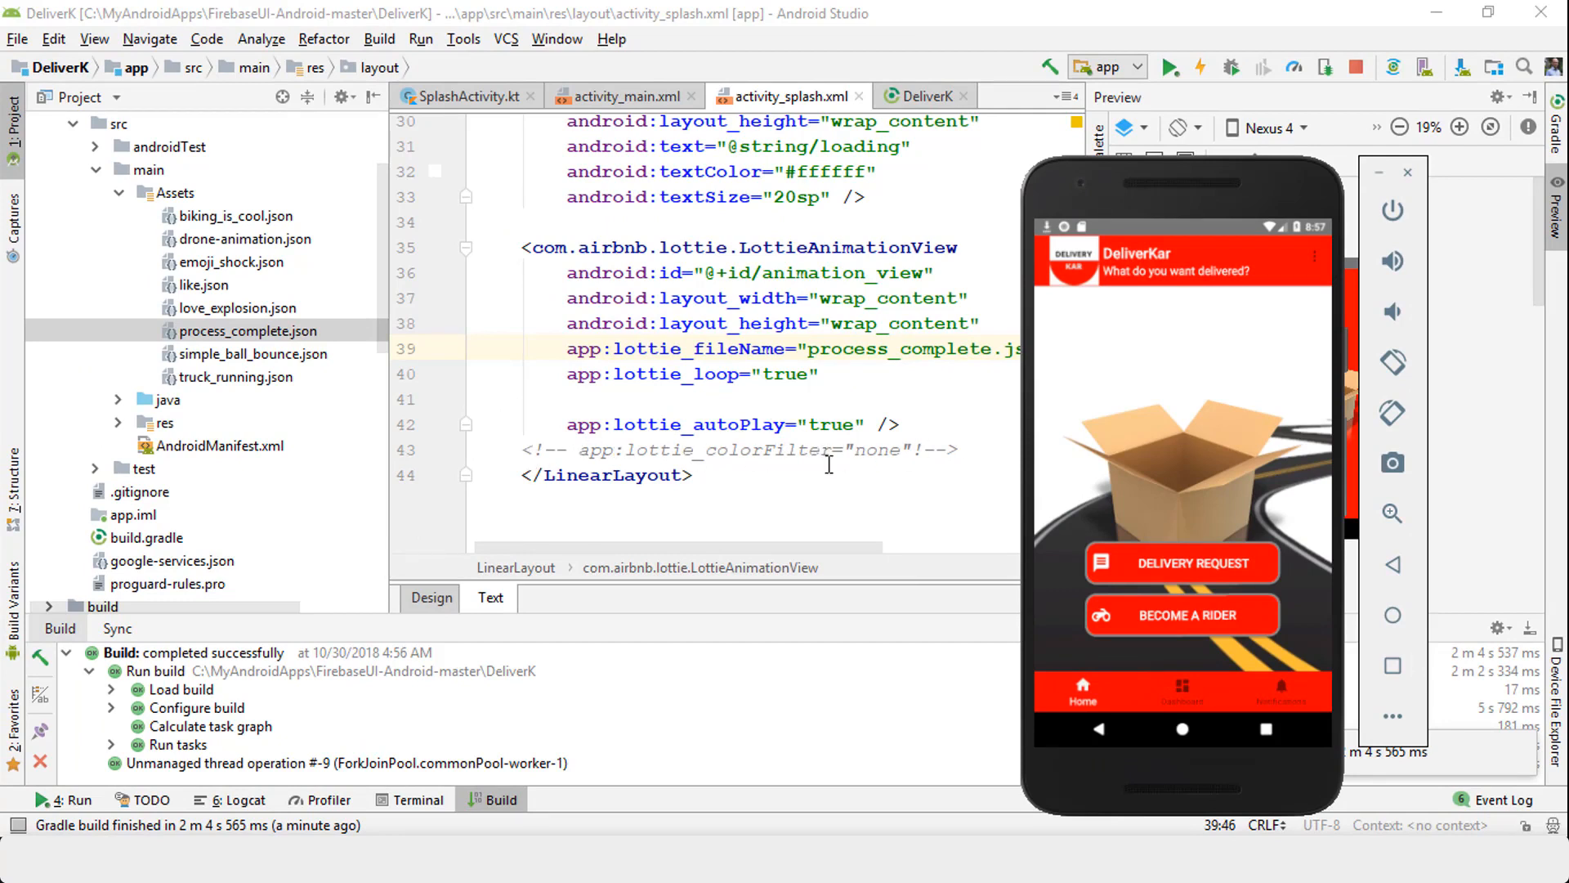
mouse_move(1164, 674)
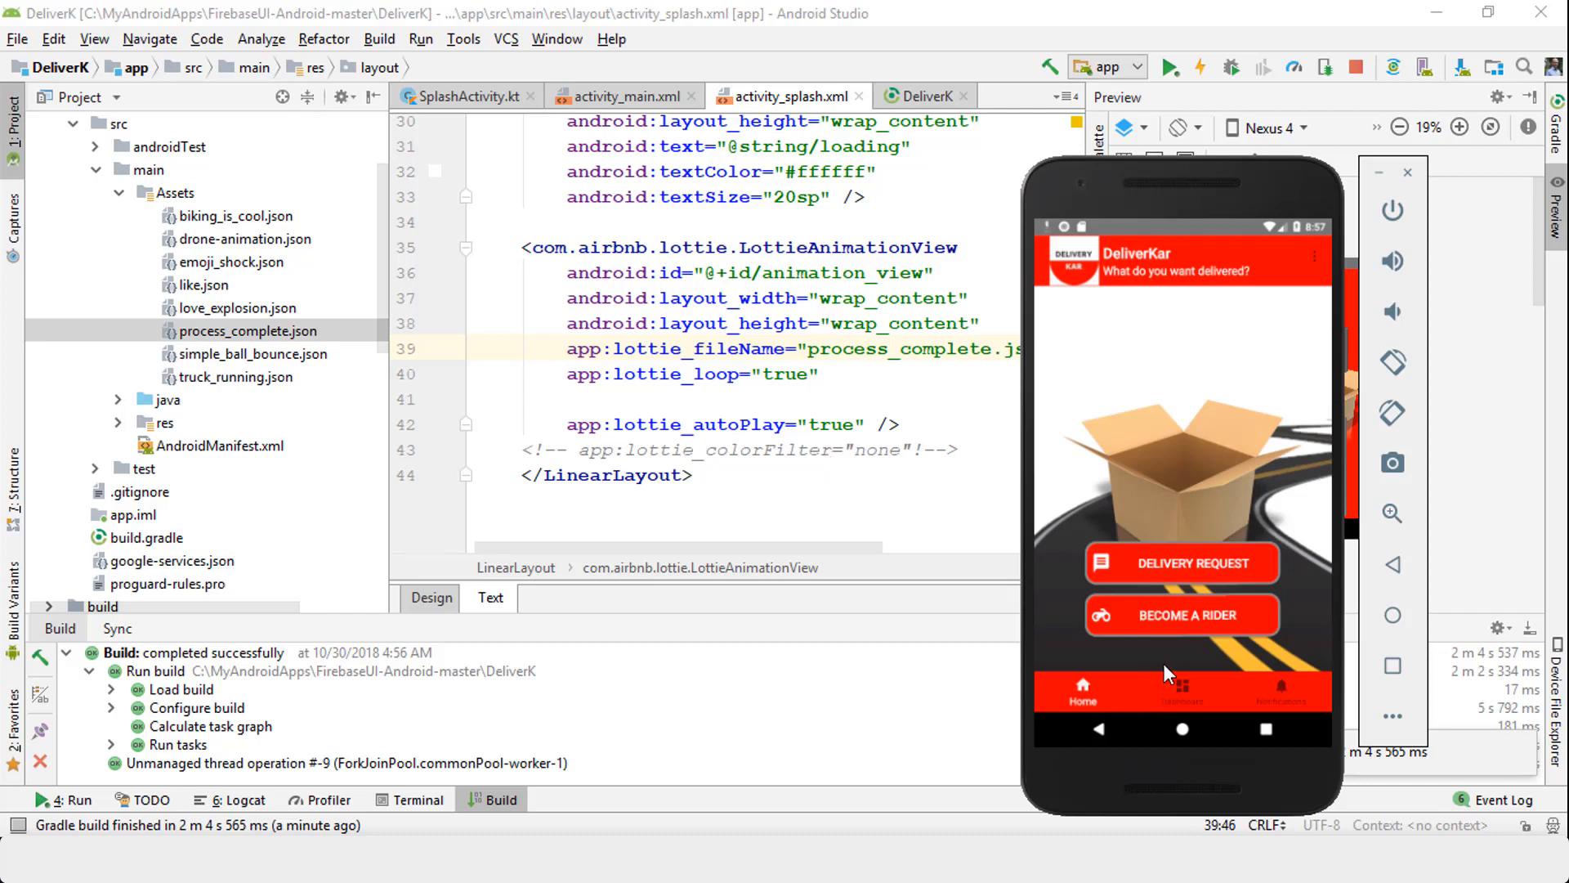